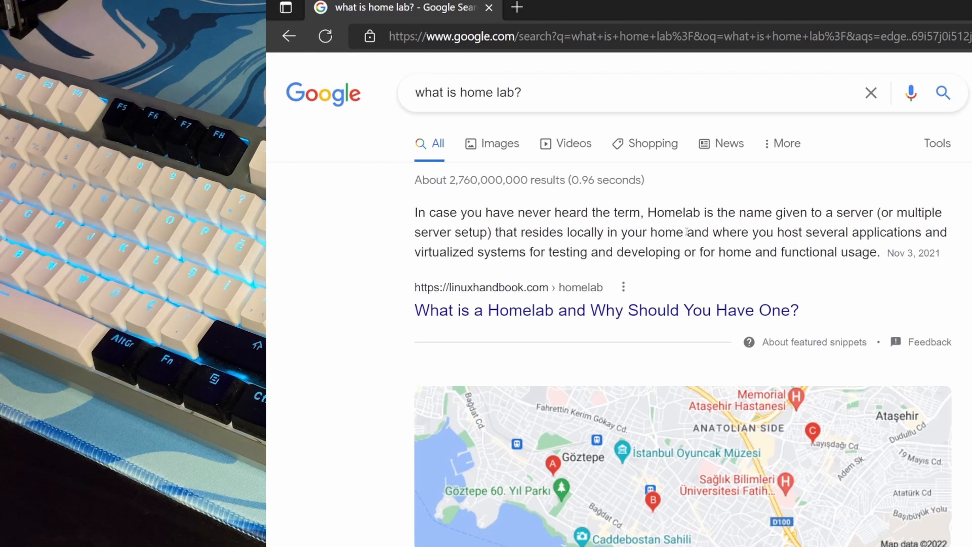
# Browse PCBWay from the PCB Instant Quote options to the 8th anniversary coupon share panel.
pyautogui.moveTo(647, 212); pyautogui.dragTo(940, 231)
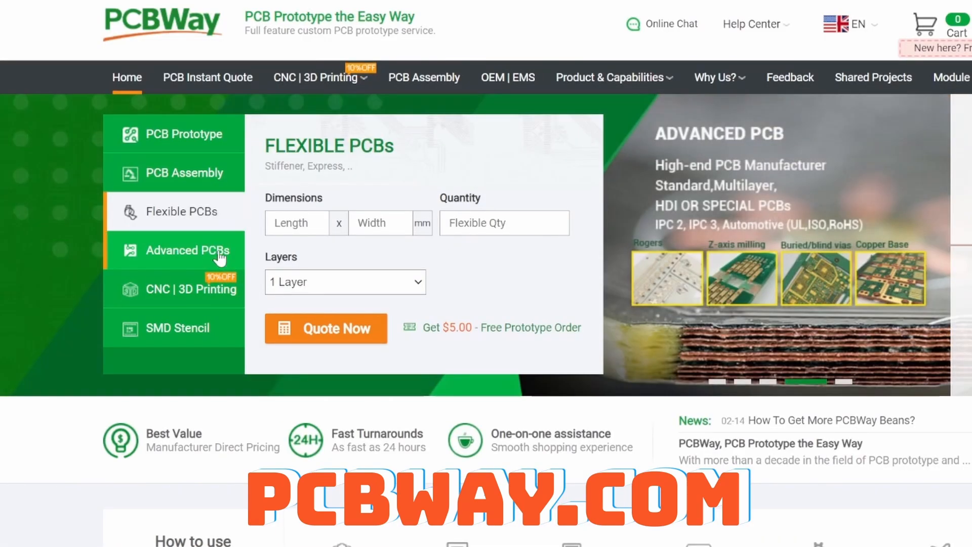
pyautogui.click(180, 288)
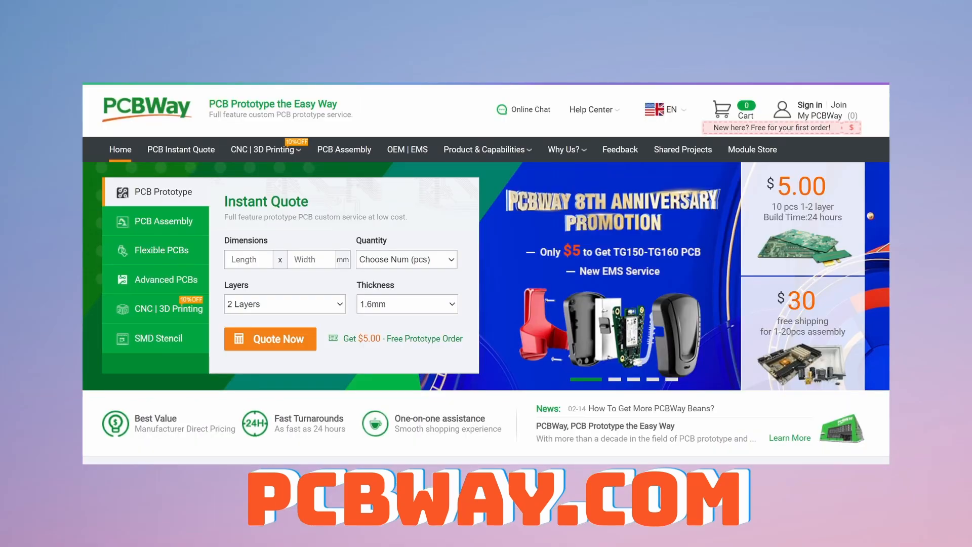
pyautogui.click(269, 338)
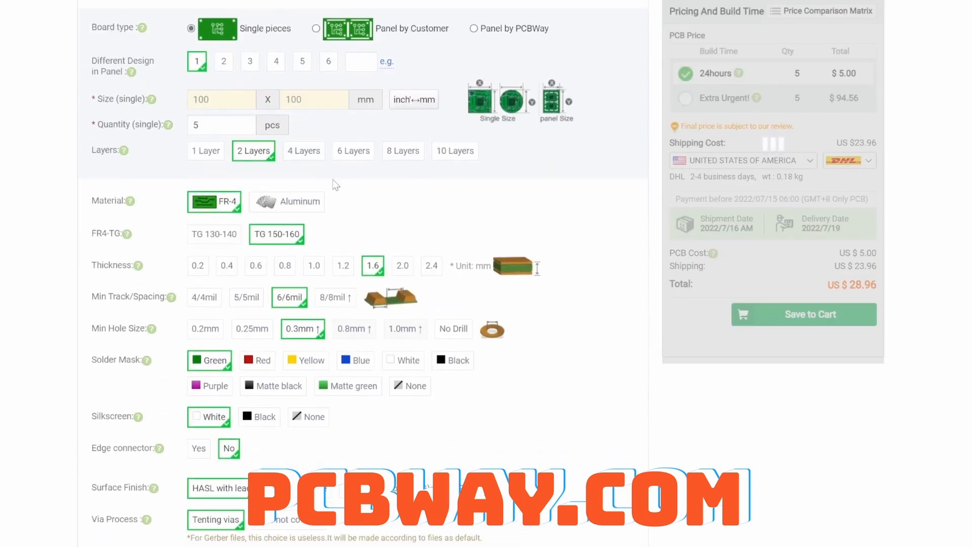
pyautogui.scroll(-3)
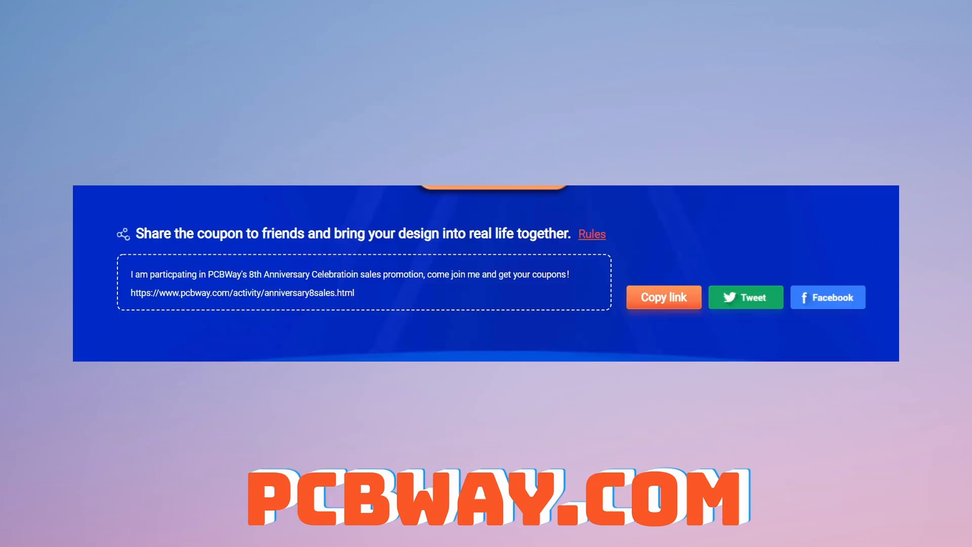
pyautogui.click(590, 234)
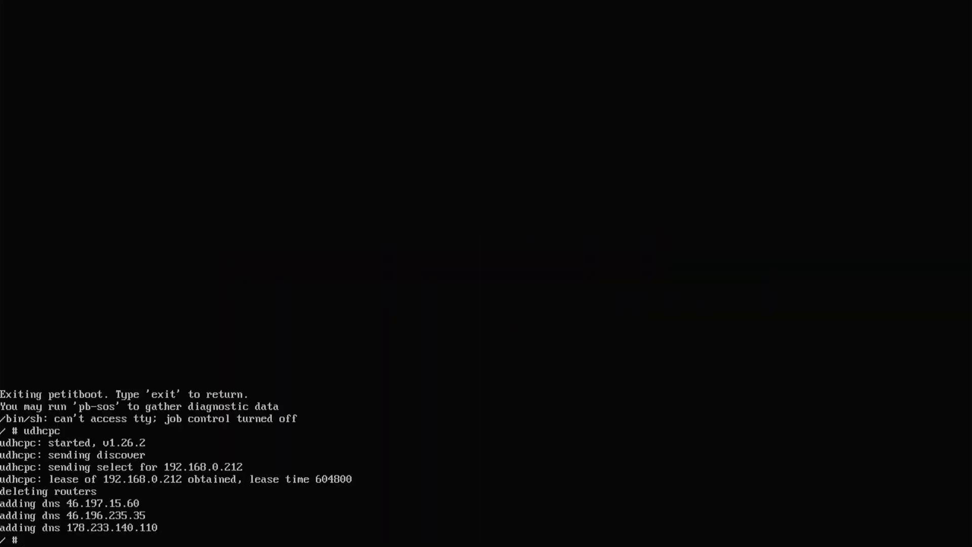
# Run netboot_default in the Petitboot shell to load the Ubuntu and Debian netboot entries.
pyautogui.write('n')
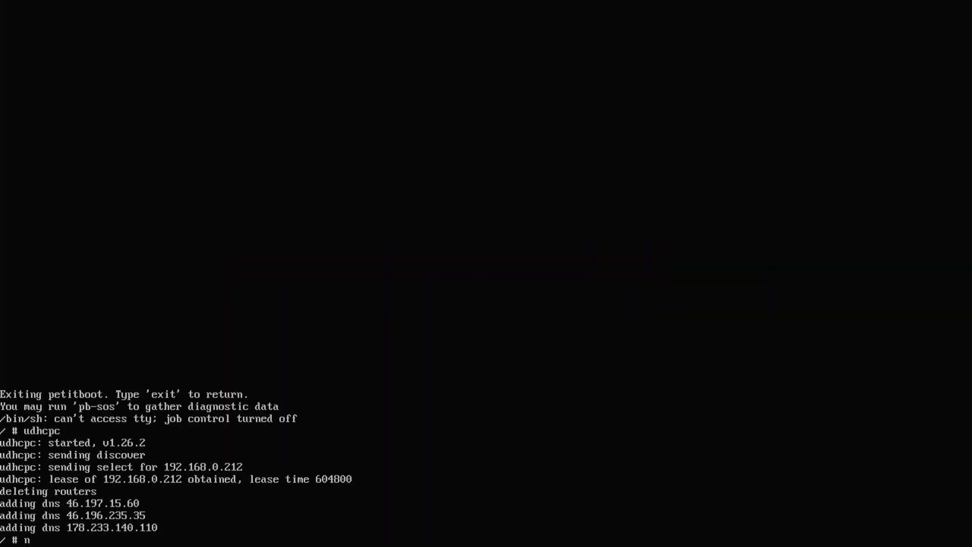
pyautogui.write('etboot')
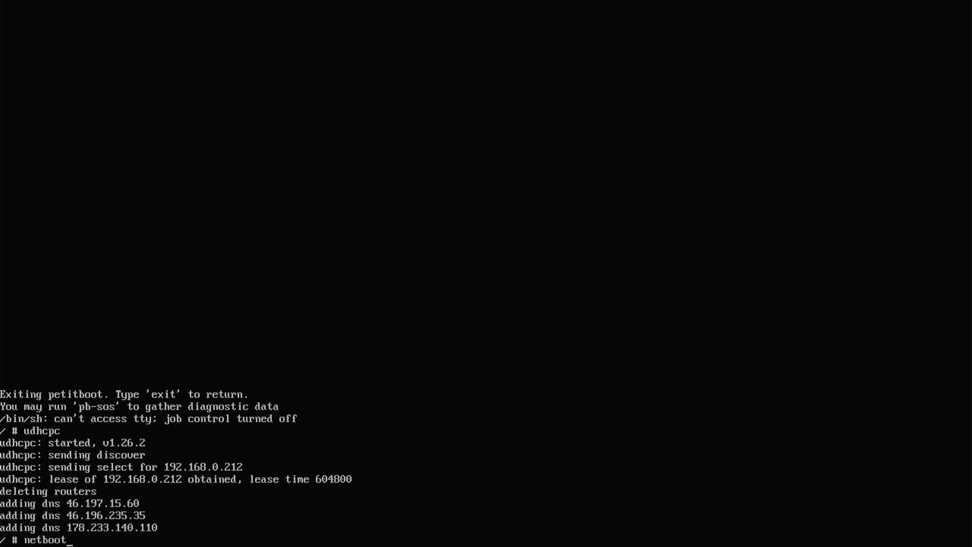
pyautogui.write('_default')
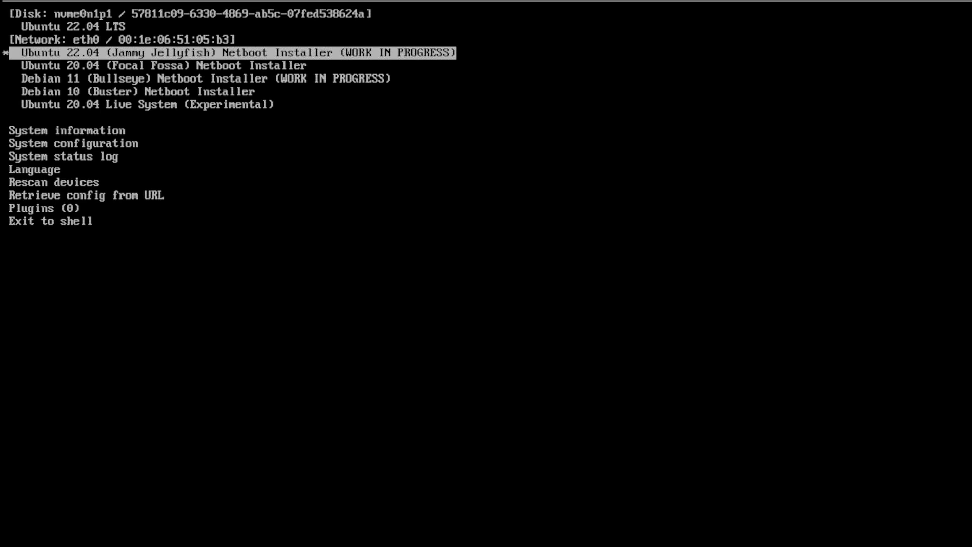
# Boot the Ubuntu 22.04 (Jammy Jellyfish) Netboot Installer entry.
pyautogui.press('enter')
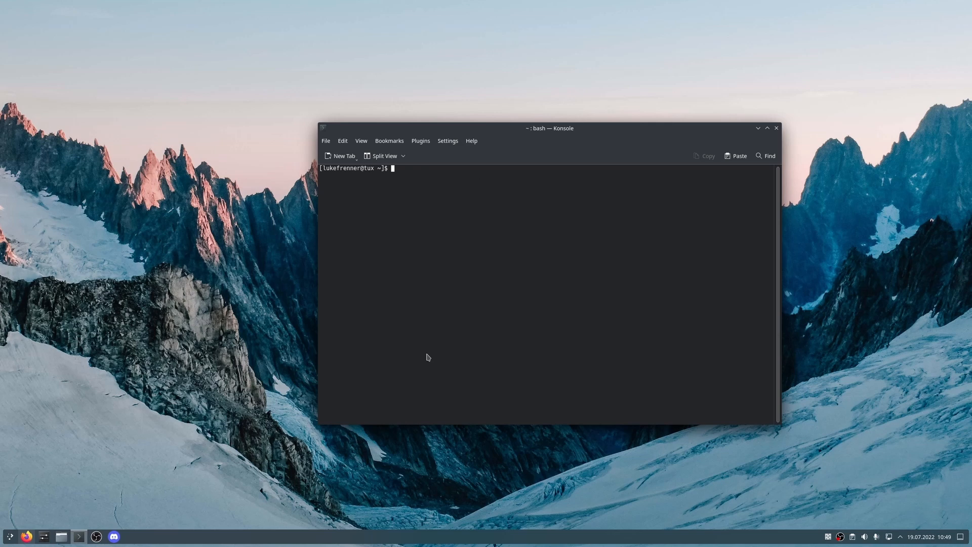
# Maximize Konsole and start an ssh session to the board at 192.168.0.214.
pyautogui.doubleClick(550, 128)
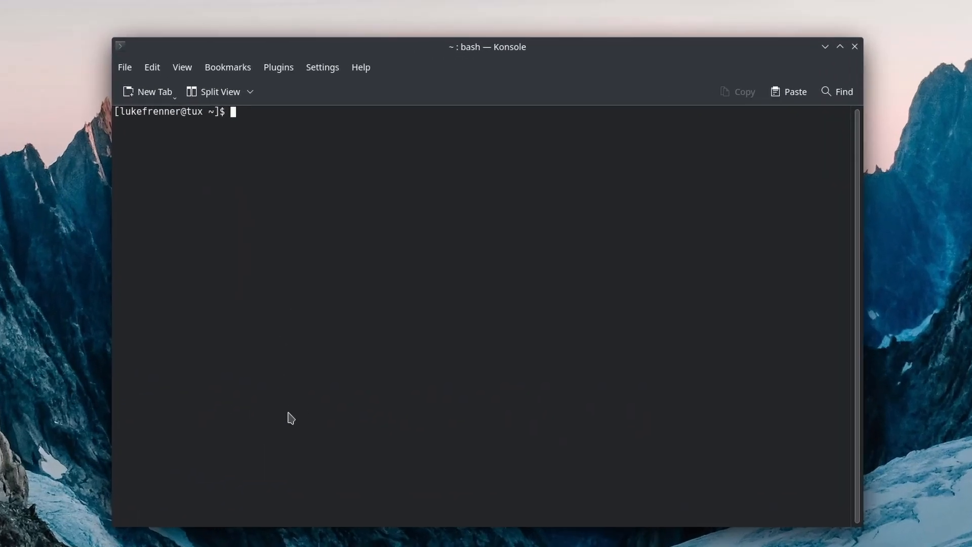
pyautogui.write('ssh lukefre')
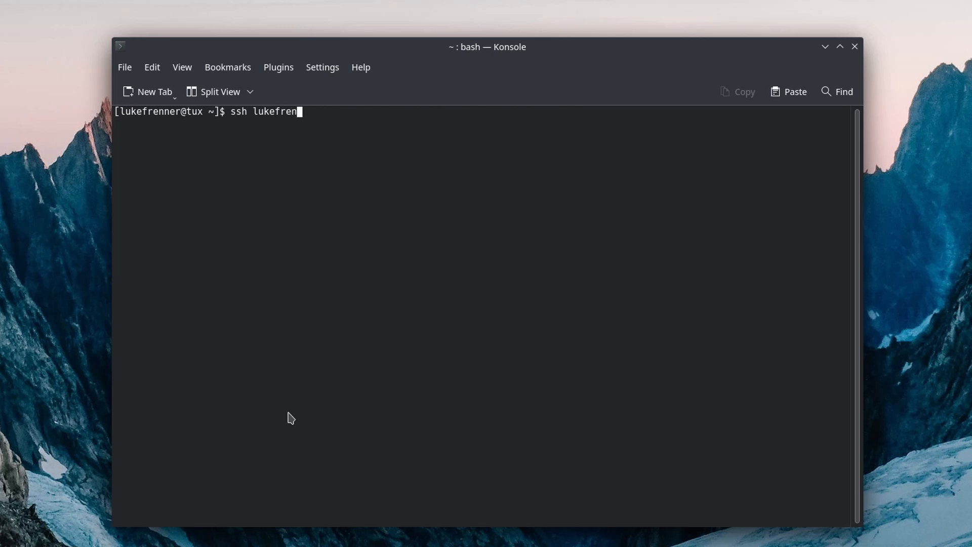
pyautogui.write('ner@')
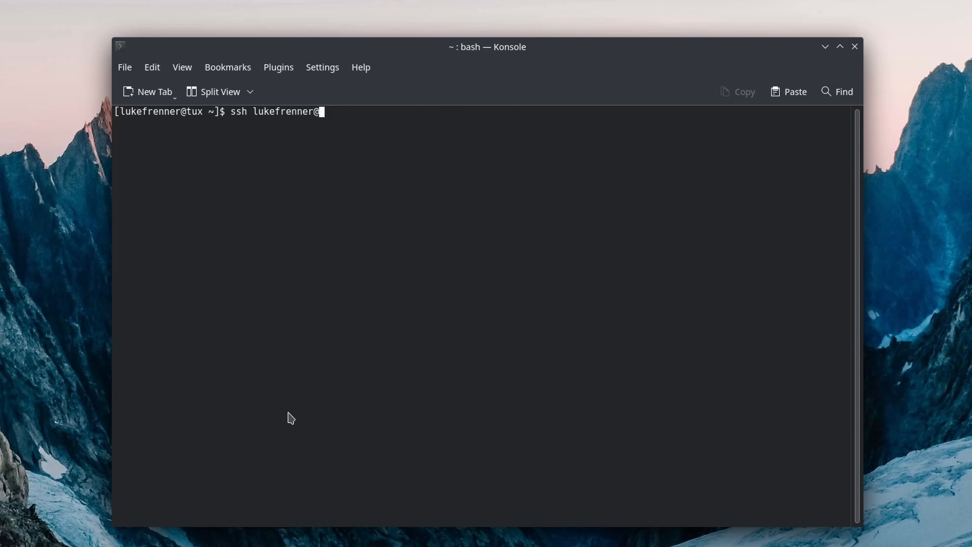
pyautogui.write('192.168.0.214')
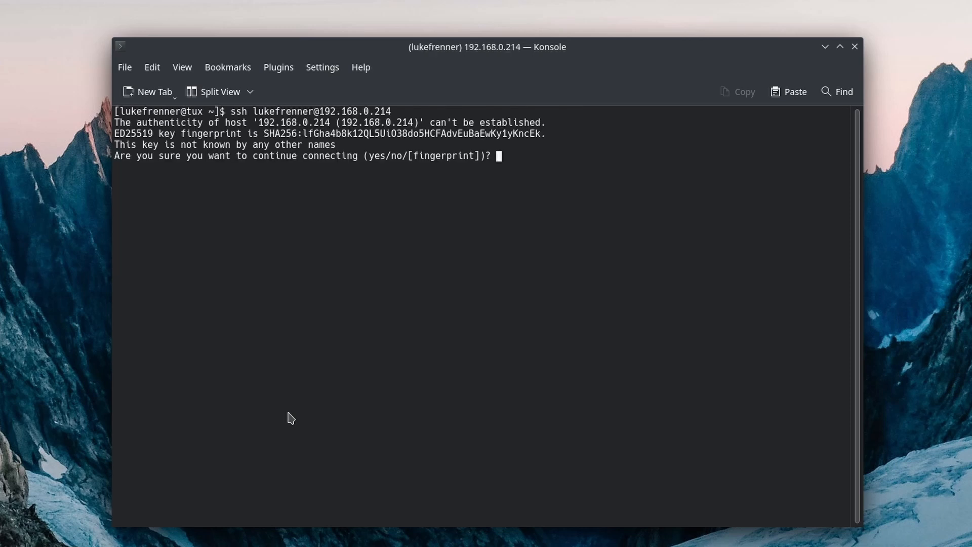
# Accept the host key with yes, log in and run sudo apt update on the Odroid.
pyautogui.write('yes')
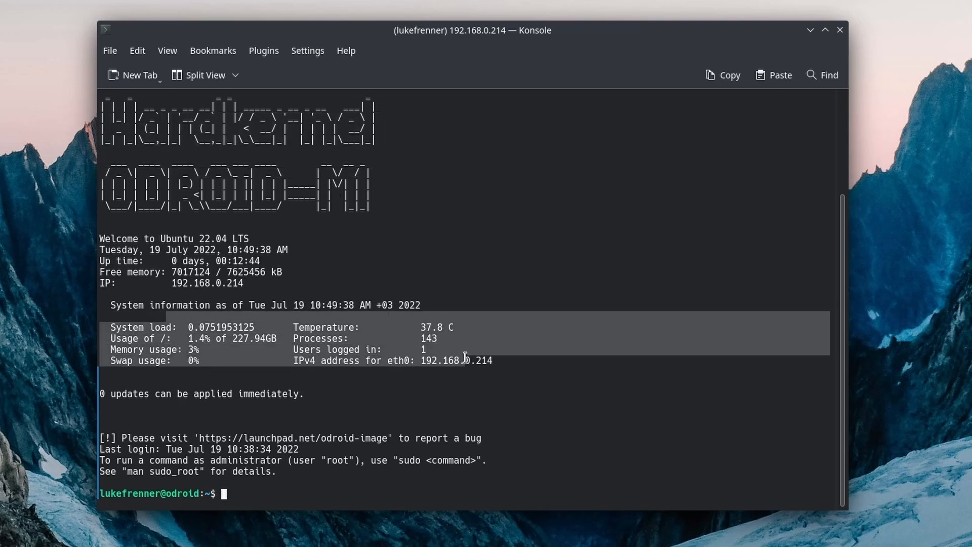
pyautogui.click(442, 387)
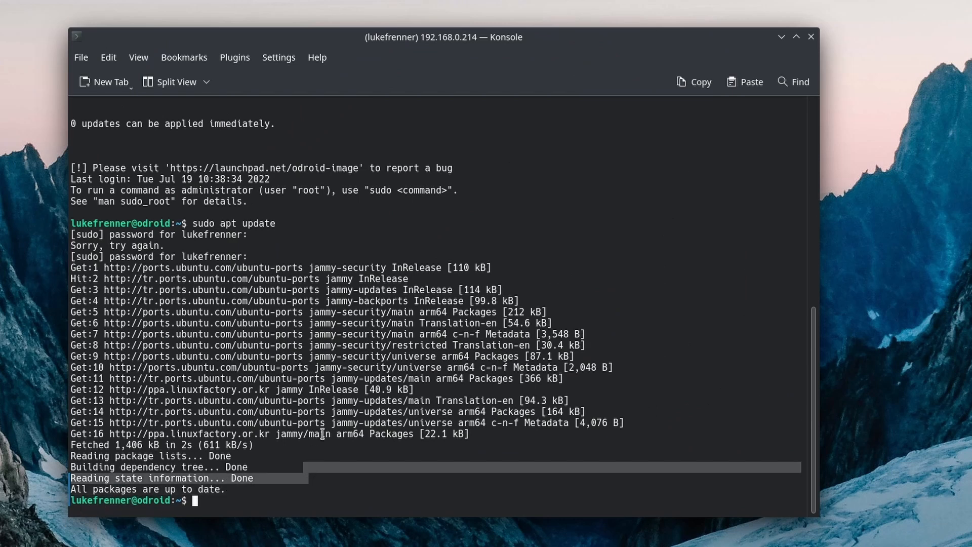
# Install neofetch and htop with sudo apt install, confirm with y, then run neofetch and htop.
pyautogui.write('sudo apt up')
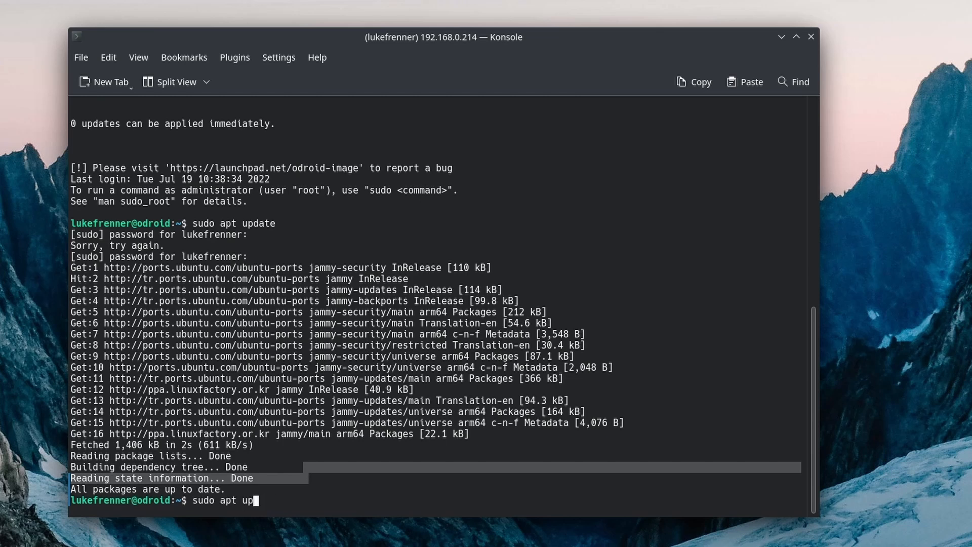
pyautogui.press('BackSpace')
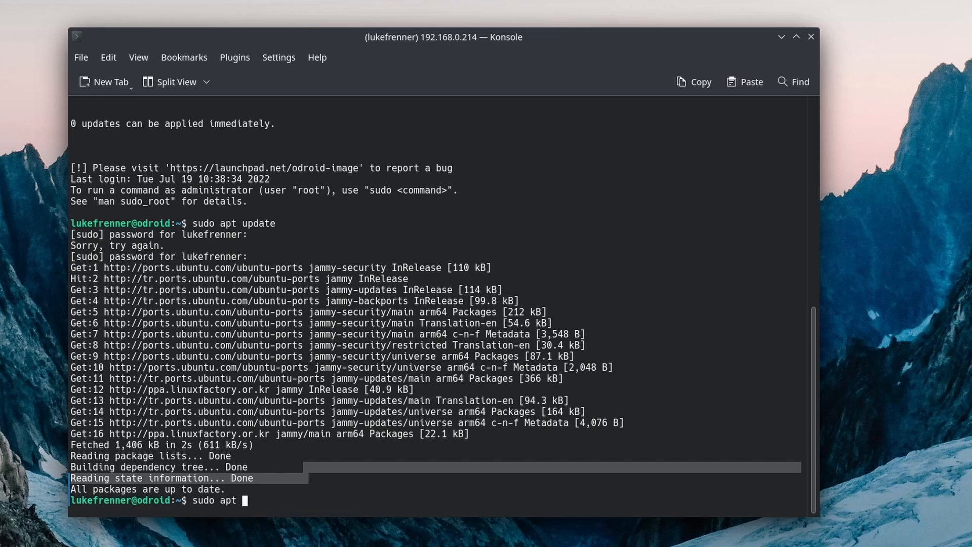
pyautogui.write('install neofetch htop')
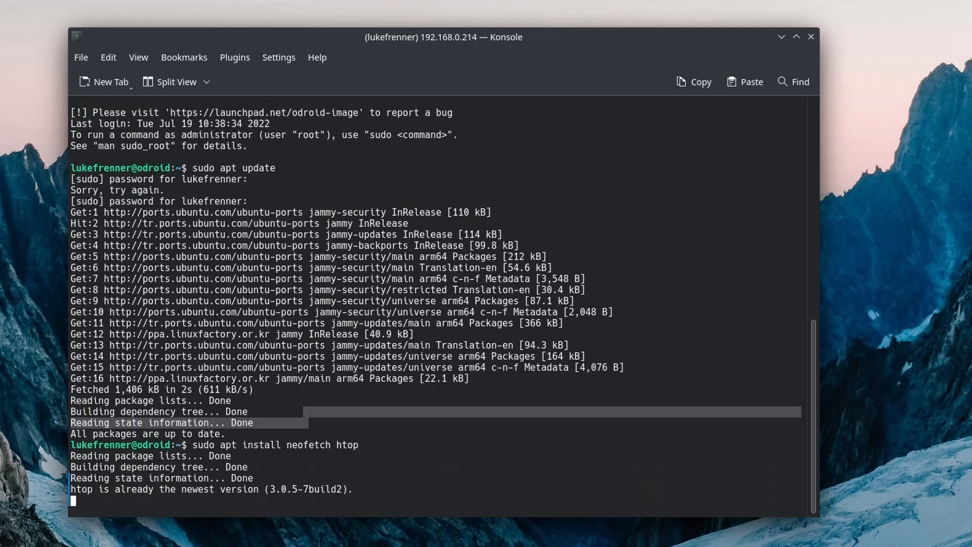
pyautogui.write('y')
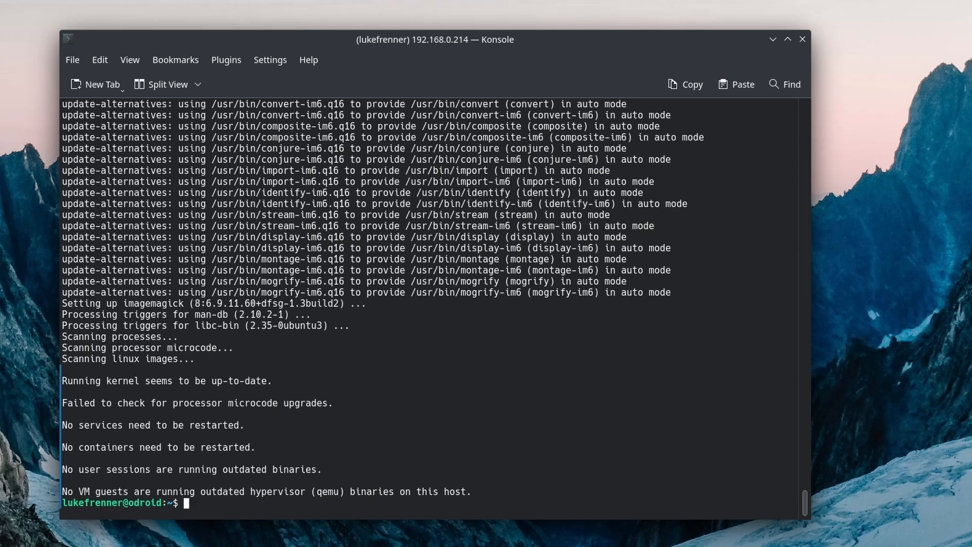
pyautogui.write('neofetch')
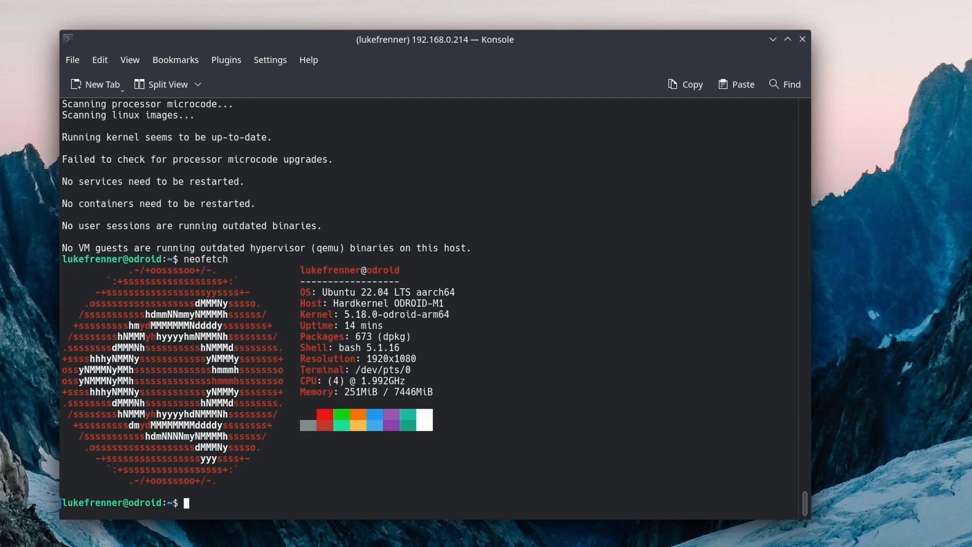
pyautogui.write('htop')
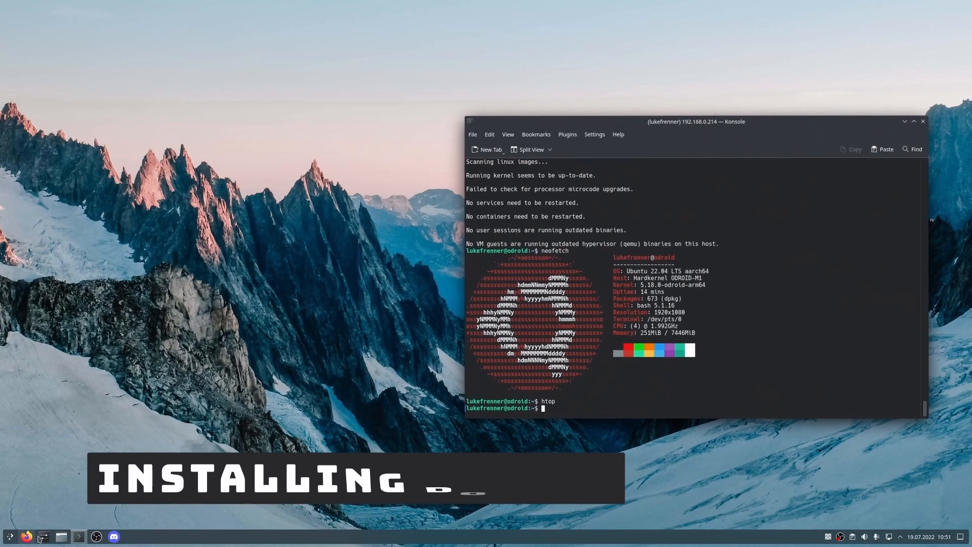
# Copy the pi-hosted.com wget install-docker command from Firefox and run it on the Odroid.
pyautogui.click(43, 536)
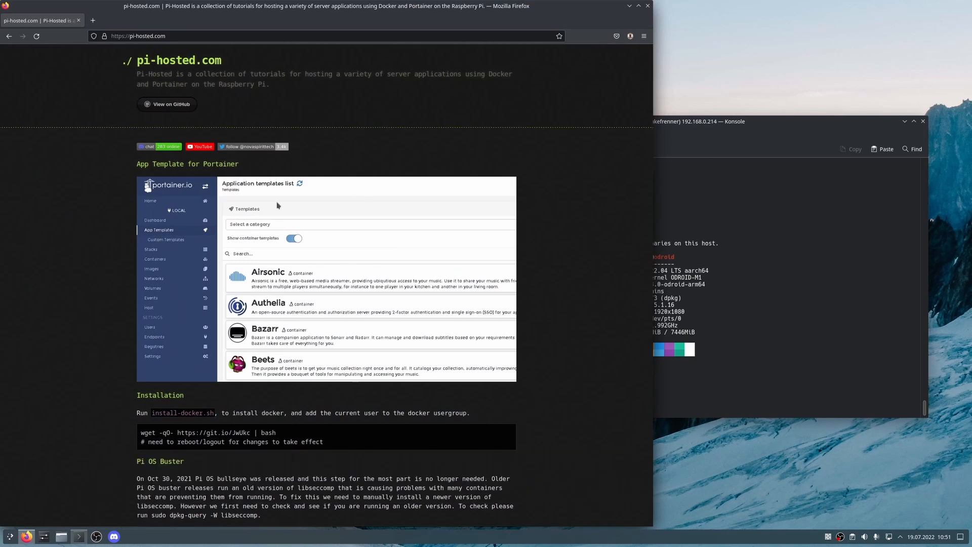
pyautogui.click(200, 146)
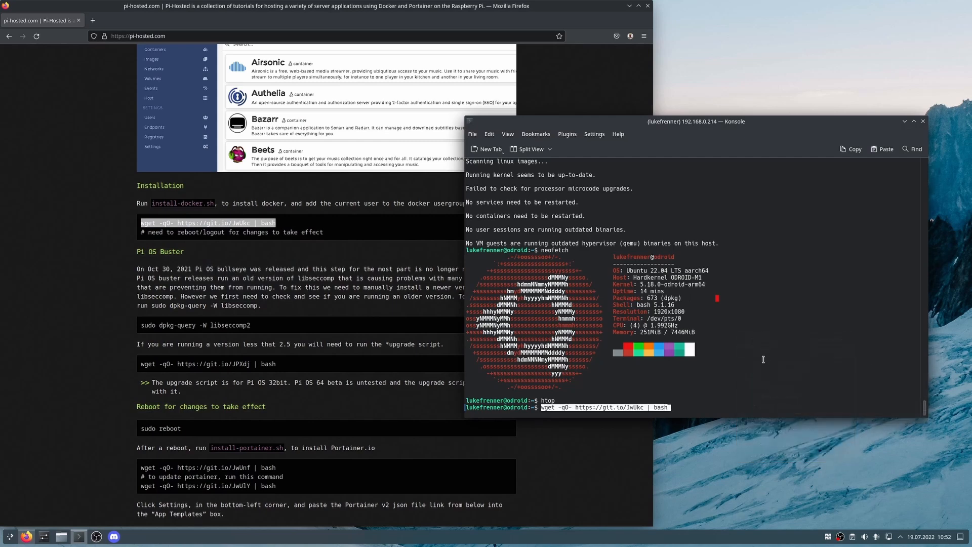
pyautogui.press('Return')
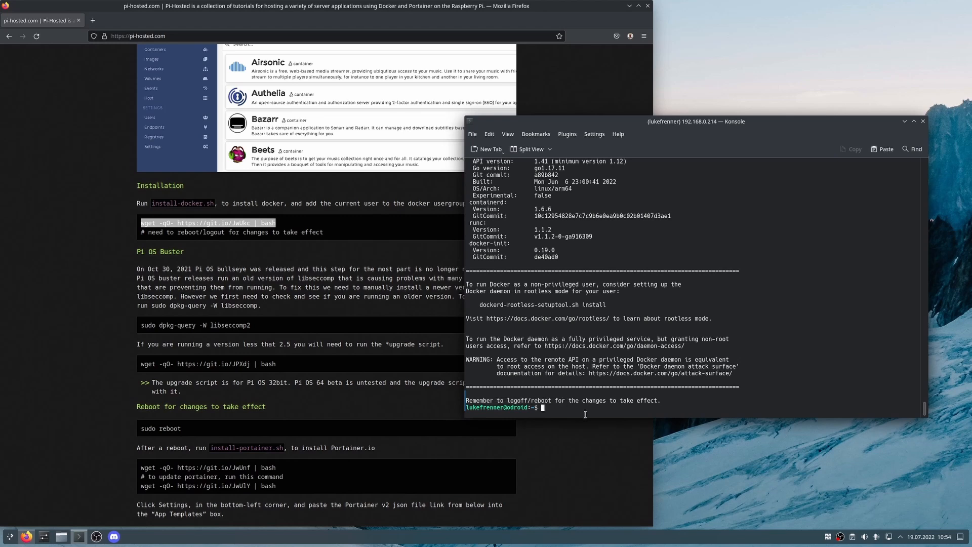
pyautogui.write('sudo r')
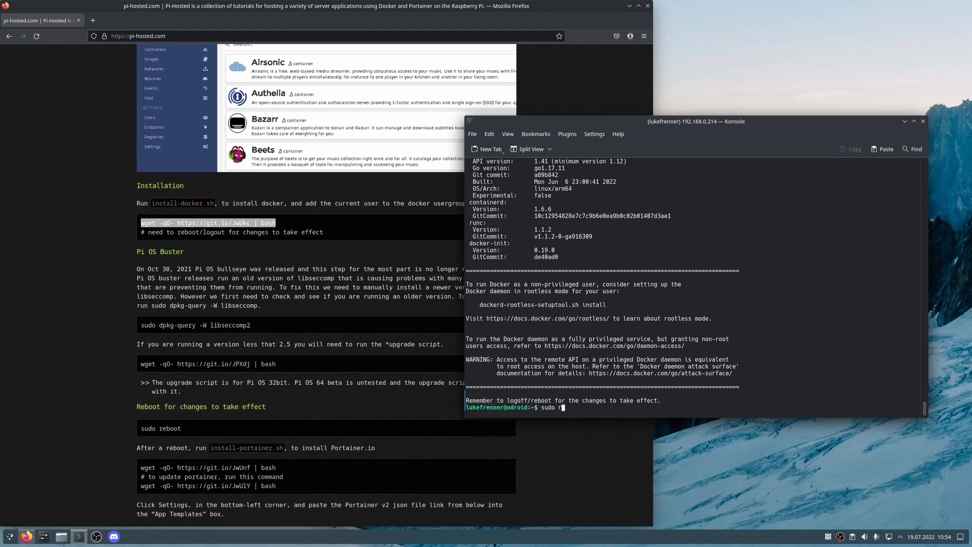
pyautogui.press('Return')
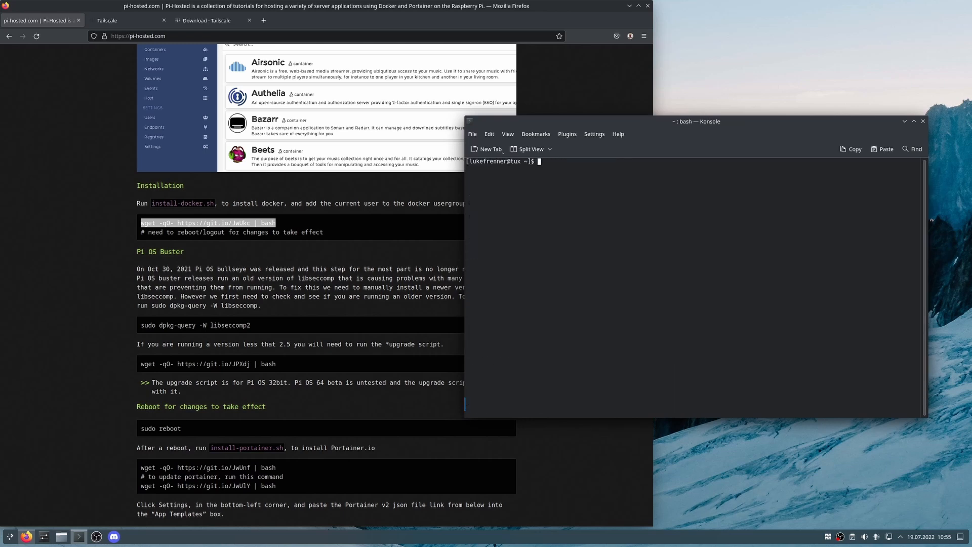
pyautogui.write('clear')
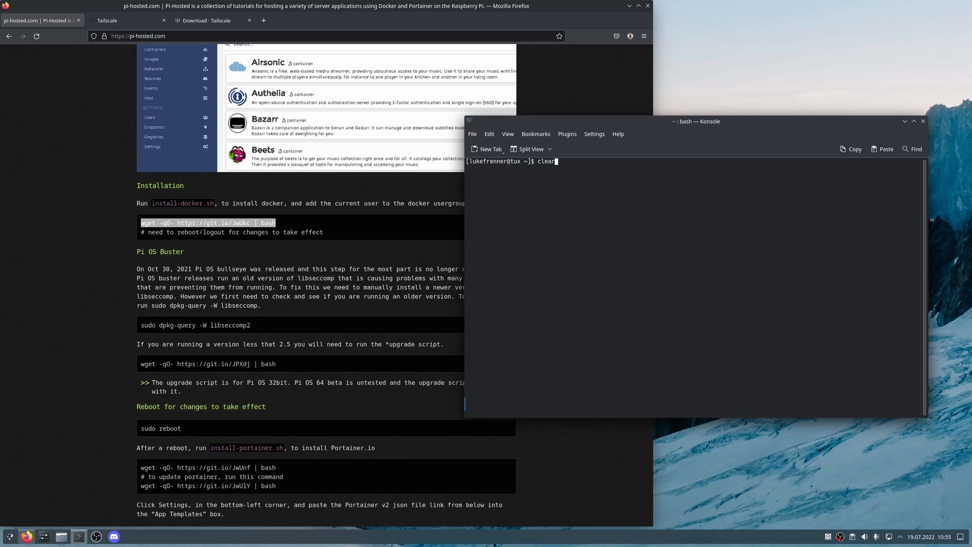
pyautogui.write('ssh lukefrenner@192.168.0.214')
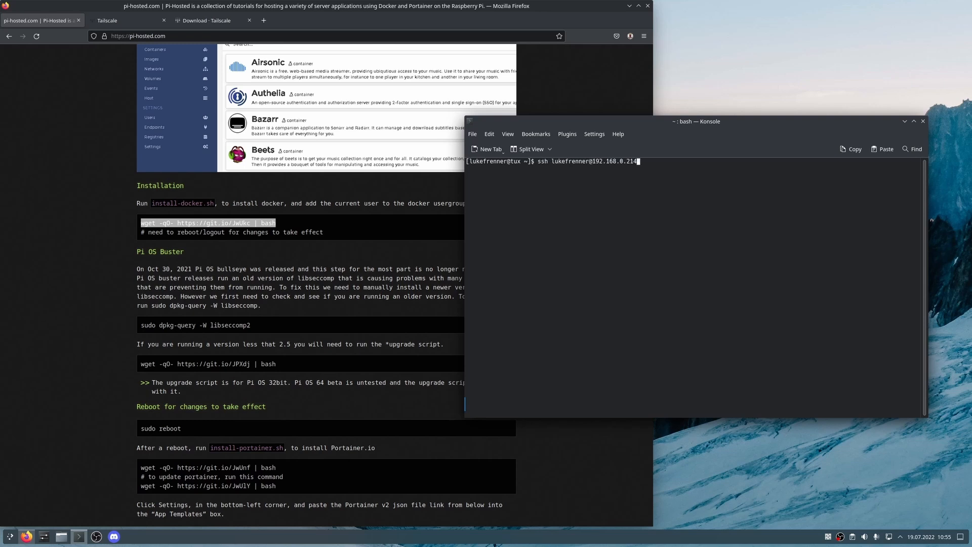
pyautogui.press('Return')
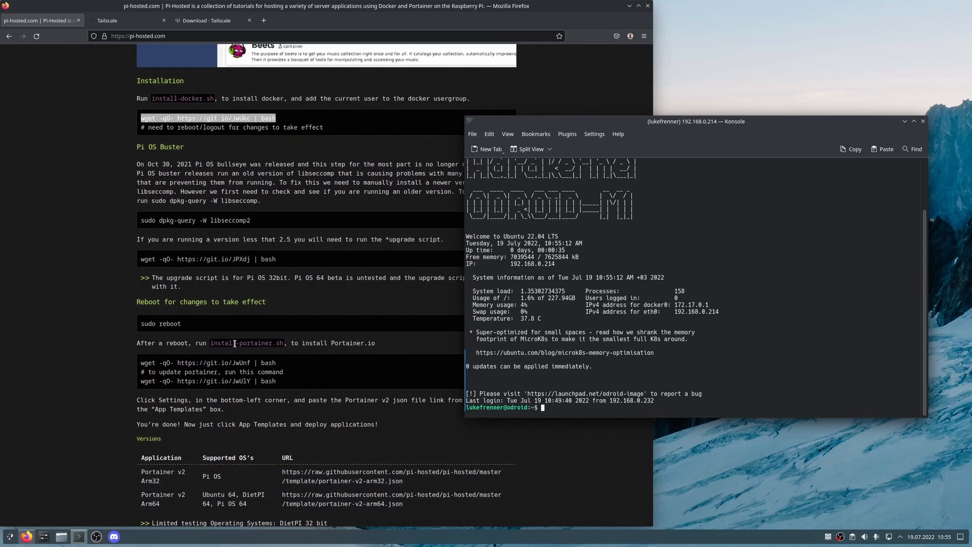
pyautogui.moveTo(304, 370)
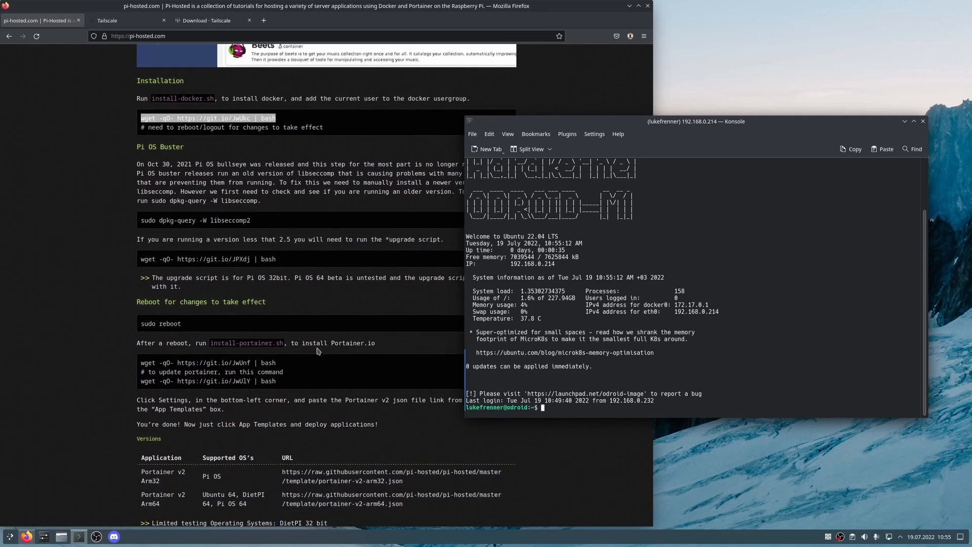
# Paste the pi-hosted install-portainer wget line into Konsole and run it with the sudo password.
pyautogui.click(316, 350)
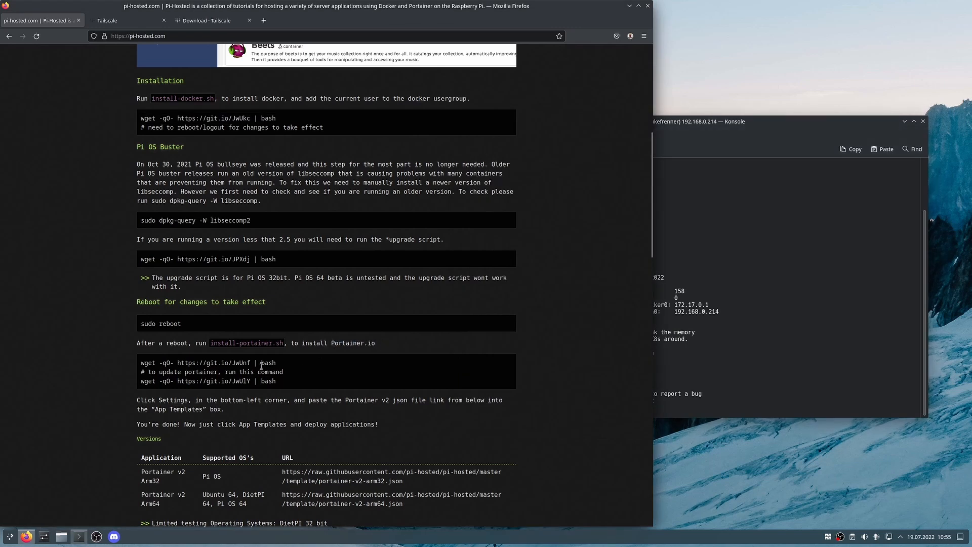
pyautogui.moveTo(162, 362); pyautogui.dragTo(275, 363)
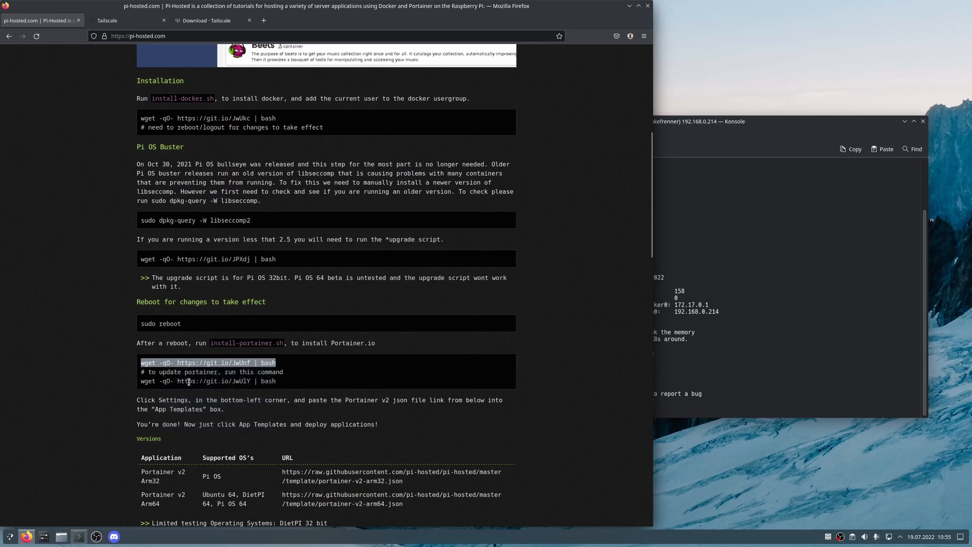
pyautogui.rightClick(695, 355)
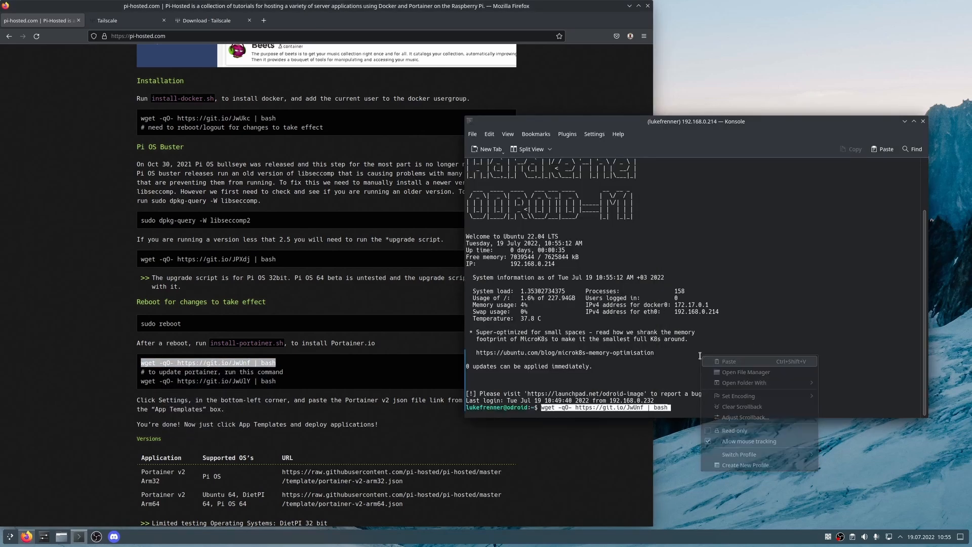
pyautogui.click(728, 360)
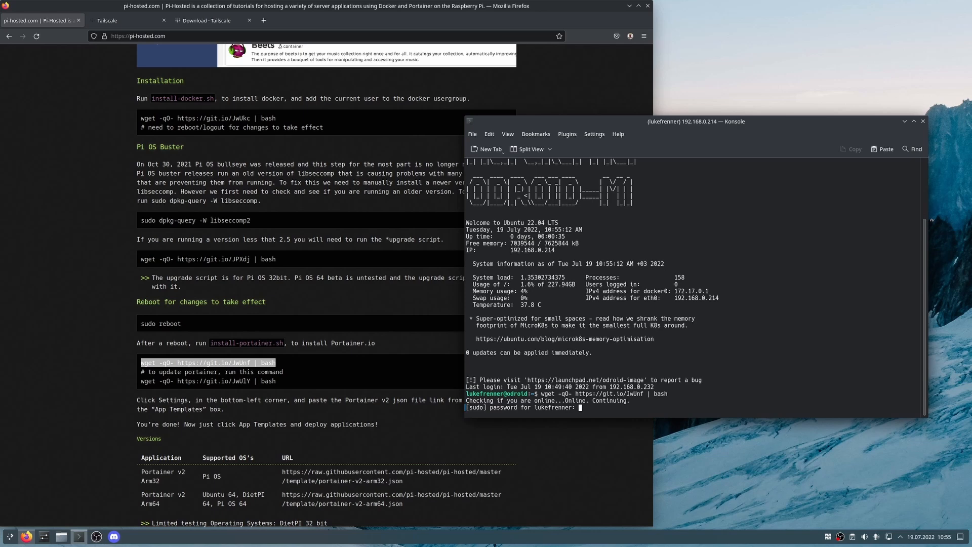
pyautogui.press('Return')
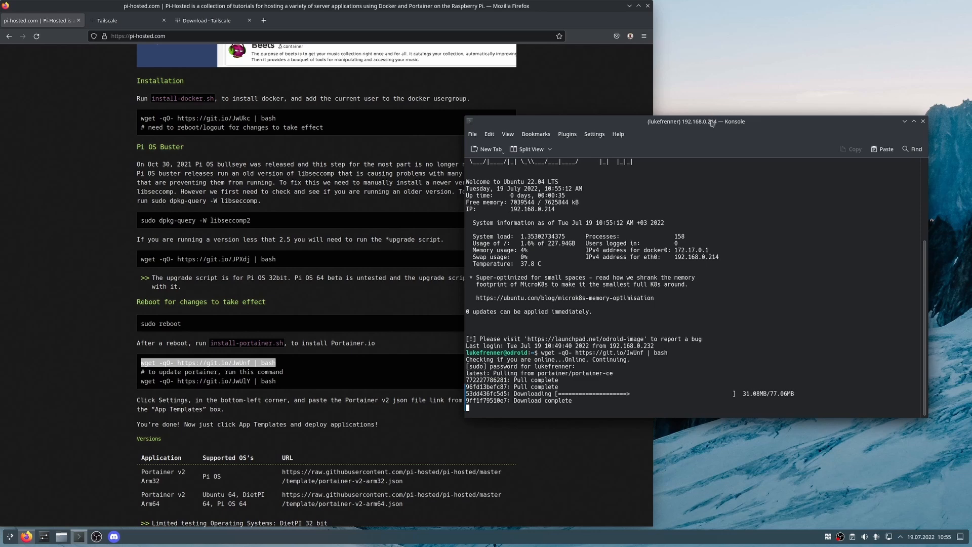
pyautogui.moveTo(712, 121); pyautogui.dragTo(681, 122)
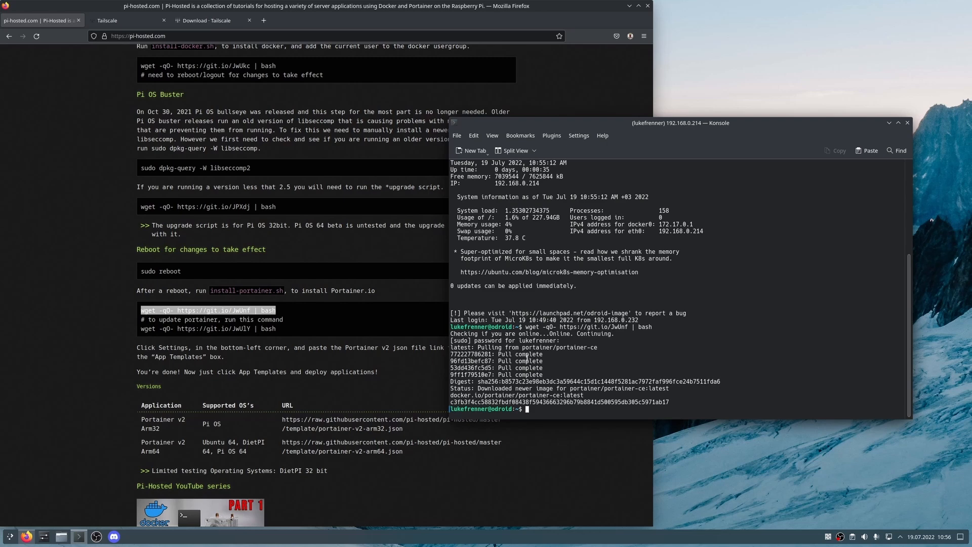
pyautogui.moveTo(555, 365)
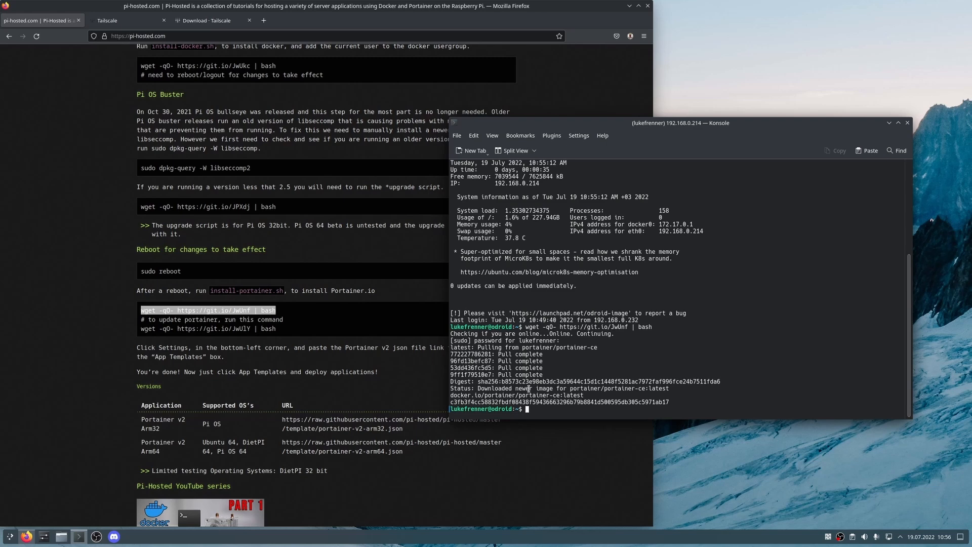
# Switch through the Tailscale admin and pi-hosted tabs to the Tailscale Linux download page.
pyautogui.click(127, 21)
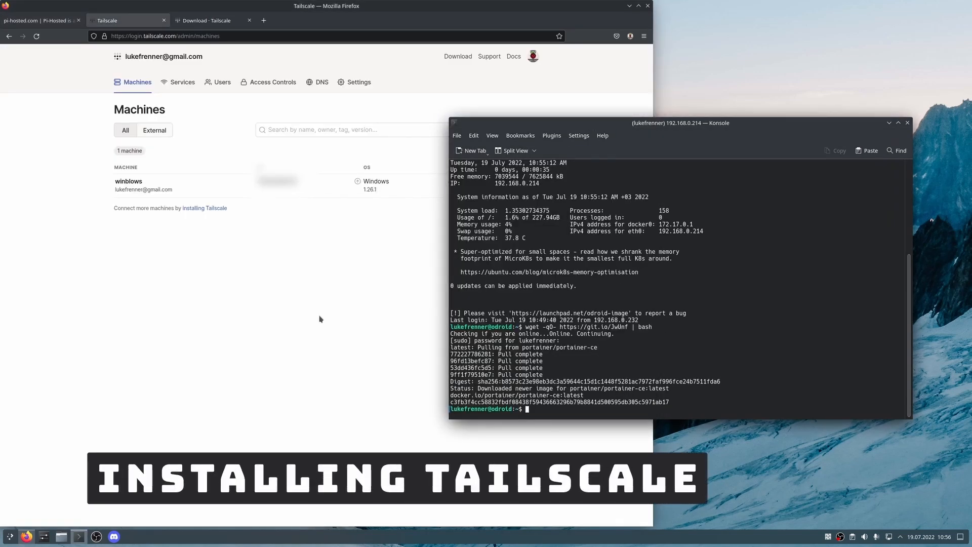
pyautogui.click(40, 20)
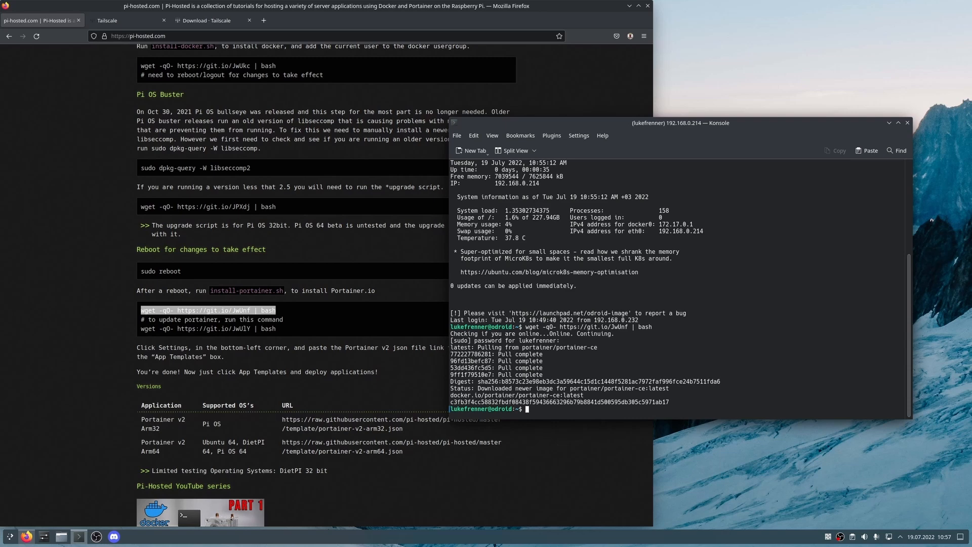
pyautogui.moveTo(329, 143)
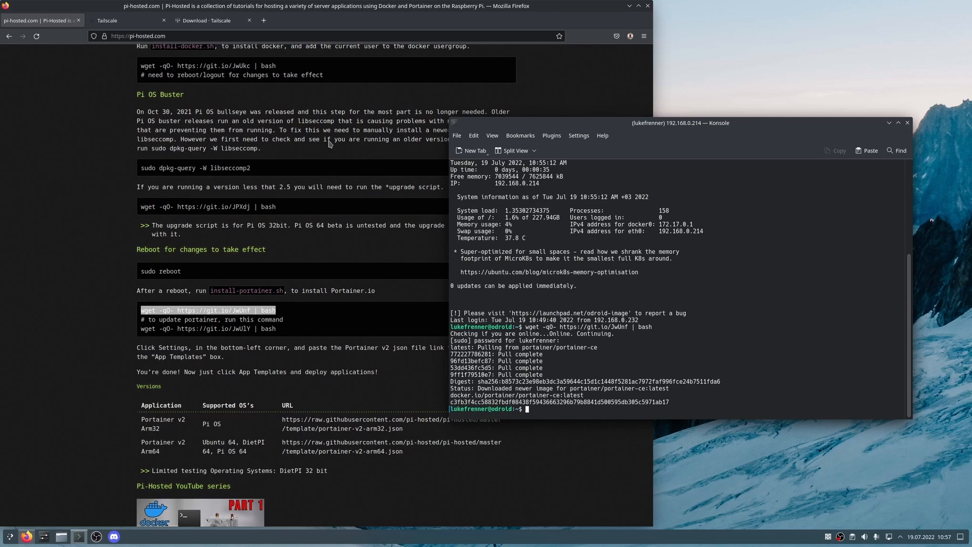
pyautogui.click(211, 20)
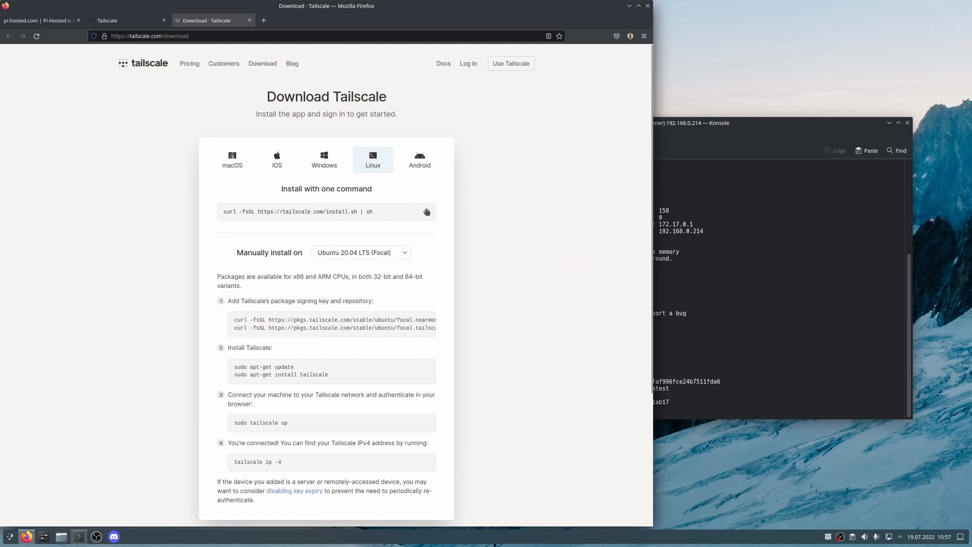
# Run the copied one-line Tailscale install command in Konsole on the Odroid.
pyautogui.click(426, 212)
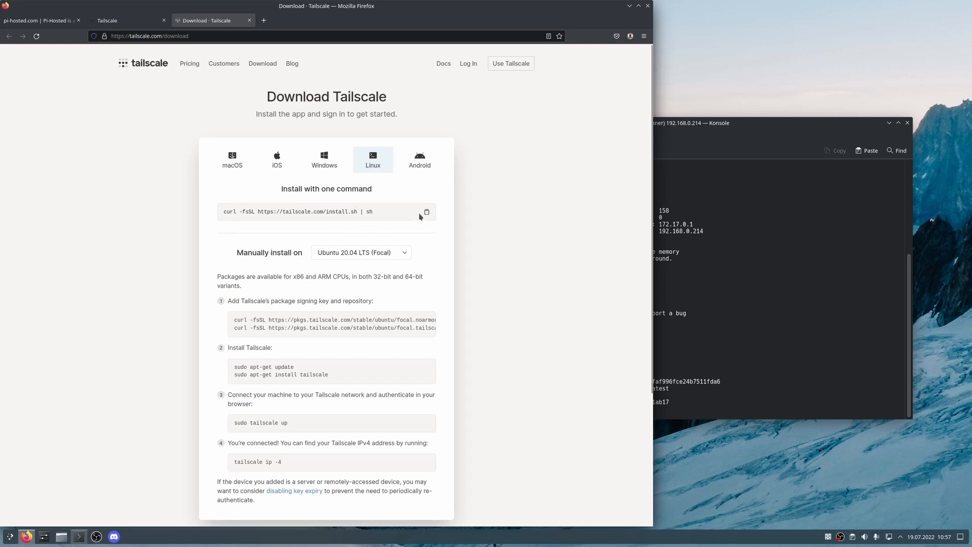
pyautogui.rightClick(734, 353)
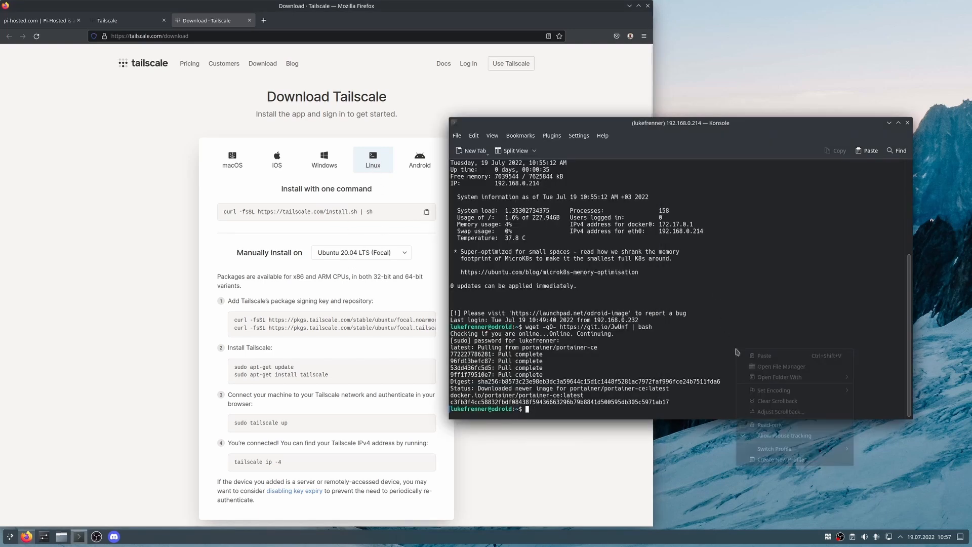
pyautogui.click(765, 355)
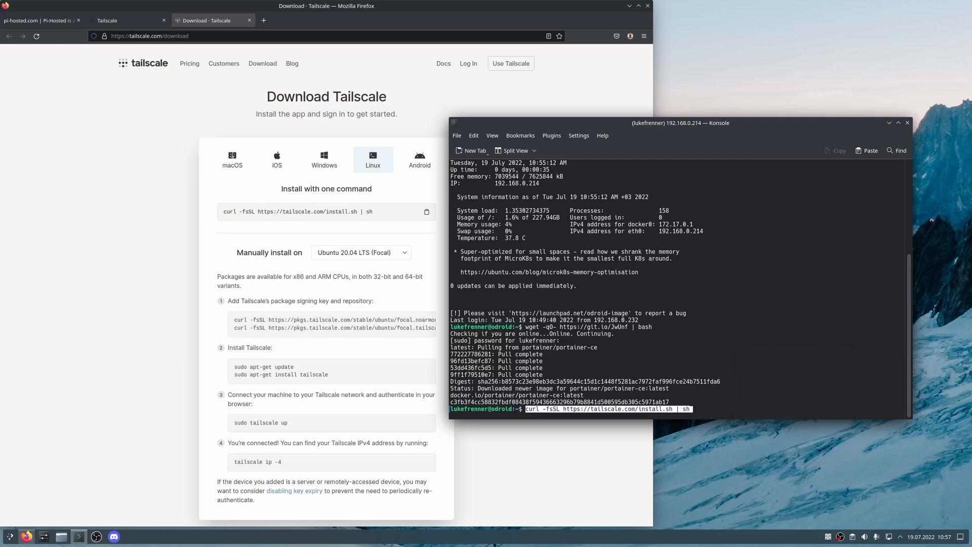
pyautogui.press('Return')
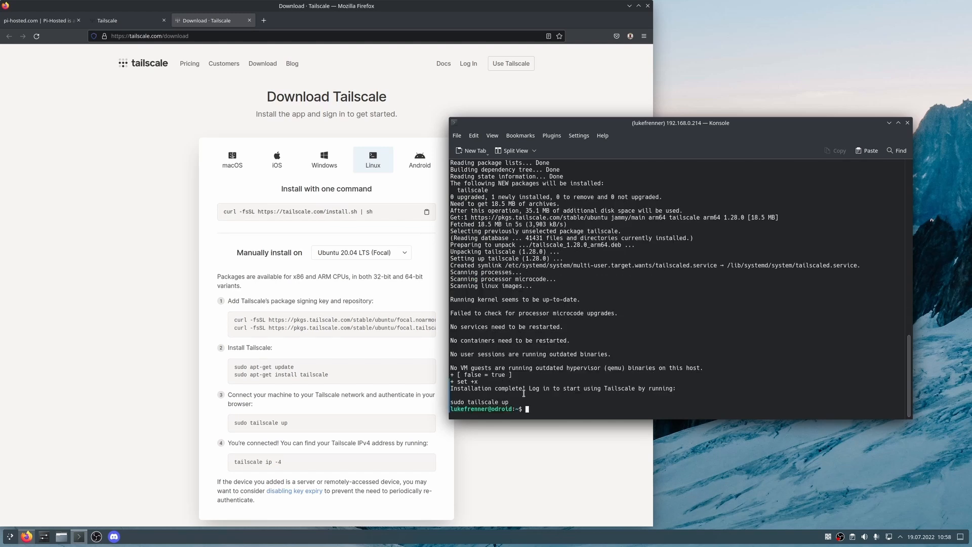
# Run sudo tailscale up and sign in with Google via the login URL to authenticate.
pyautogui.moveTo(523, 395); pyautogui.dragTo(614, 395)
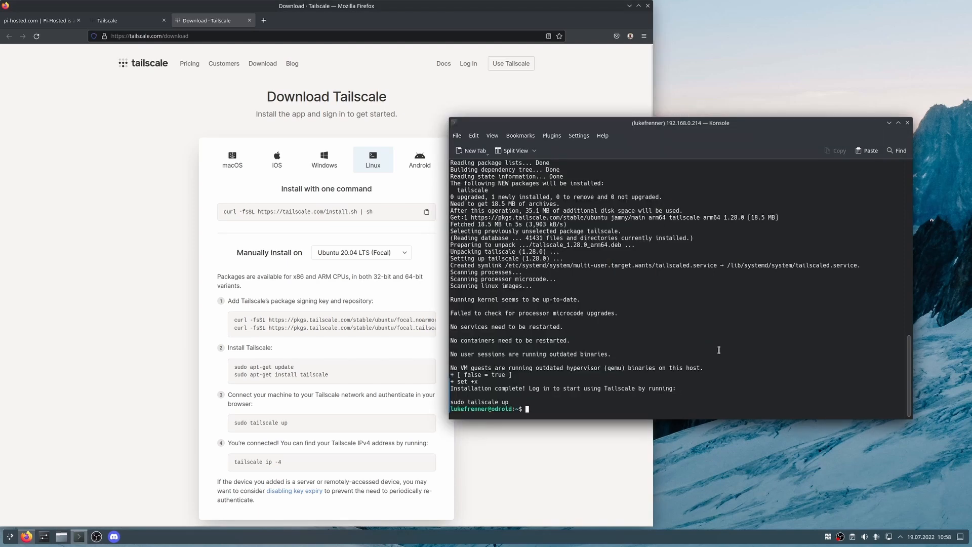
pyautogui.write('sudo tailscale up')
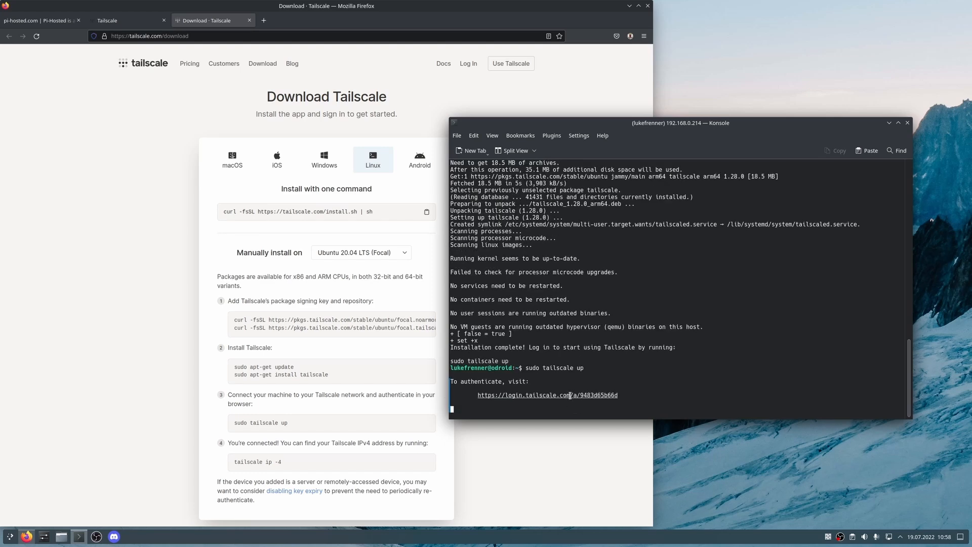
pyautogui.rightClick(546, 395)
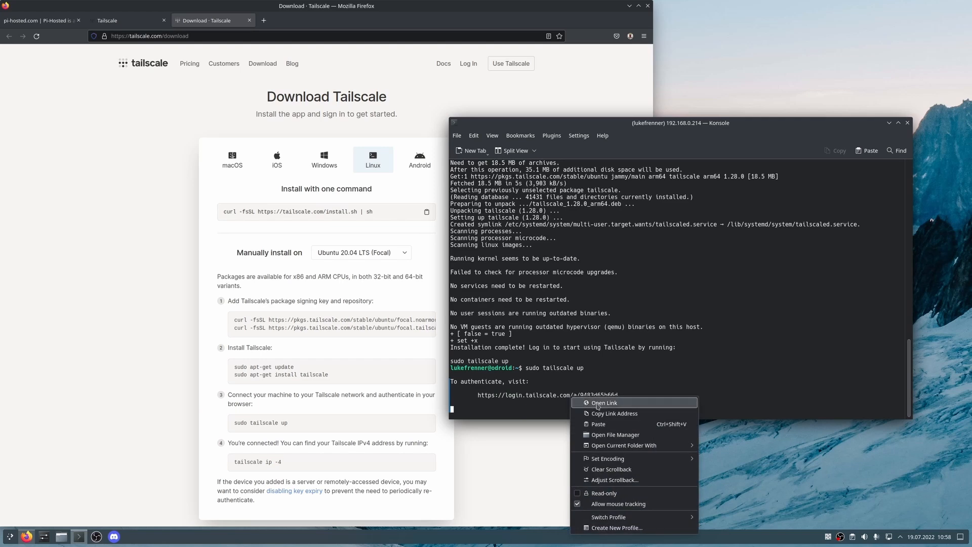
pyautogui.click(602, 402)
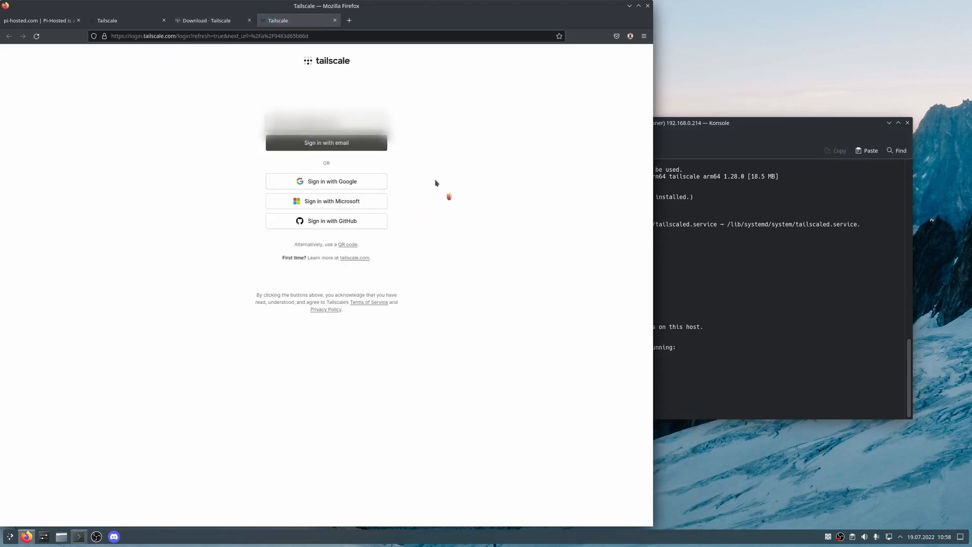
pyautogui.moveTo(378, 165)
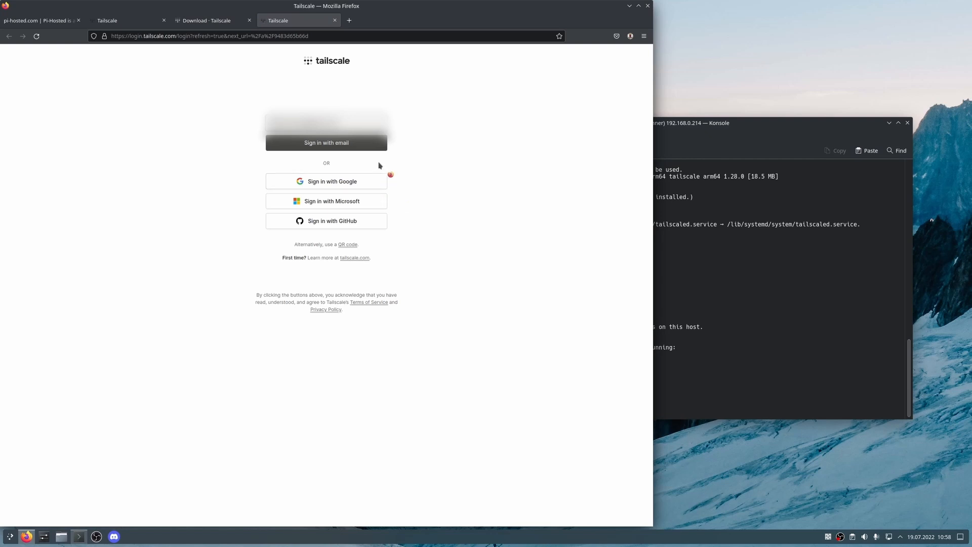
pyautogui.click(204, 20)
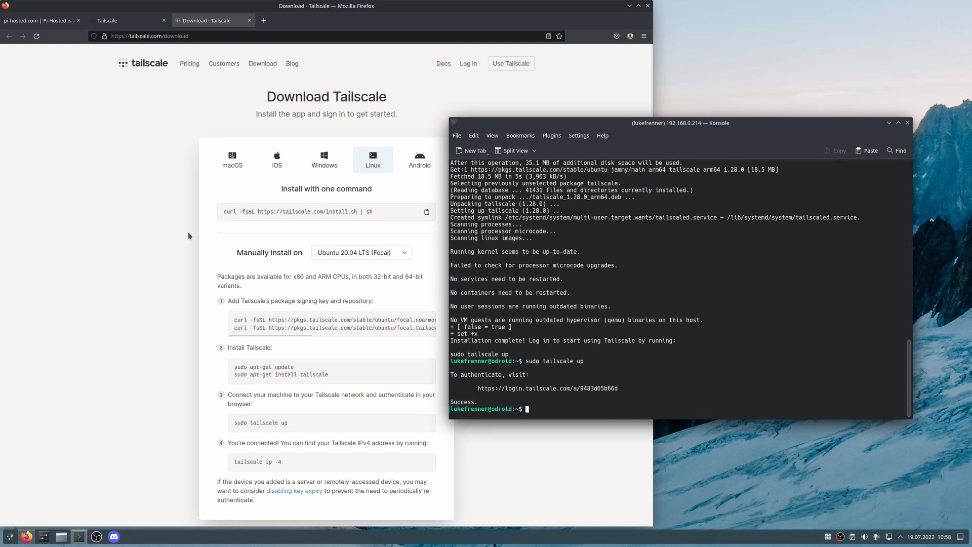
pyautogui.moveTo(117, 244)
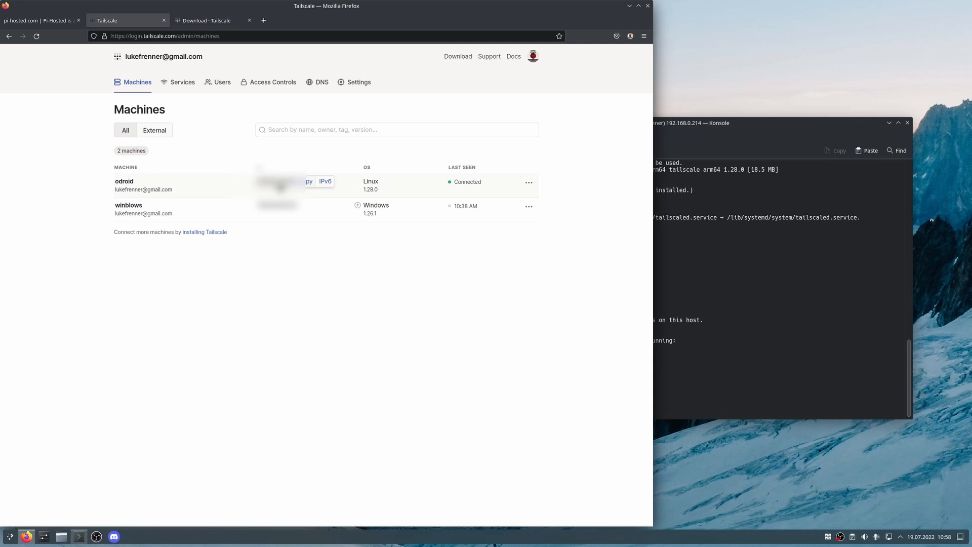
pyautogui.moveTo(203, 267)
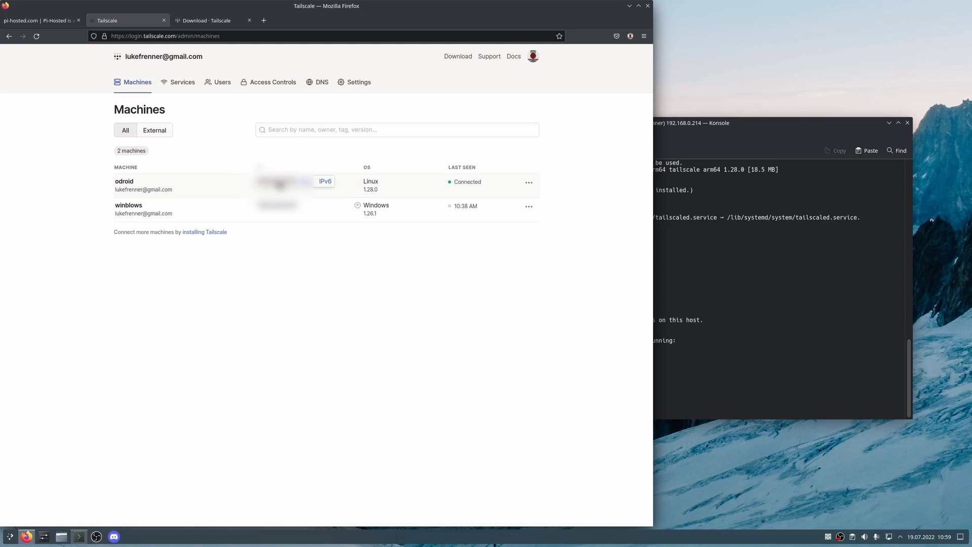
pyautogui.moveTo(449, 290)
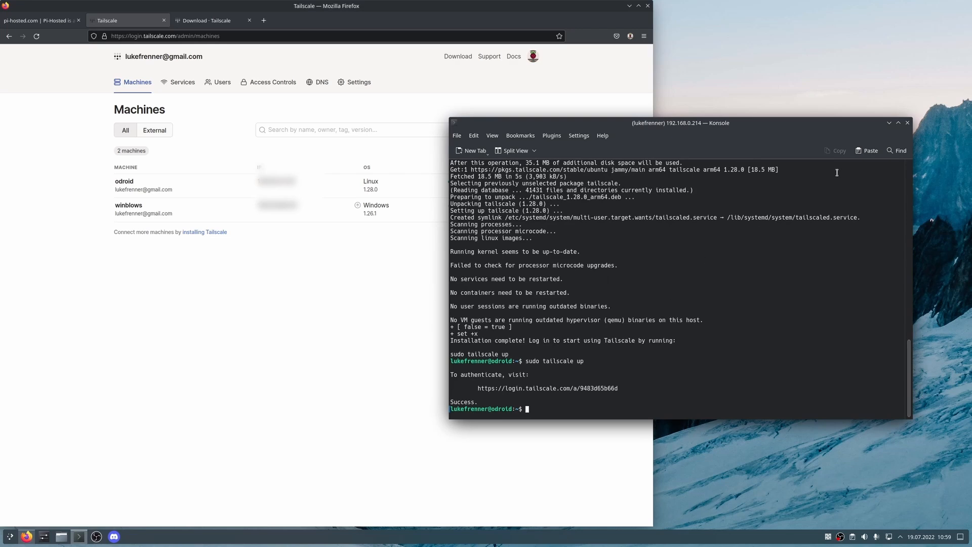
# Browse to 192.168.0.214:9000 and create the initial Portainer administrator account.
pyautogui.moveTo(679, 122); pyautogui.dragTo(658, 137)
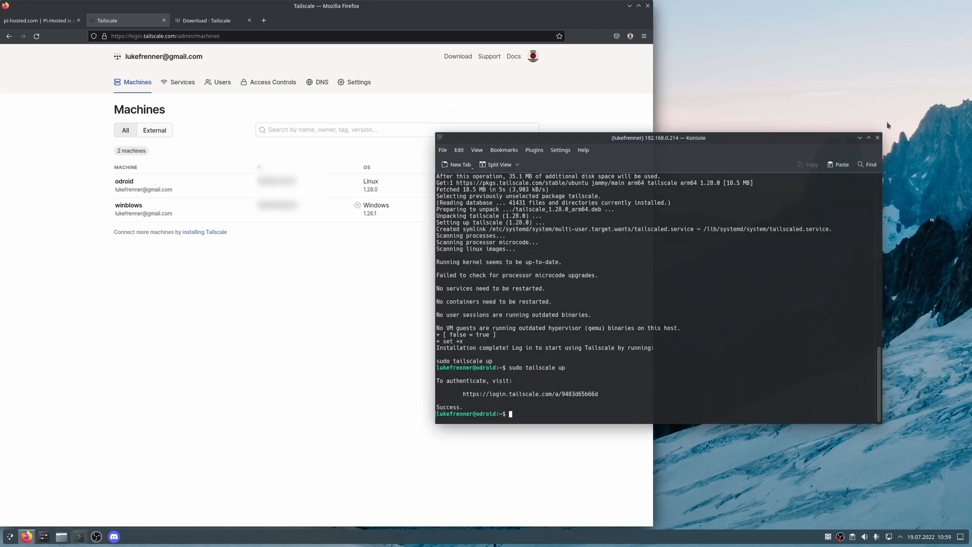
pyautogui.click(263, 21)
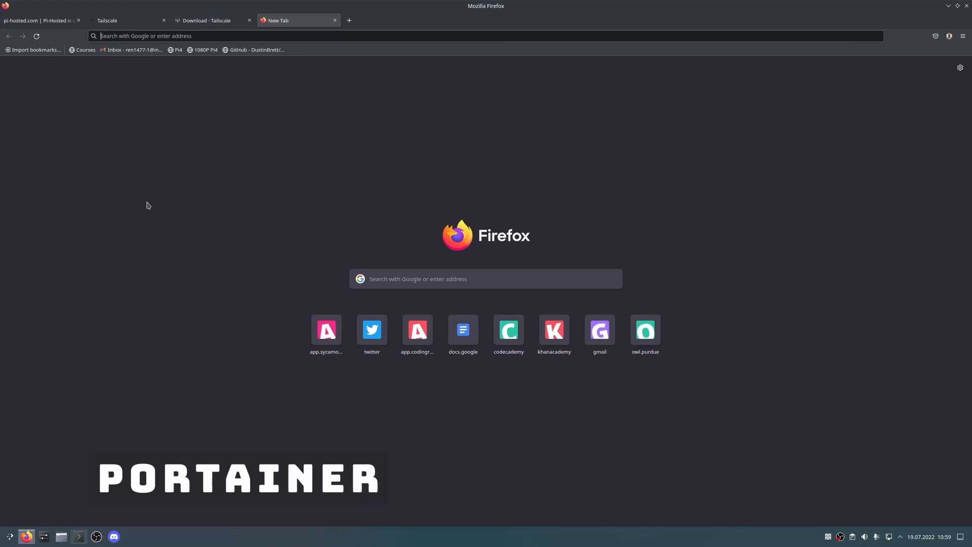
pyautogui.write('192.168.0.214')
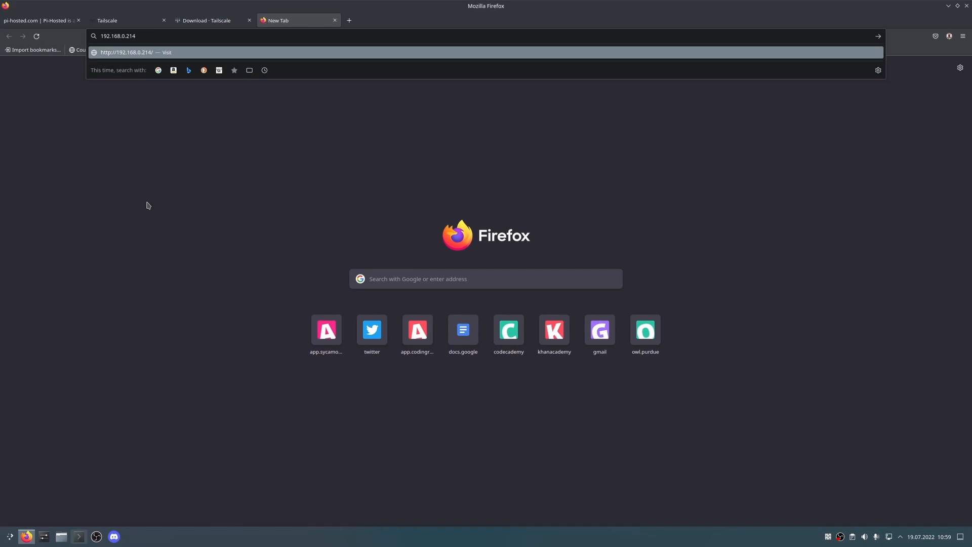
pyautogui.write(':9000/#!/init/admin')
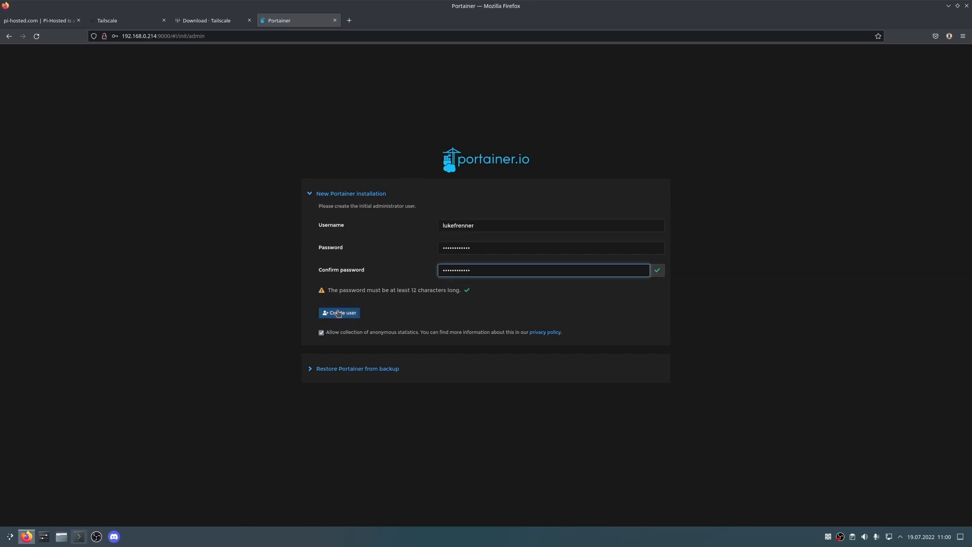
pyautogui.click(339, 313)
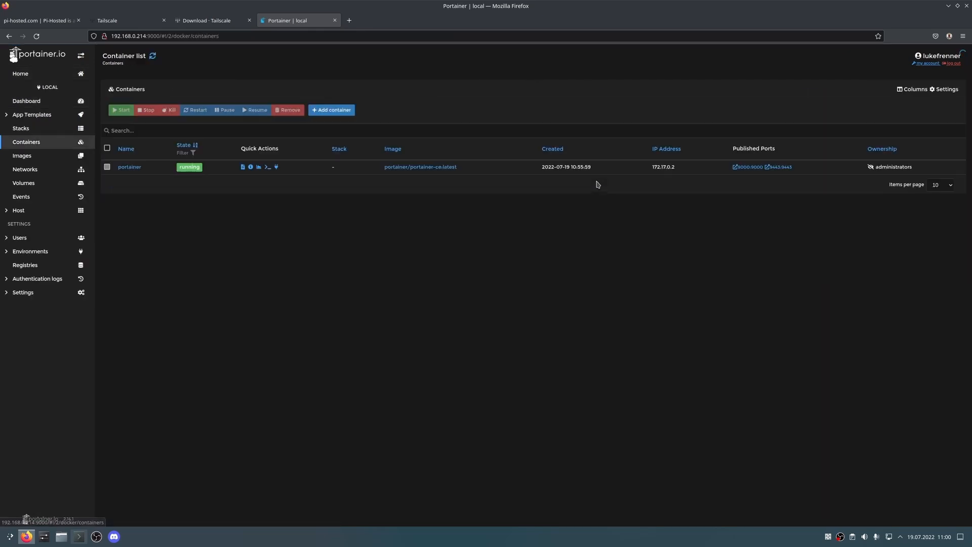
pyautogui.moveTo(160, 169)
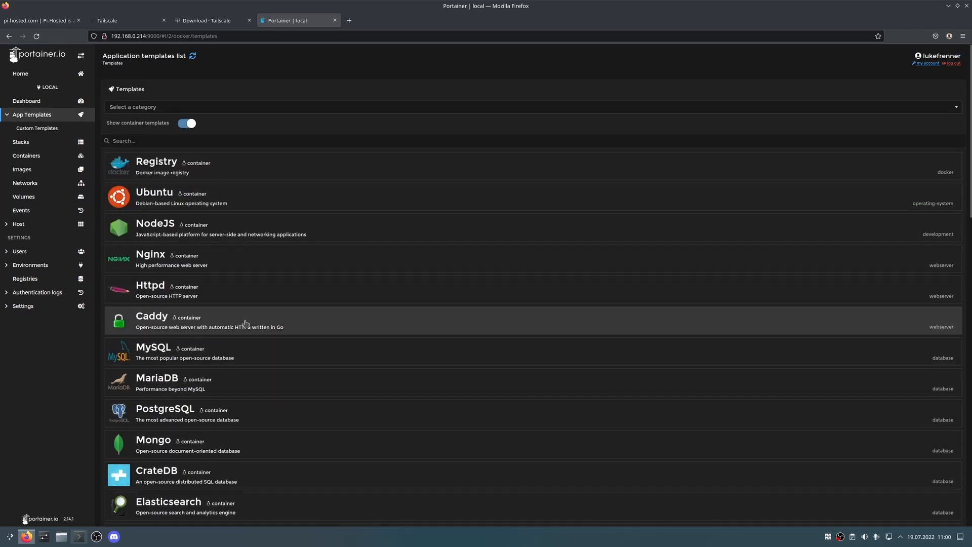
# Scroll the default App Templates list, then return to the Pi-Hosted guide page.
pyautogui.scroll(-3)
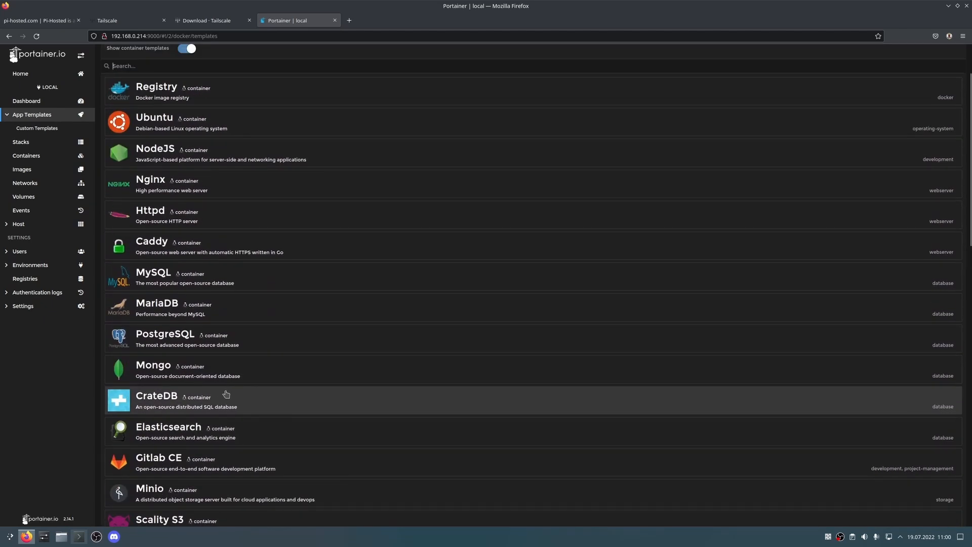
pyautogui.click(37, 20)
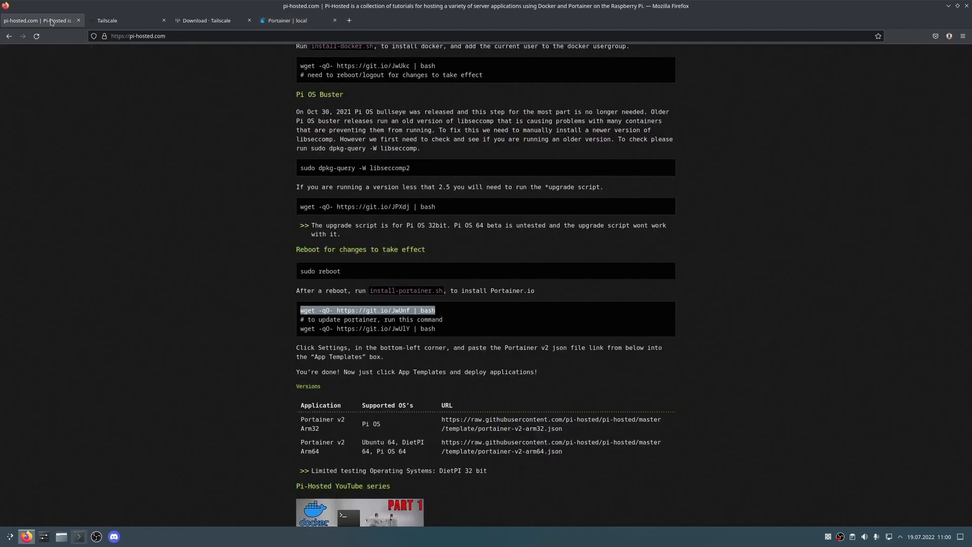
# Copy the Portainer v2 Arm64 template JSON link from pi-hosted.com.
pyautogui.scroll(-3)
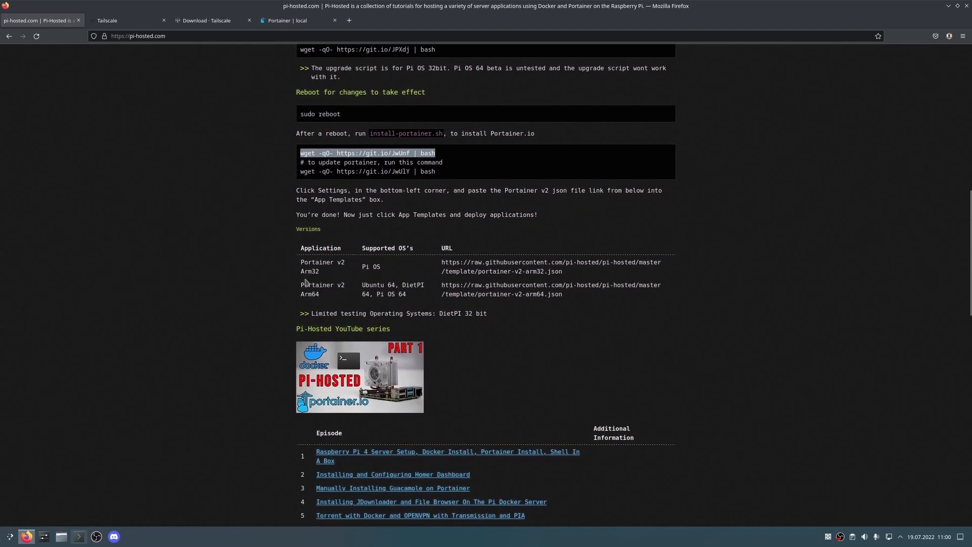
pyautogui.doubleClick(322, 288)
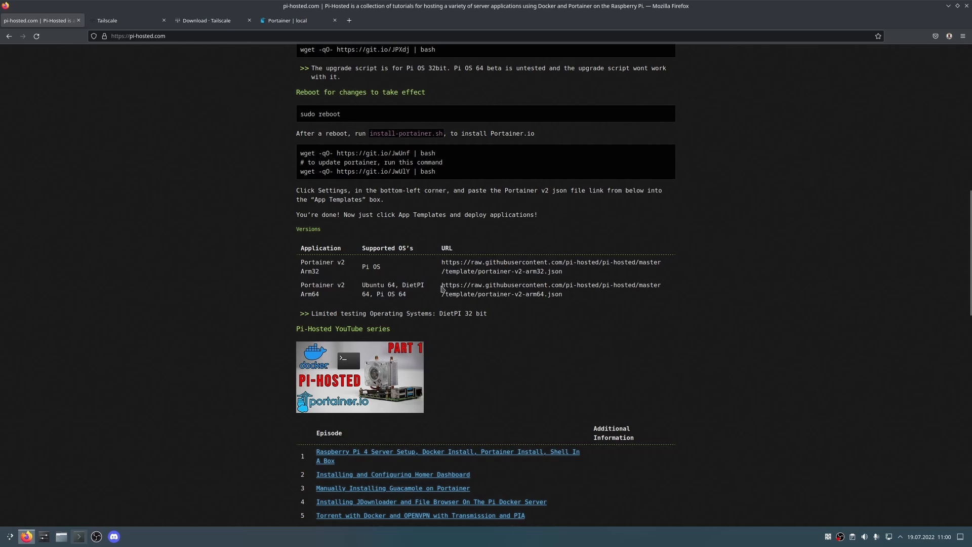
pyautogui.moveTo(441, 284); pyautogui.dragTo(562, 293)
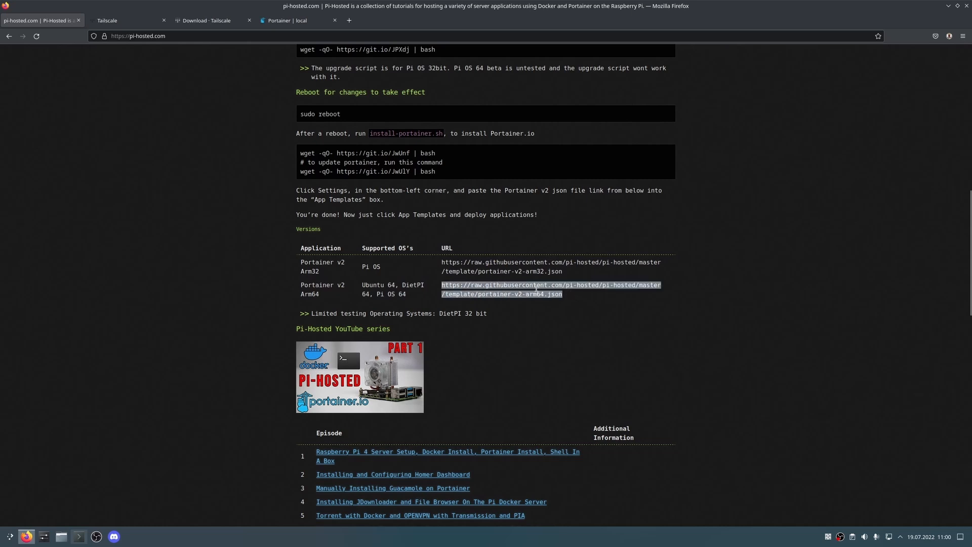
pyautogui.rightClick(537, 286)
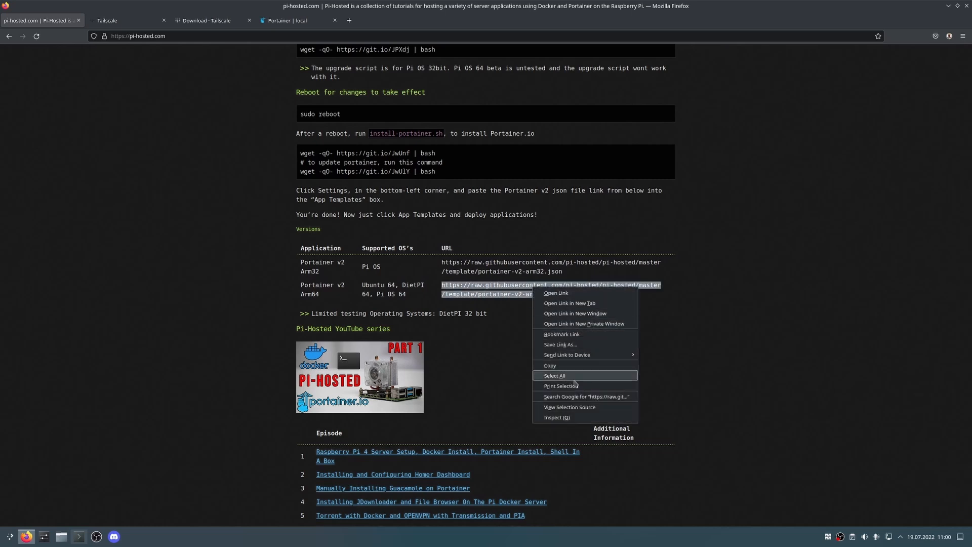
pyautogui.click(298, 20)
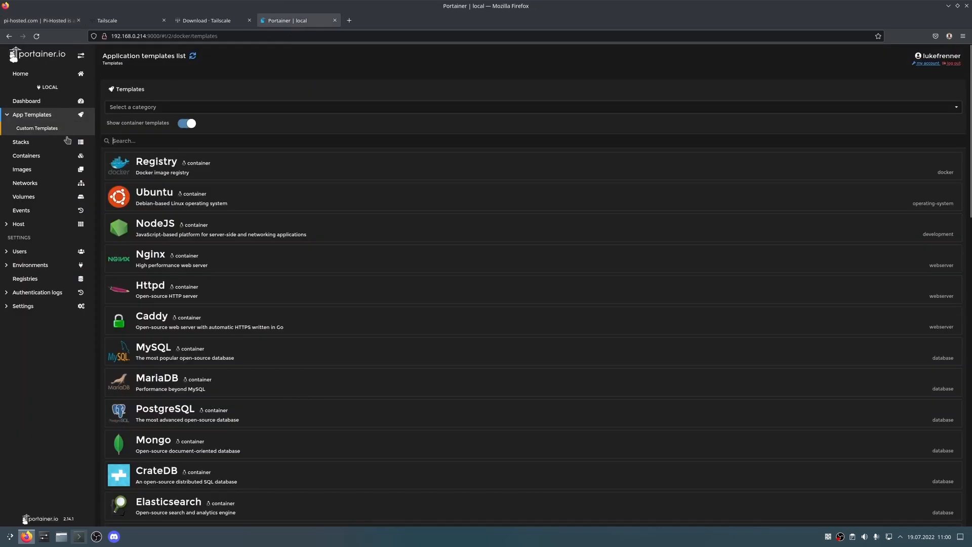
# Save the Arm64 JSON as Portainer's App Templates URL and view the pi-hosted templates.
pyautogui.click(22, 291)
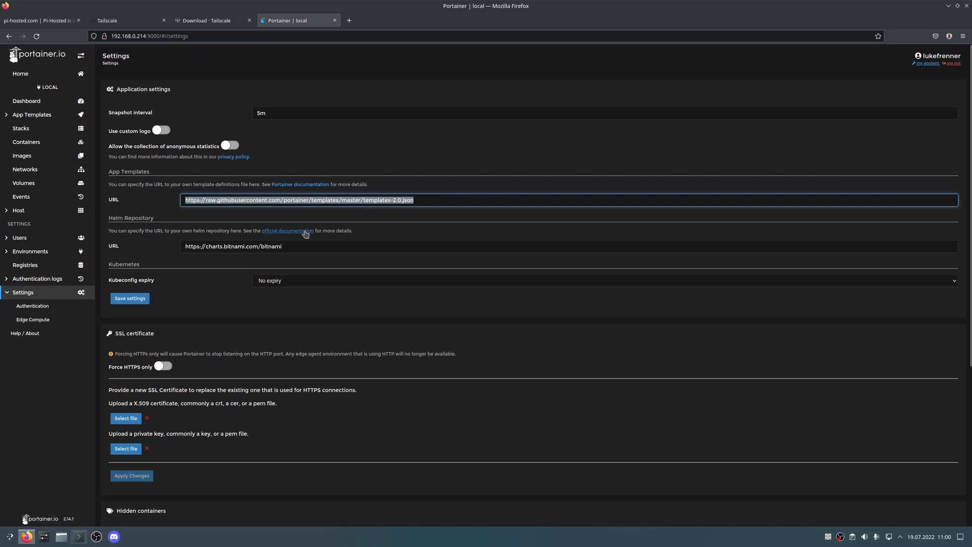
pyautogui.write('https://raw.githubusercontent.com/pi-hosted/pi-hosted/master/template/portainer-v2-arm64.json')
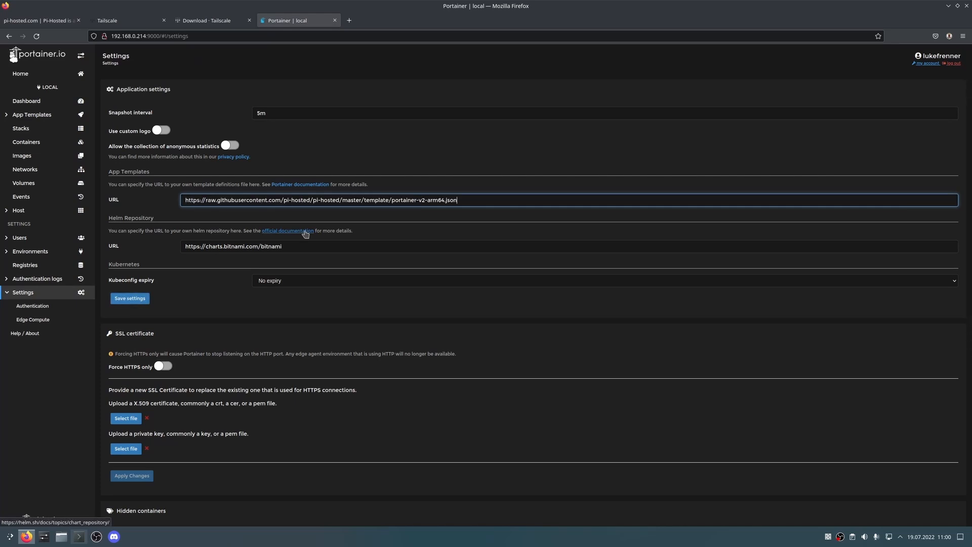
pyautogui.click(130, 297)
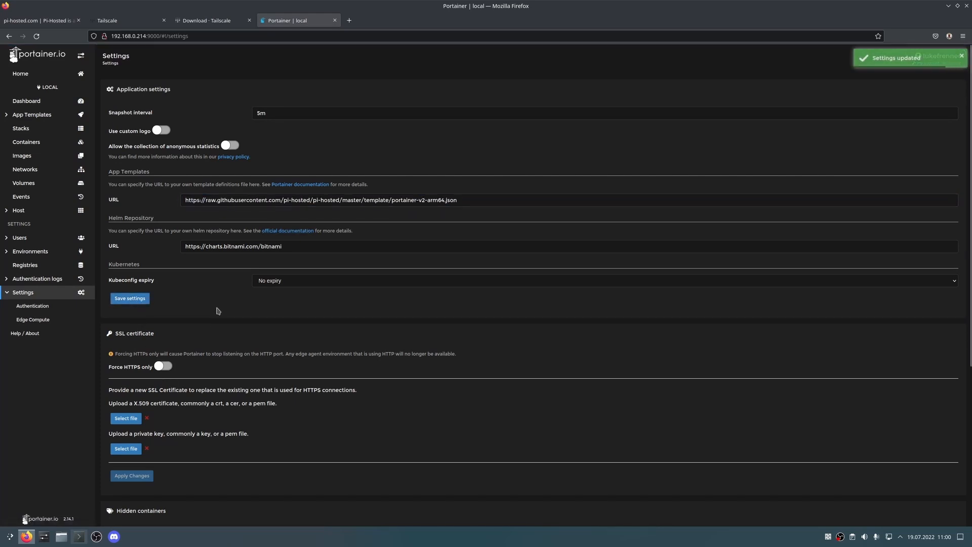
pyautogui.click(31, 115)
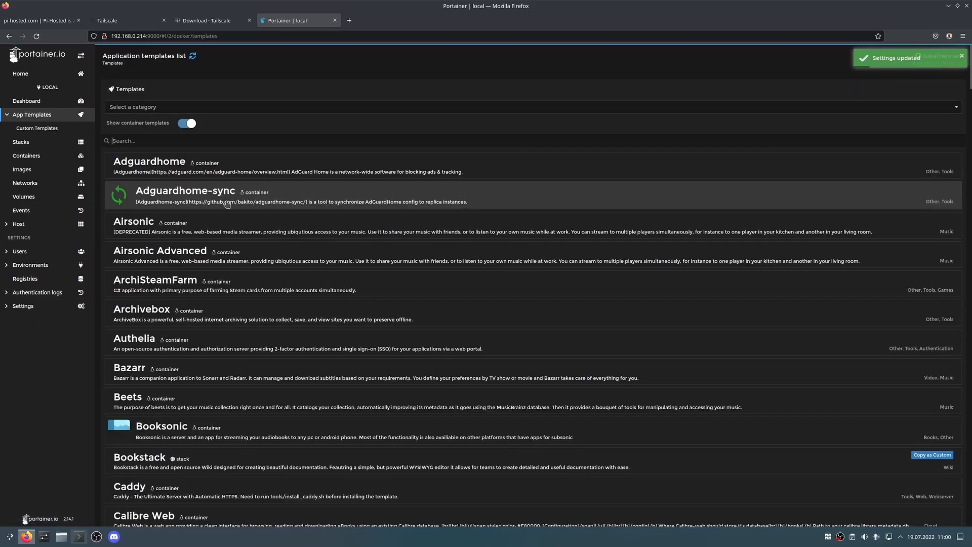
# Scroll through the Pi-Hosted templates, check Containers, and return to App Templates.
pyautogui.scroll(-3)
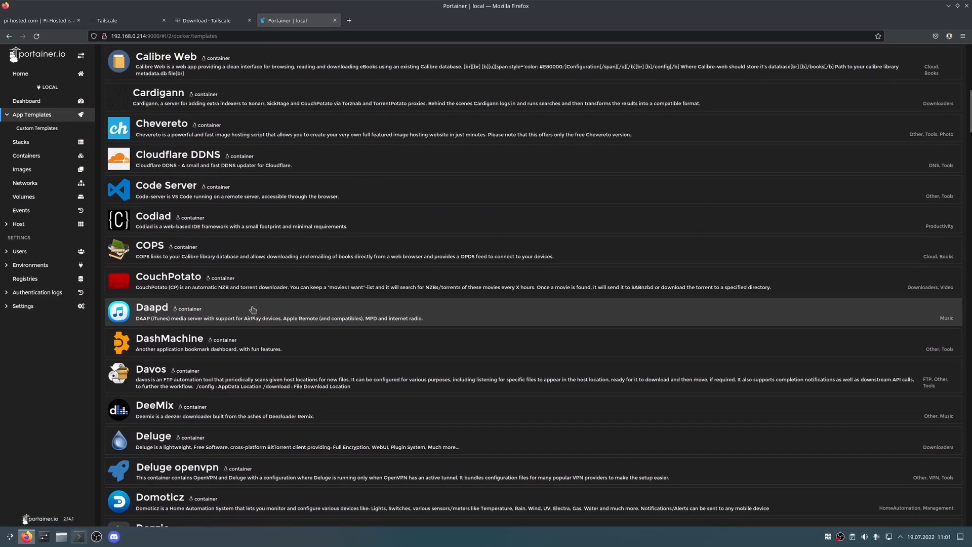
pyautogui.scroll(-3)
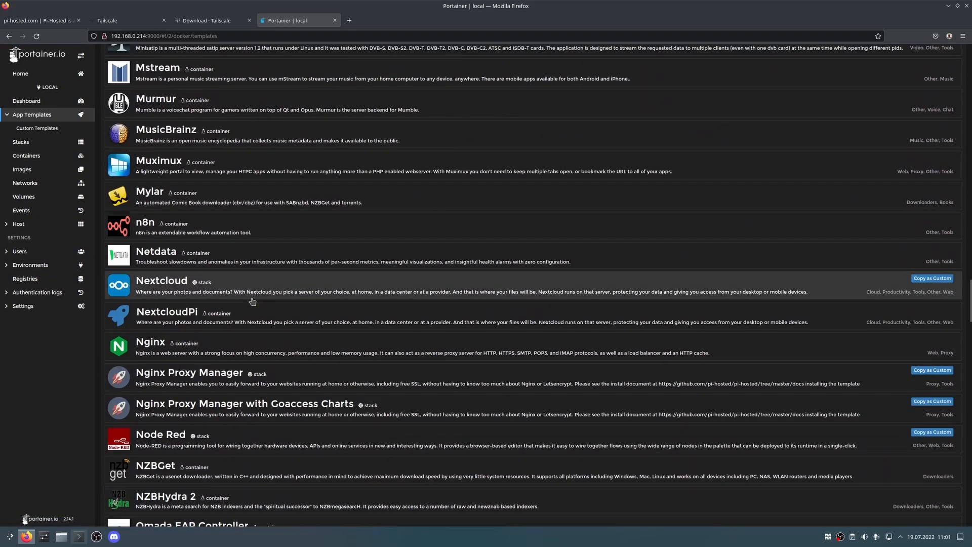
pyautogui.scroll(-3)
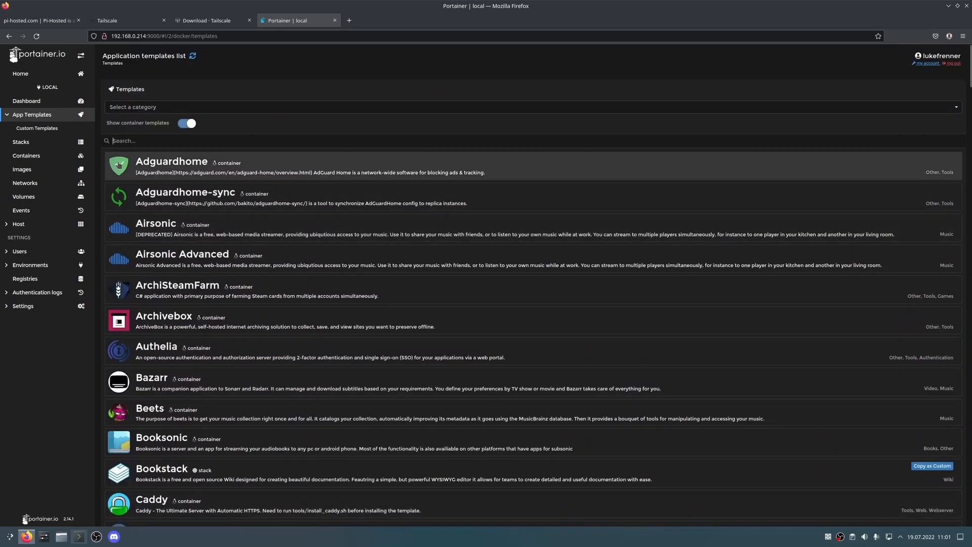
pyautogui.click(26, 142)
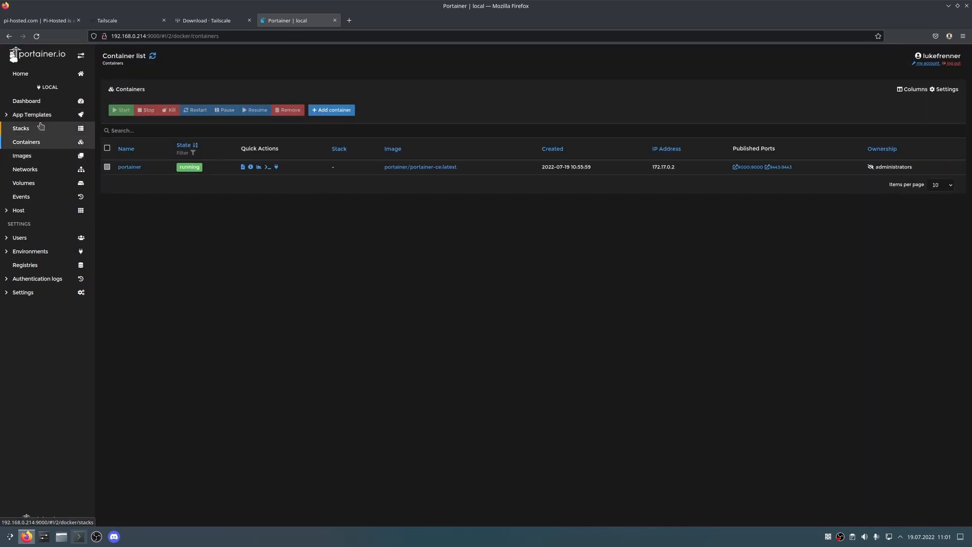
pyautogui.click(32, 114)
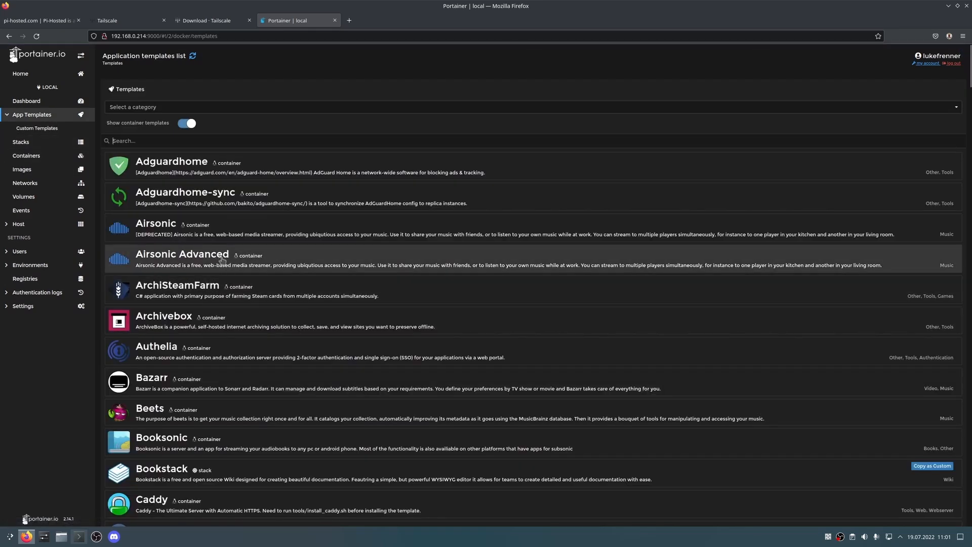
pyautogui.moveTo(207, 317)
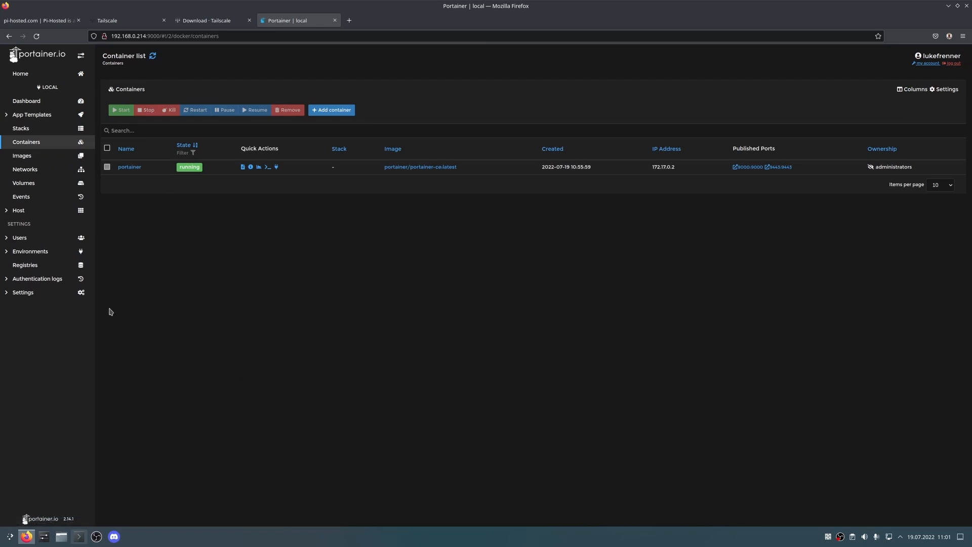
pyautogui.moveTo(172, 262)
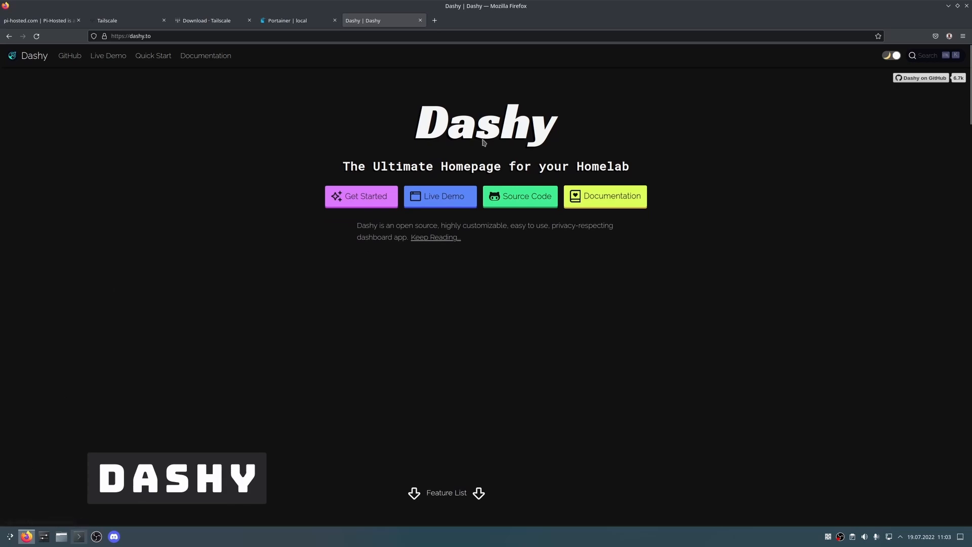
# Scroll through Dashy's feature sections on dashy.to and back to the top.
pyautogui.scroll(-3)
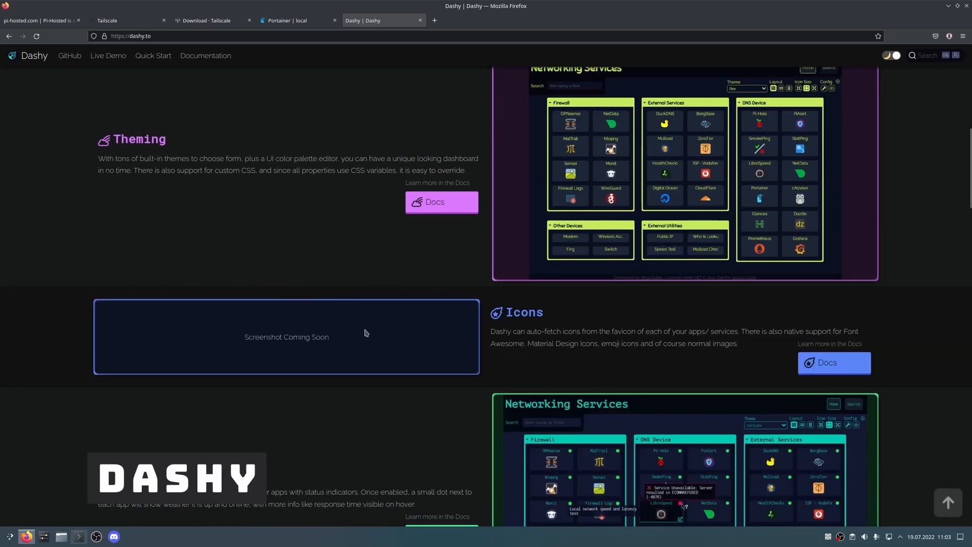
pyautogui.scroll(-3)
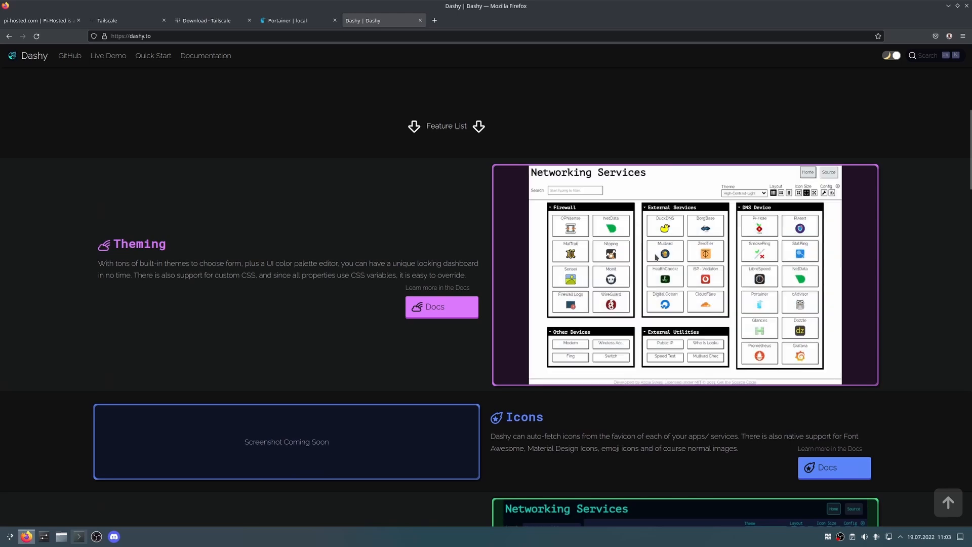
pyautogui.scroll(-3)
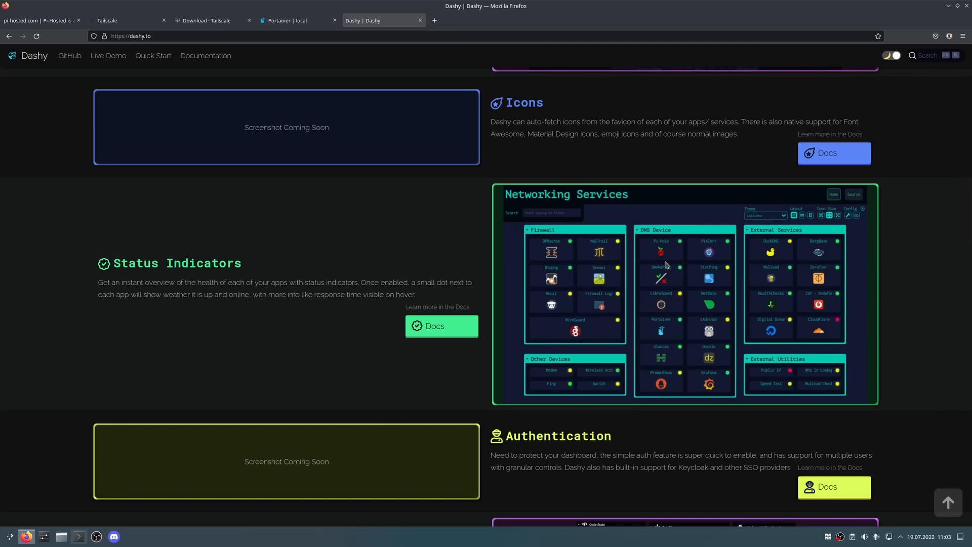
pyautogui.scroll(-3)
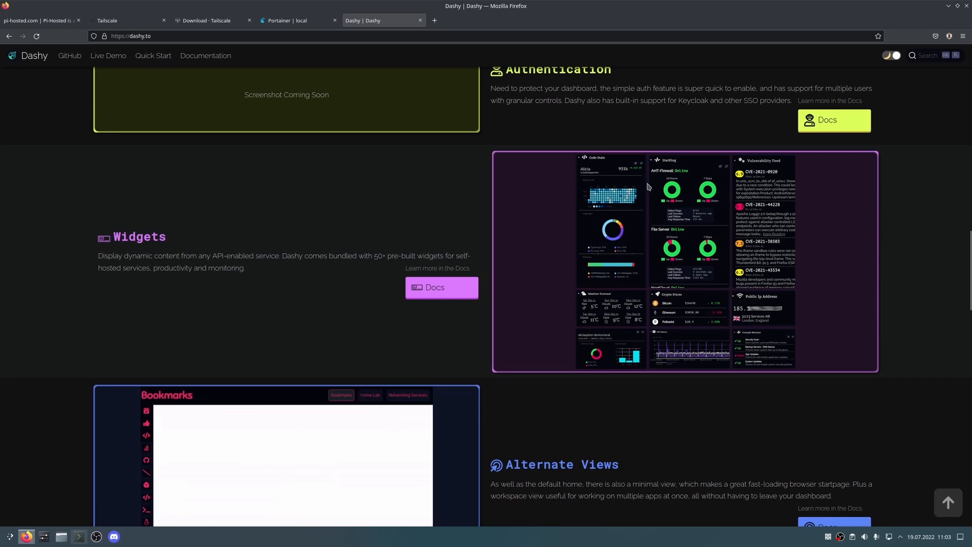
pyautogui.scroll(-3)
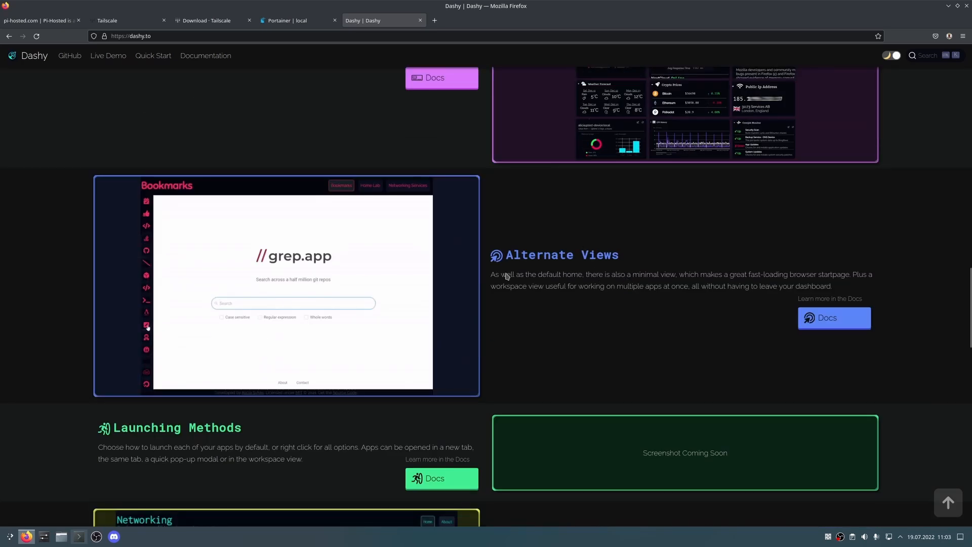
pyautogui.scroll(3)
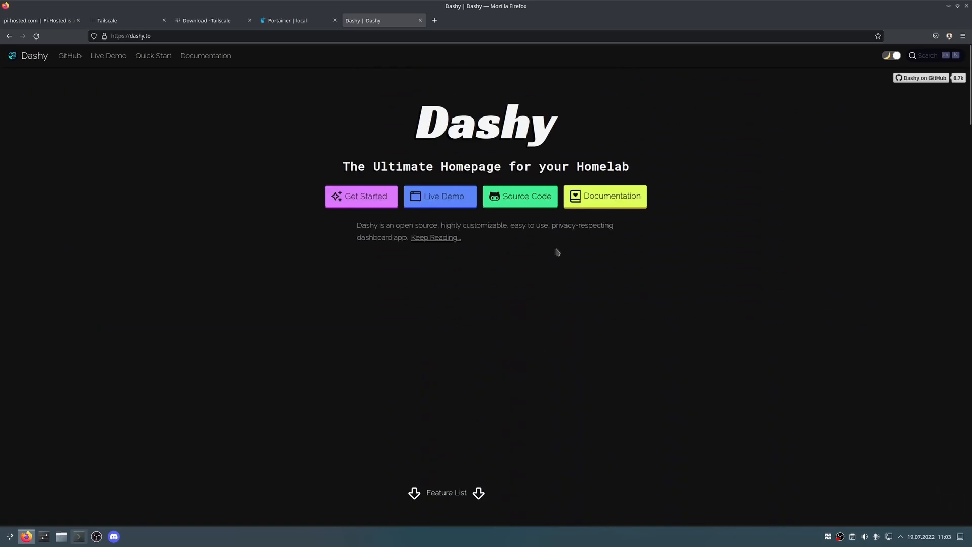
pyautogui.moveTo(540, 260)
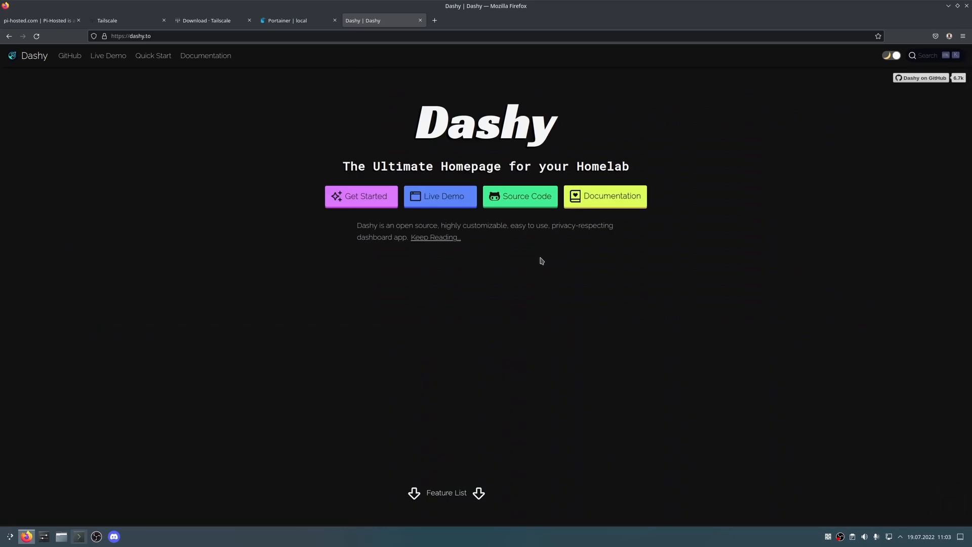
pyautogui.moveTo(253, 4)
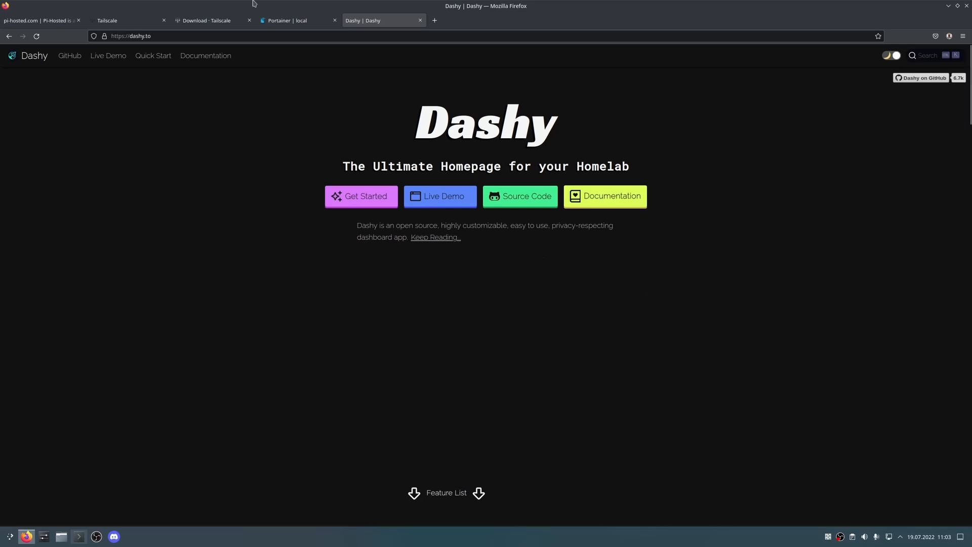
# Search App Templates for 'das', then start a new stack from the Stacks page.
pyautogui.click(298, 20)
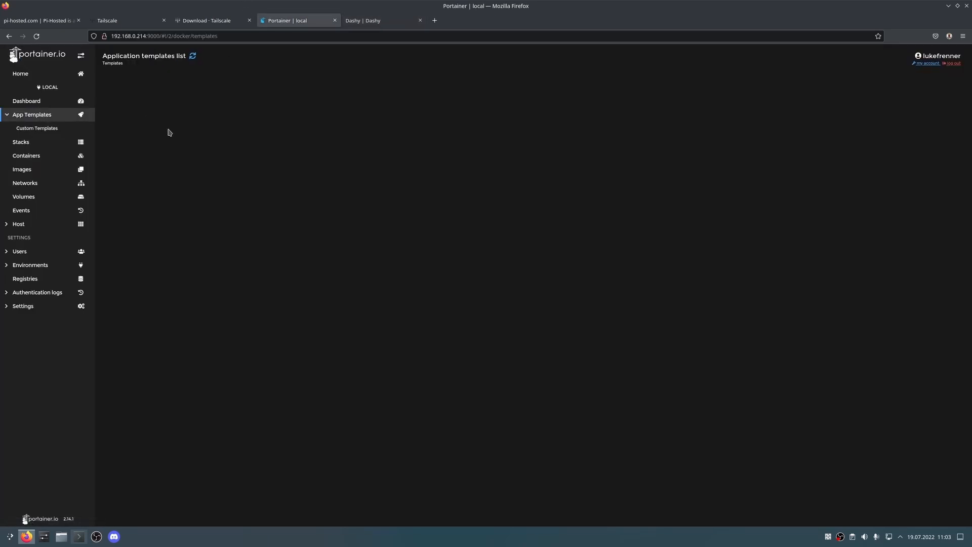
pyautogui.write('das')
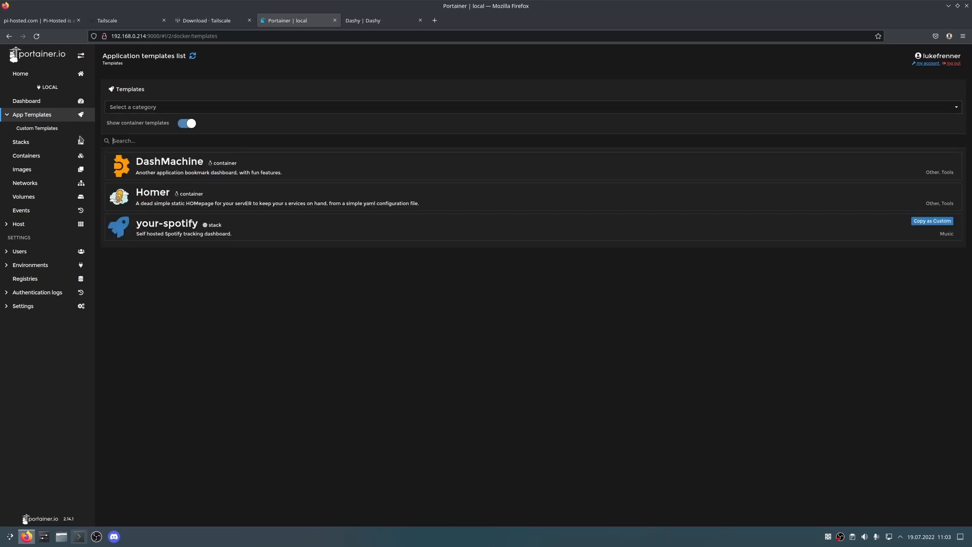
pyautogui.click(20, 141)
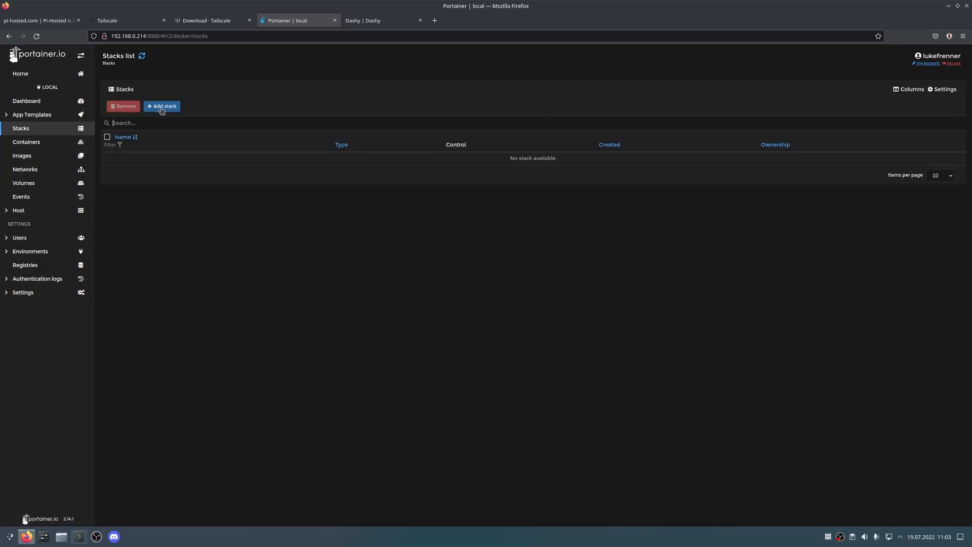
pyautogui.click(162, 106)
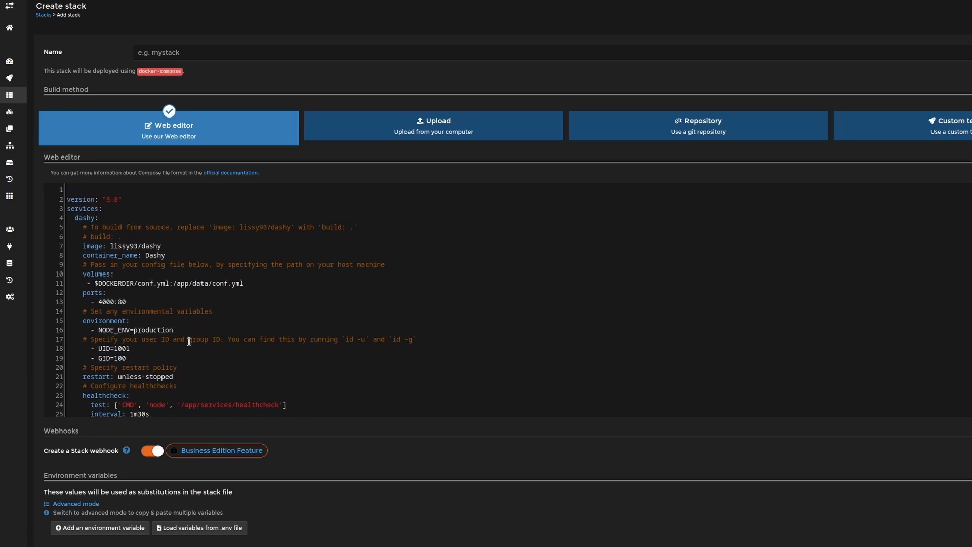
pyautogui.moveTo(167, 331)
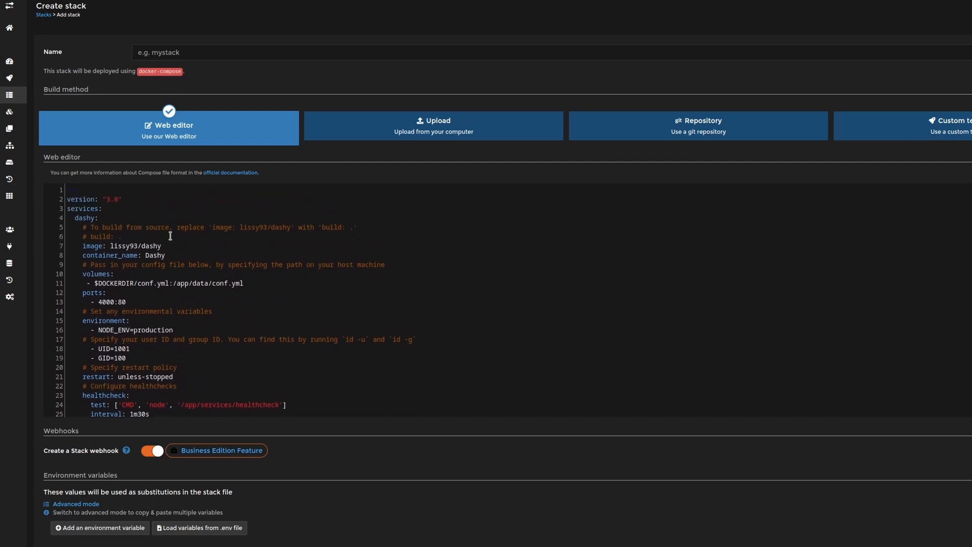
# Name the new stack 'dashy' for deployment from the Dashy compose file.
pyautogui.click(248, 51)
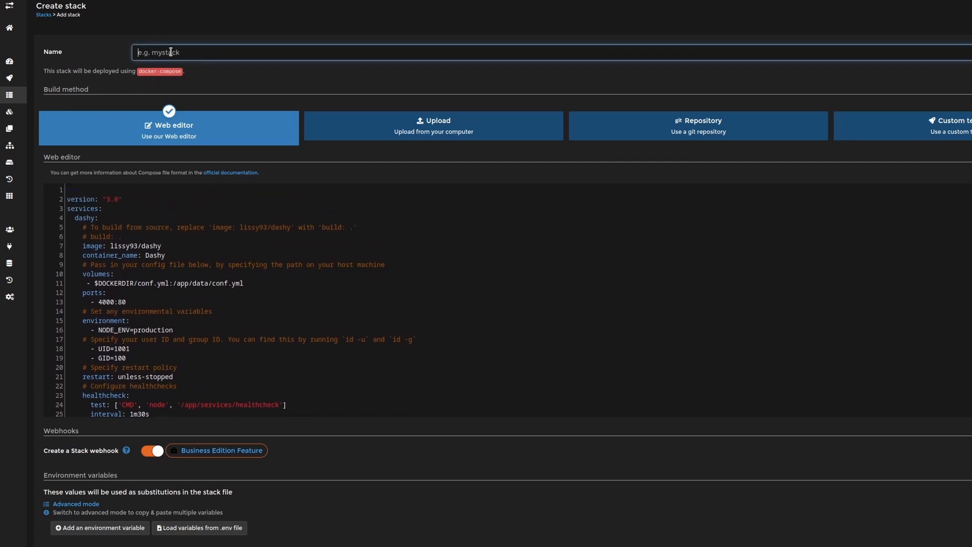
pyautogui.write('dashy')
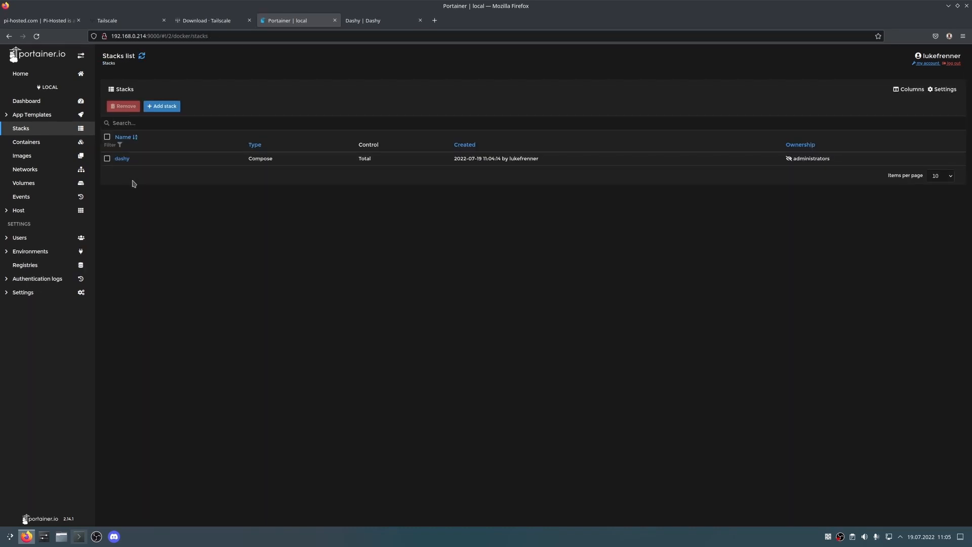
pyautogui.moveTo(133, 161)
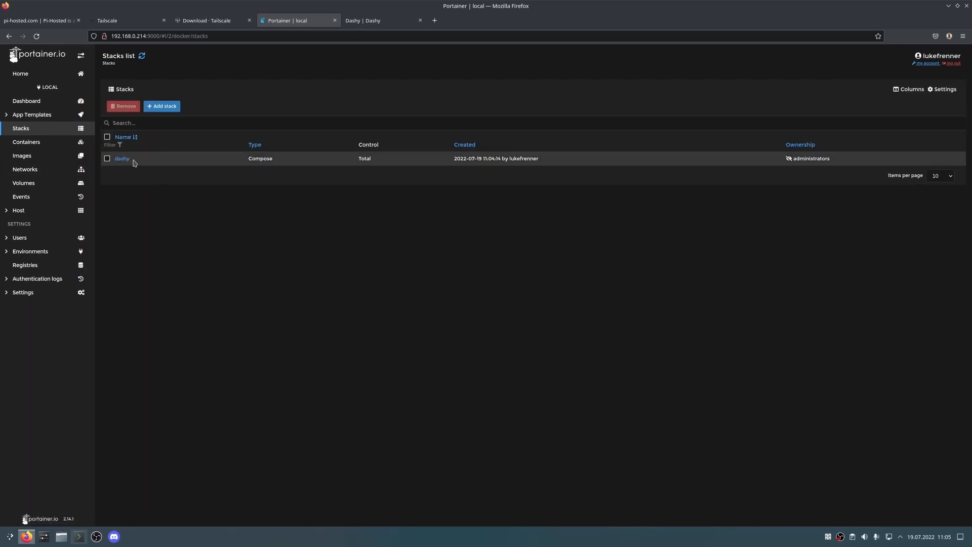
pyautogui.moveTo(26, 141)
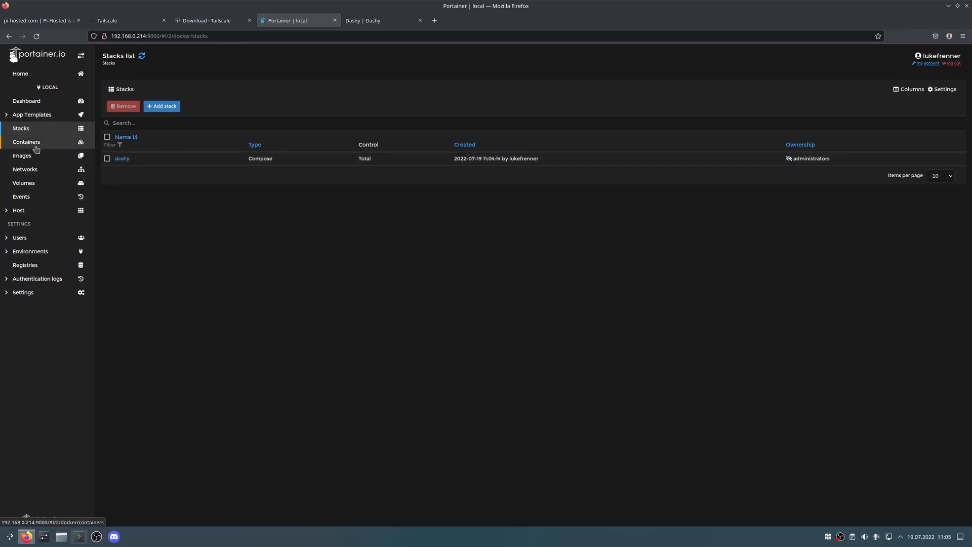
# Open the Dashy container's published 4000:80 port link from the Containers list.
pyautogui.click(27, 141)
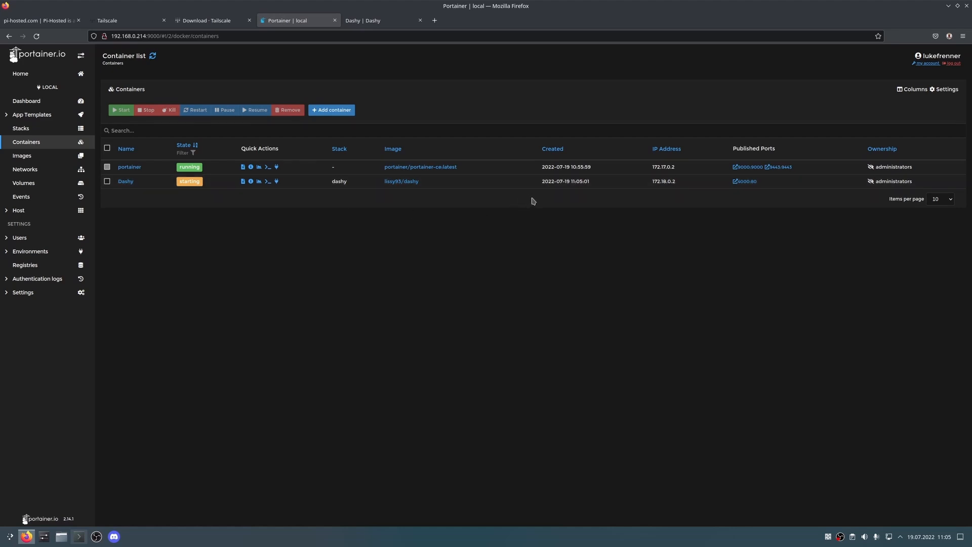
pyautogui.moveTo(745, 181)
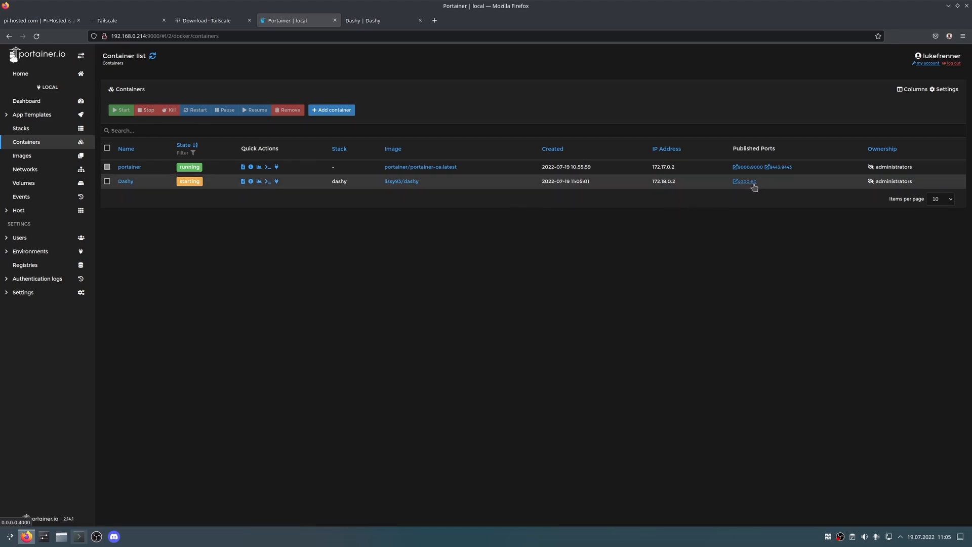
pyautogui.click(745, 181)
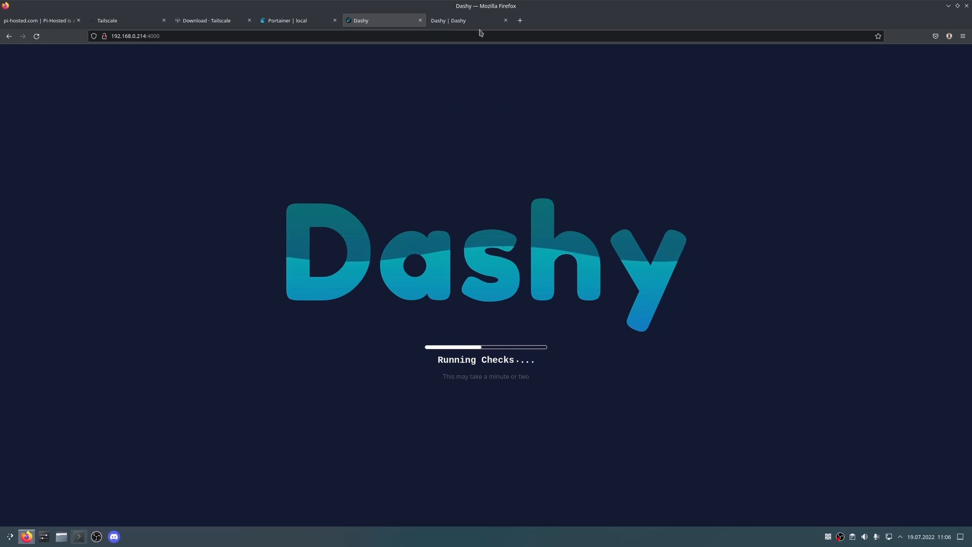
# Close the dashy.to website tab while the dashboard runs its startup checks.
pyautogui.click(505, 20)
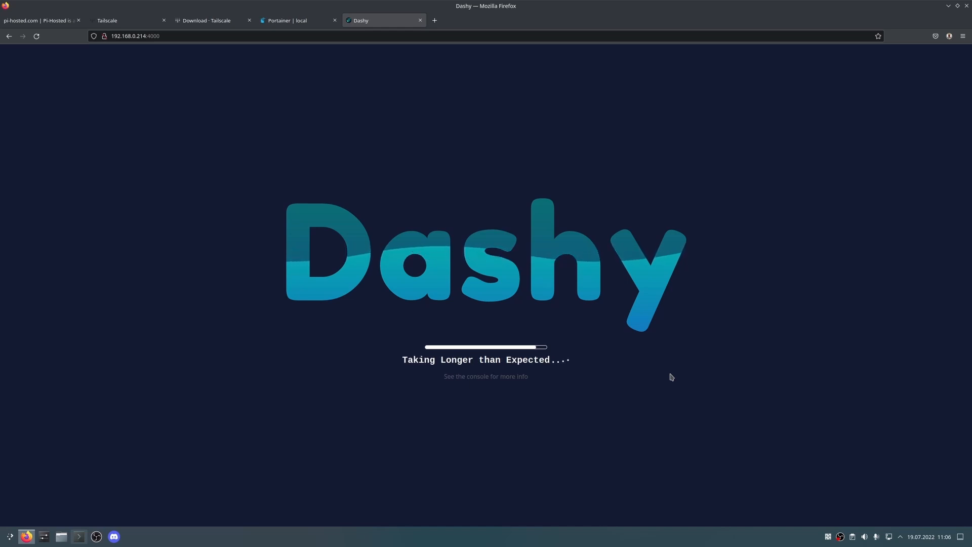
pyautogui.moveTo(500, 359)
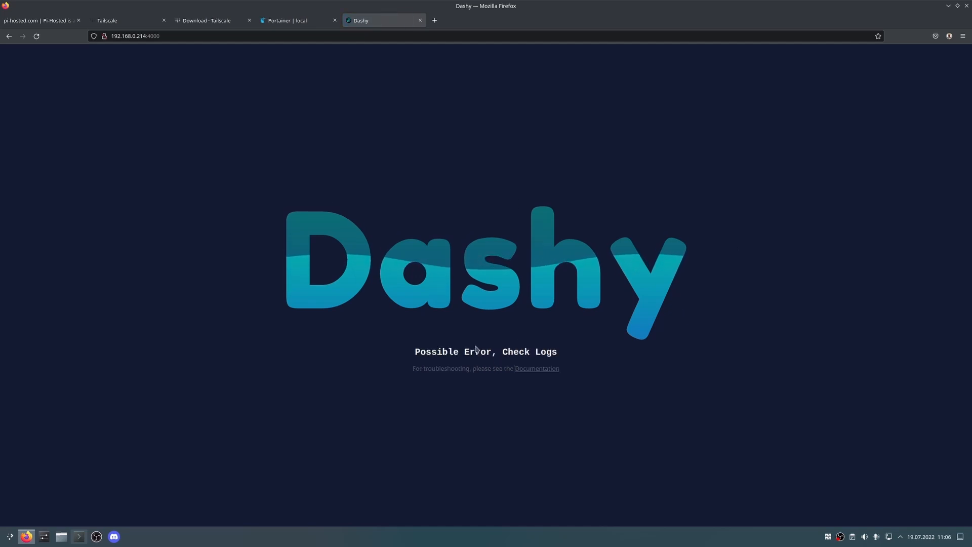
pyautogui.moveTo(529, 392)
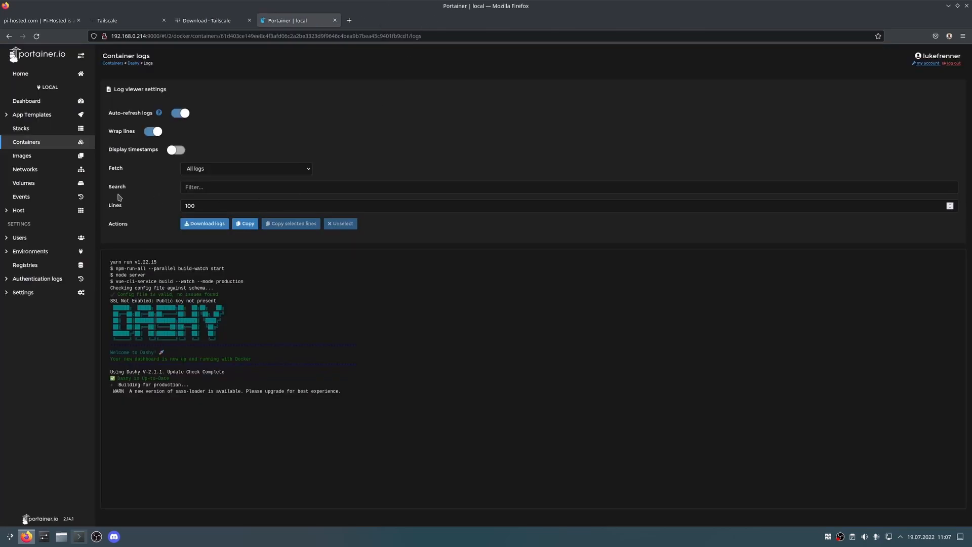
# Return to the Dashy dashboard tab after the logs confirm it is running.
pyautogui.click(112, 62)
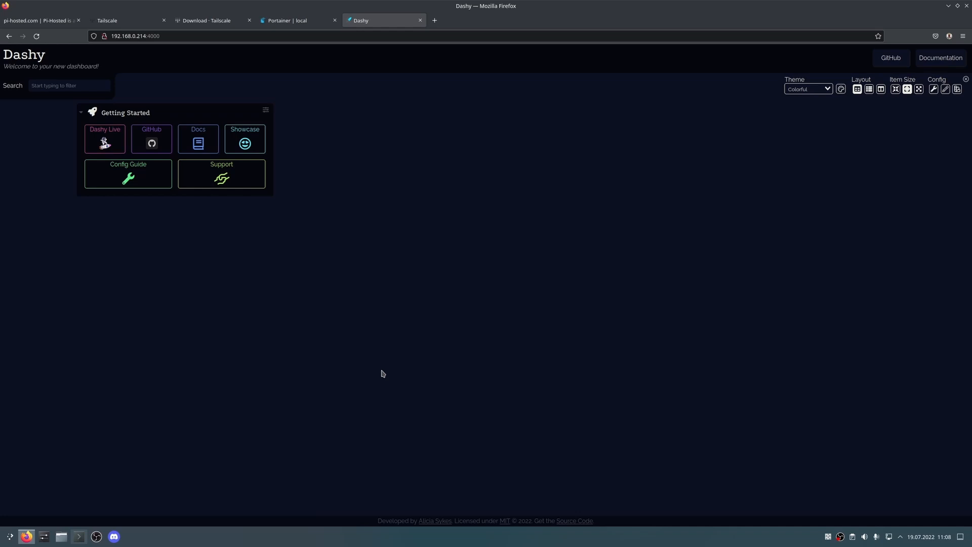
pyautogui.moveTo(616, 363)
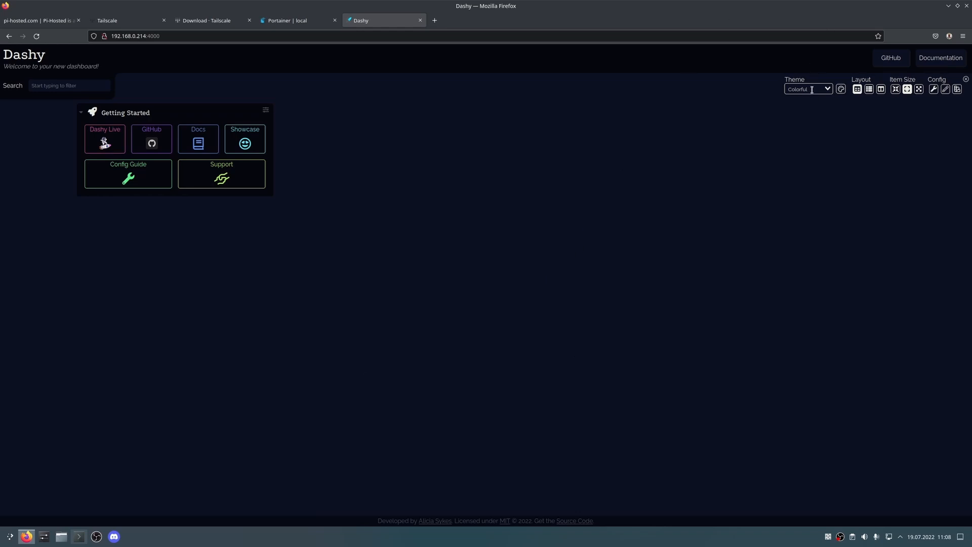
# Cycle the dashboard through a couple of themes, including High-contrast-light.
pyautogui.click(807, 89)
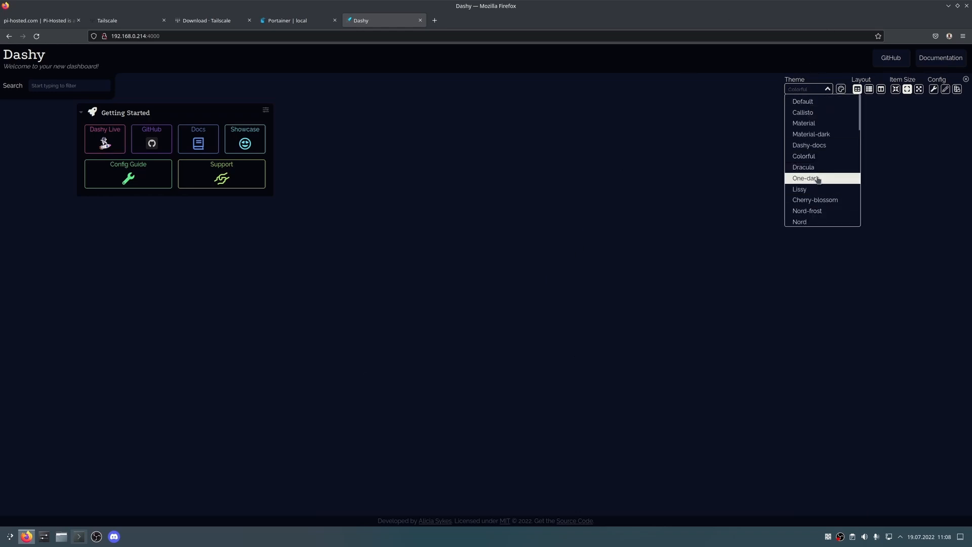
pyautogui.click(804, 178)
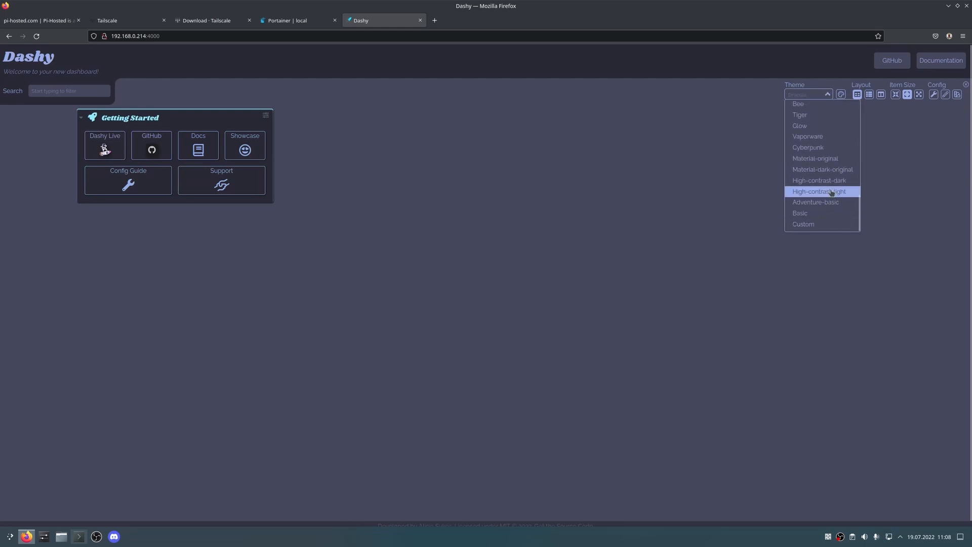
pyautogui.click(818, 192)
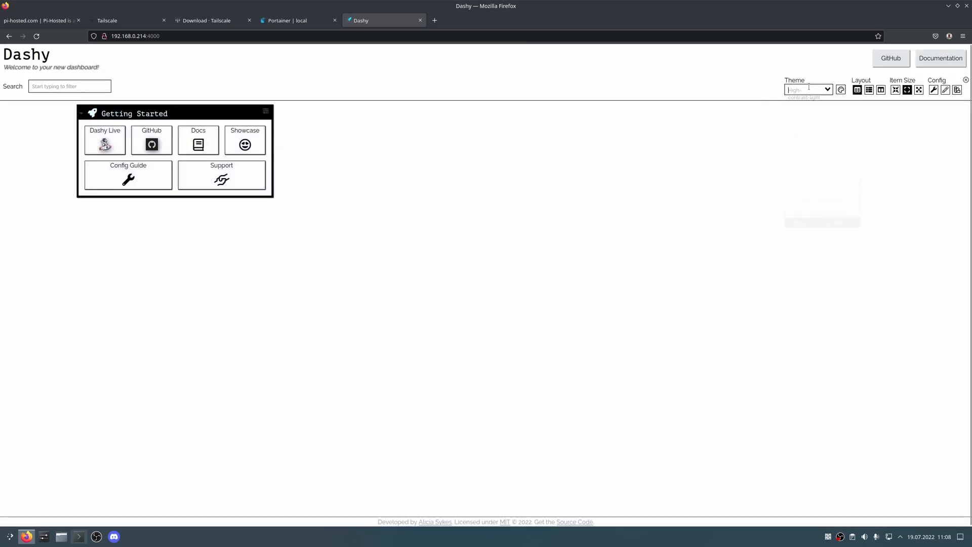
pyautogui.click(806, 89)
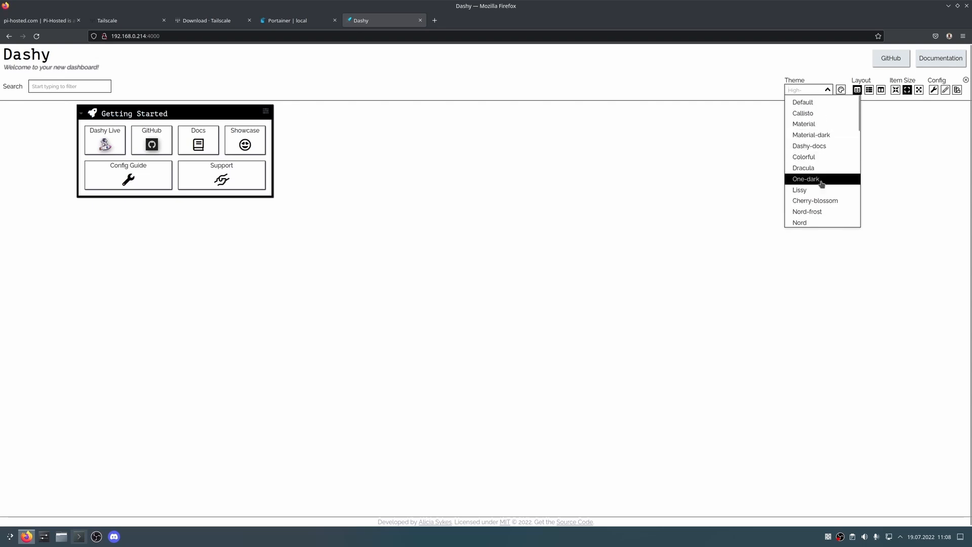
# Apply the Cyberpunk theme, then settle on the Bee theme.
pyautogui.click(800, 189)
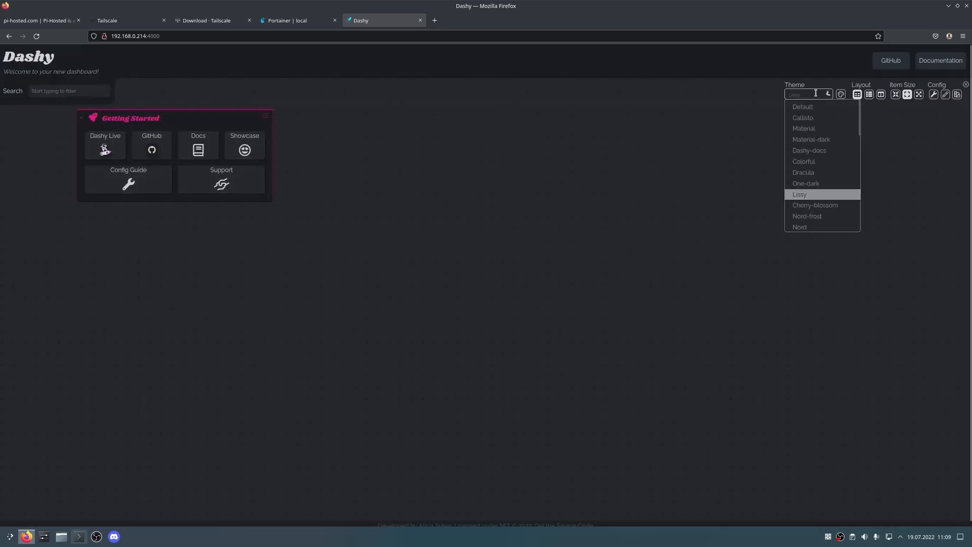
pyautogui.scroll(-3)
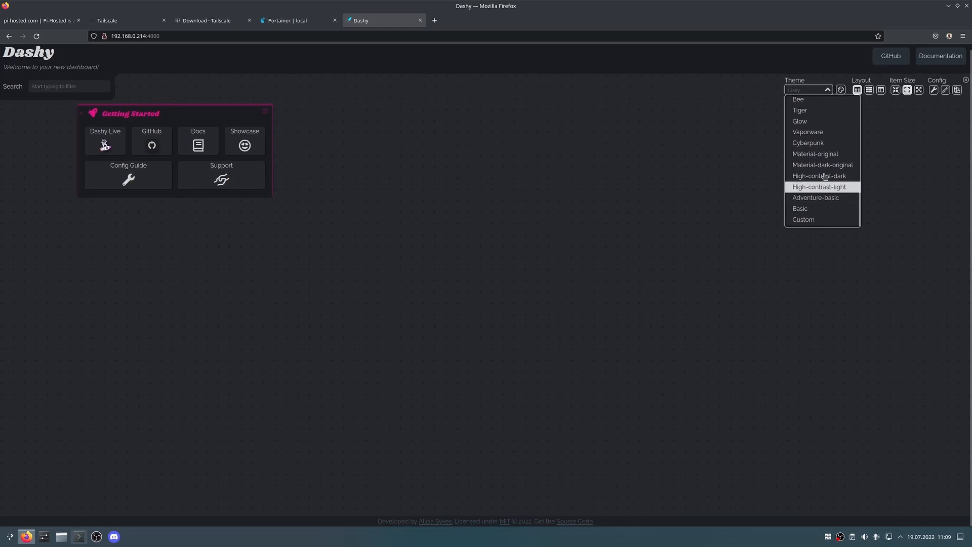
pyautogui.click(808, 143)
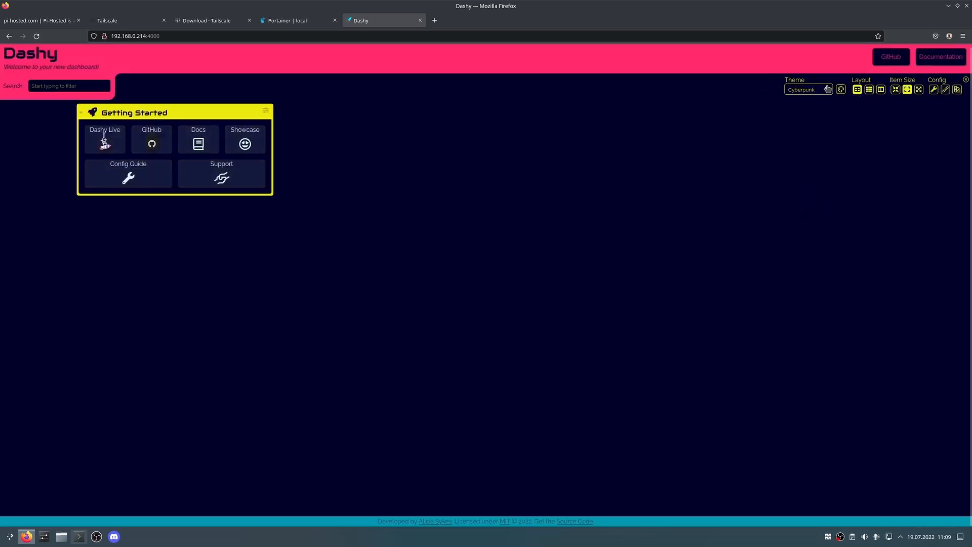
pyautogui.click(807, 89)
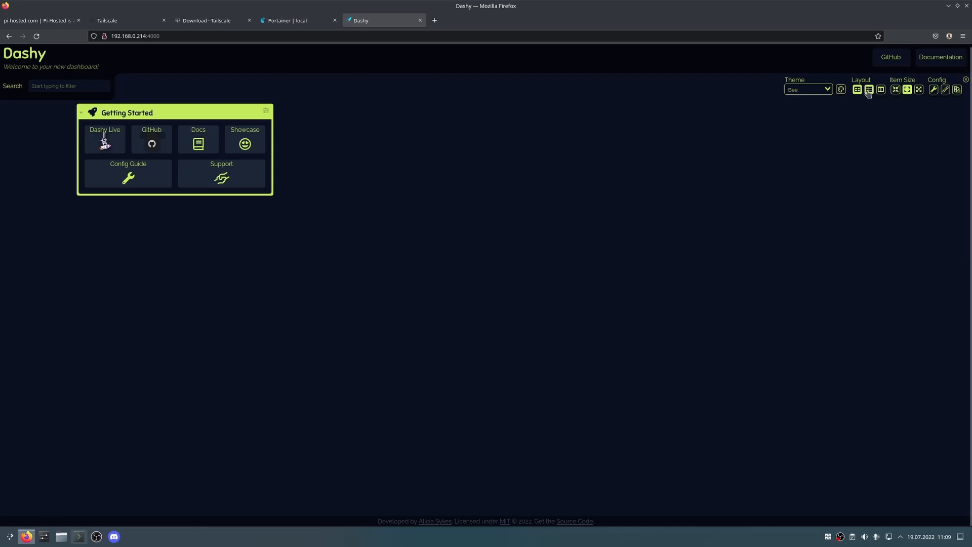
# Switch the dashboard to its minimal layout view.
pyautogui.click(869, 90)
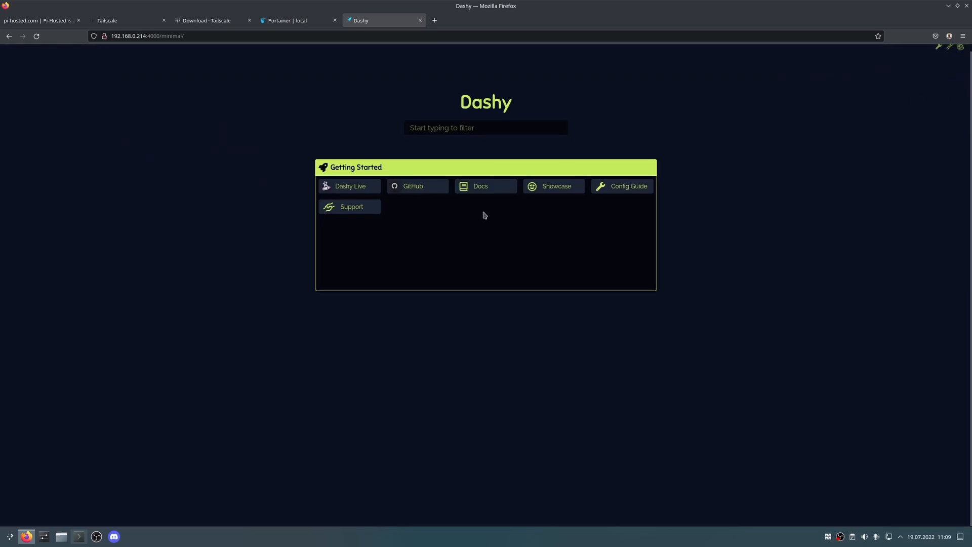
pyautogui.moveTo(940, 46)
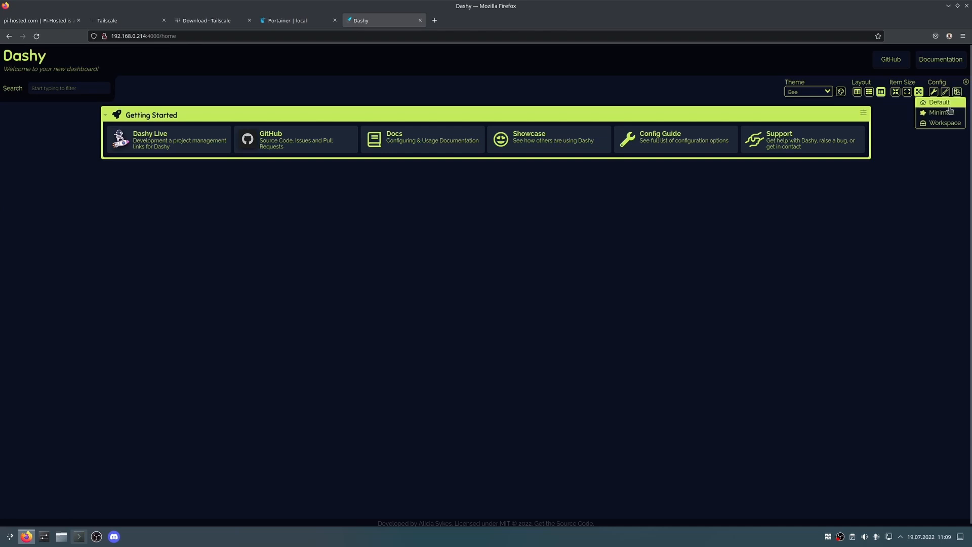
# Enter edit mode and dismiss the Add New Section form once without saving.
pyautogui.click(941, 91)
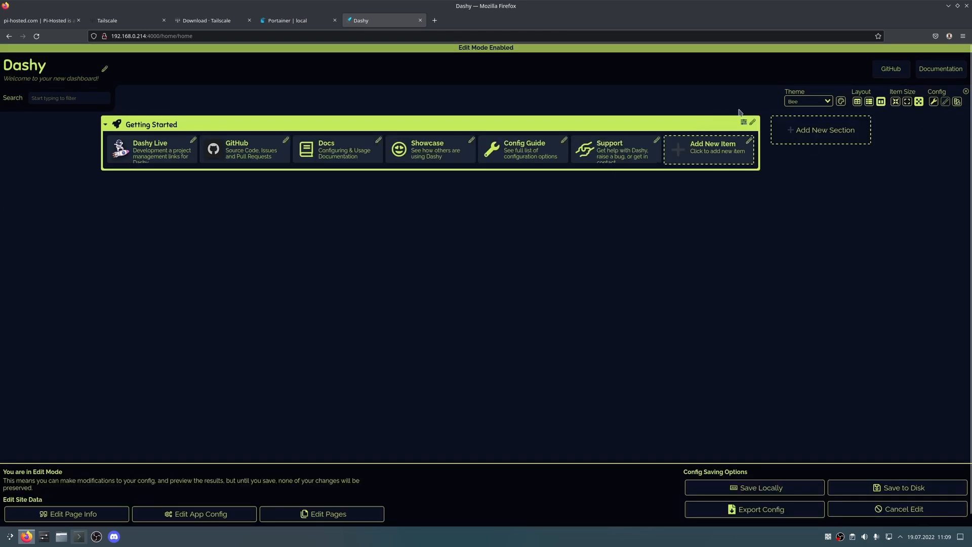
pyautogui.moveTo(920, 233)
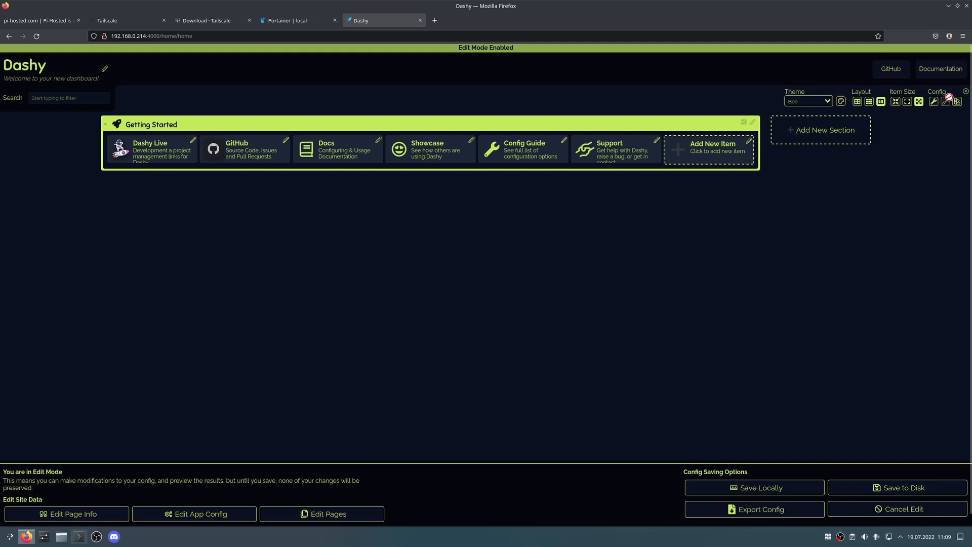
pyautogui.click(821, 130)
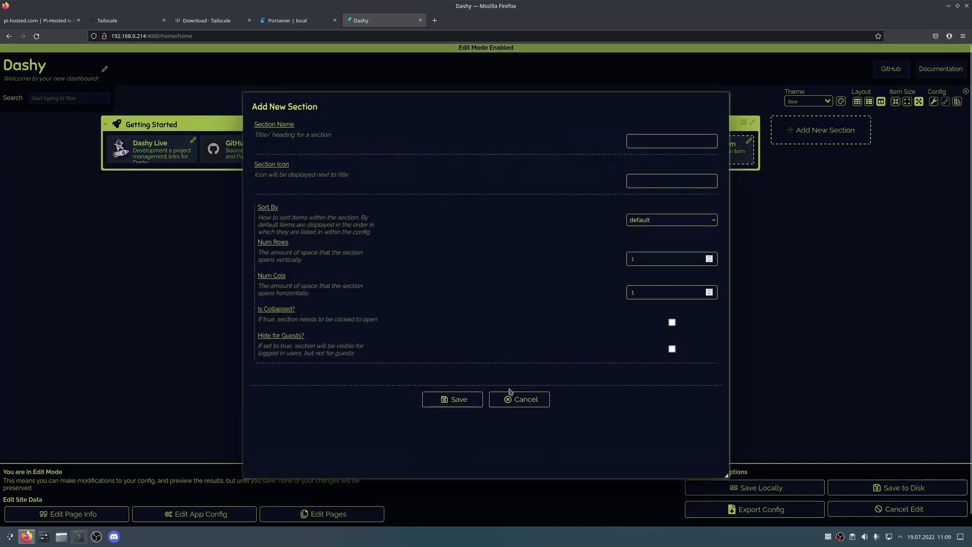
pyautogui.click(519, 399)
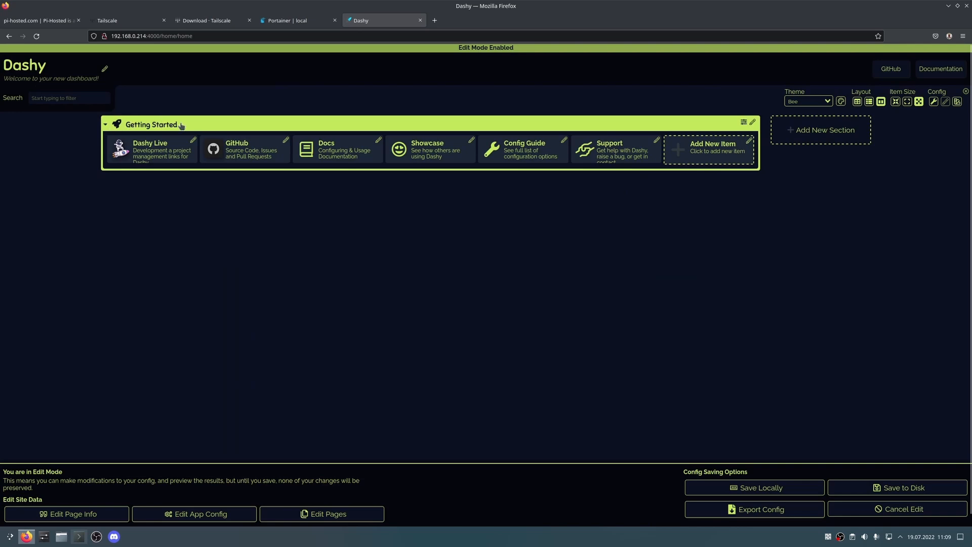
# Start a new section named 'Media', cancel it, then discard all edits and leave edit mode.
pyautogui.click(821, 130)
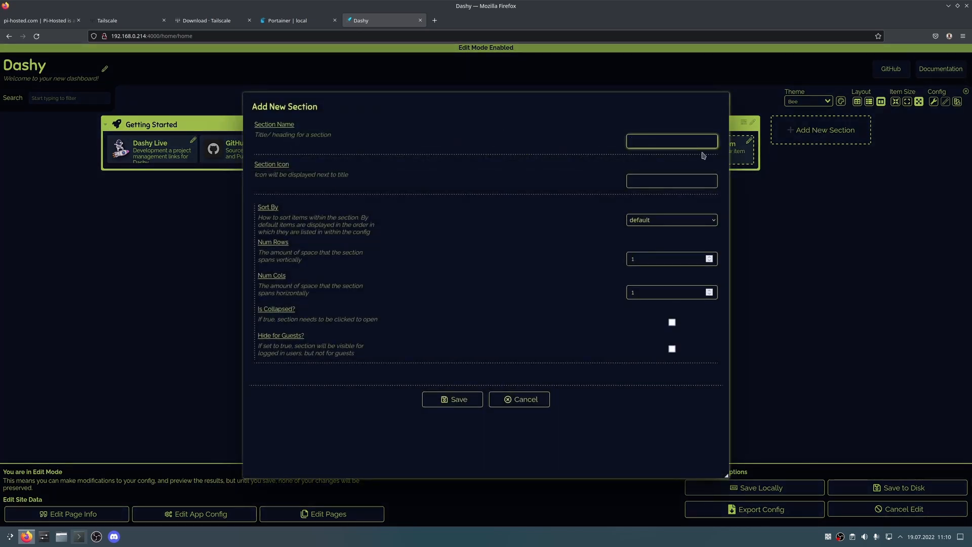
pyautogui.write('Media')
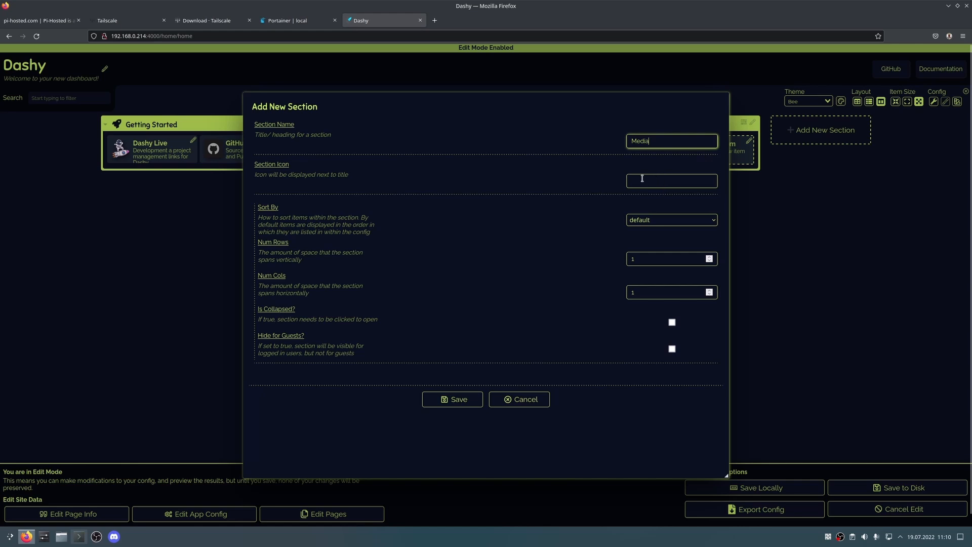
pyautogui.click(519, 399)
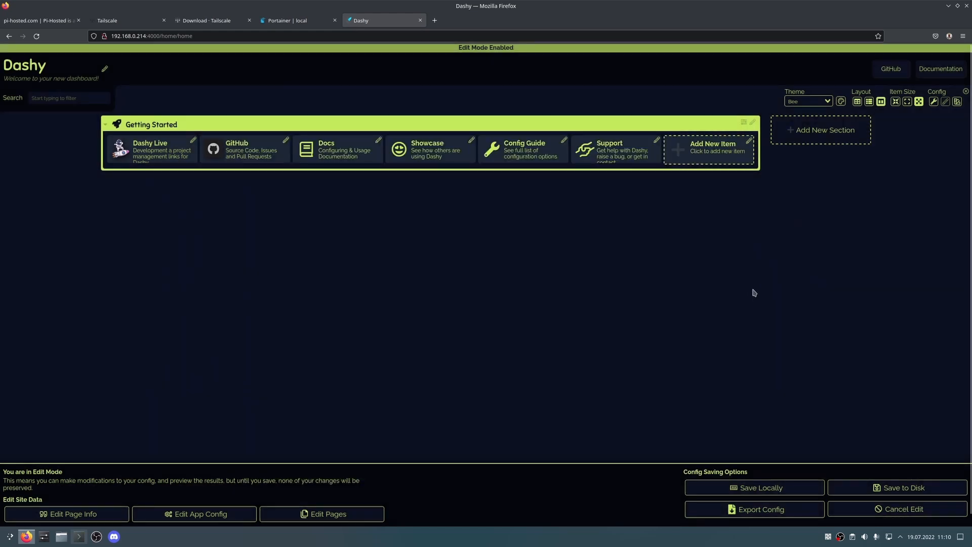
pyautogui.moveTo(902, 509)
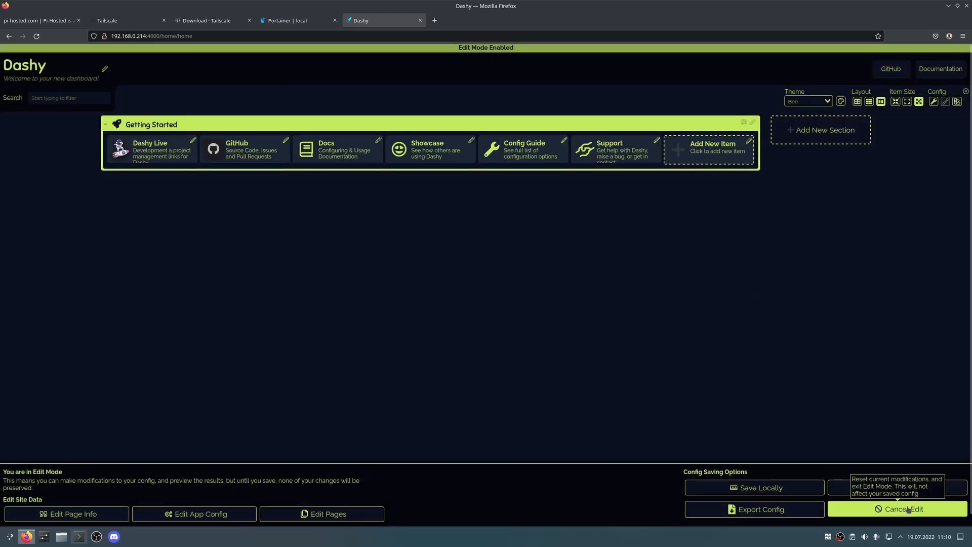
pyautogui.click(898, 509)
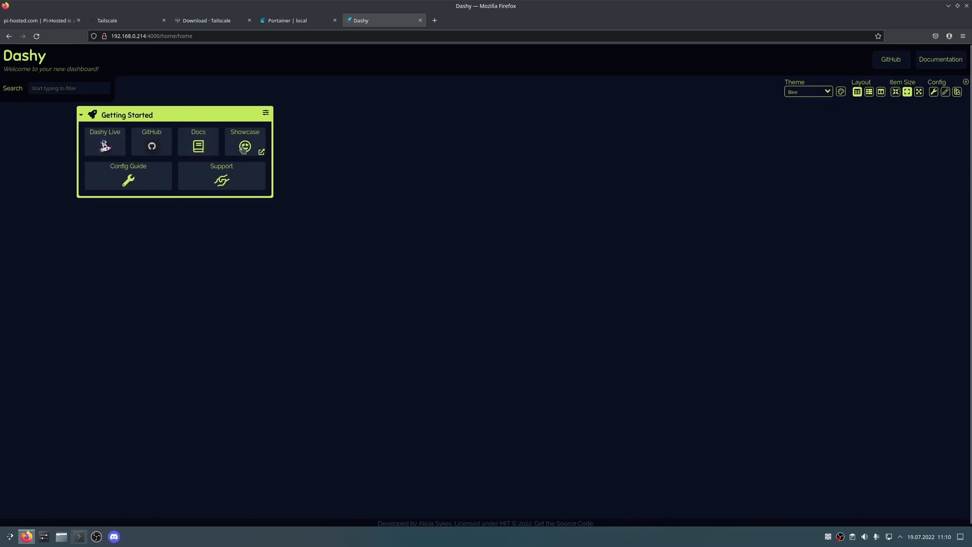
pyautogui.moveTo(304, 122)
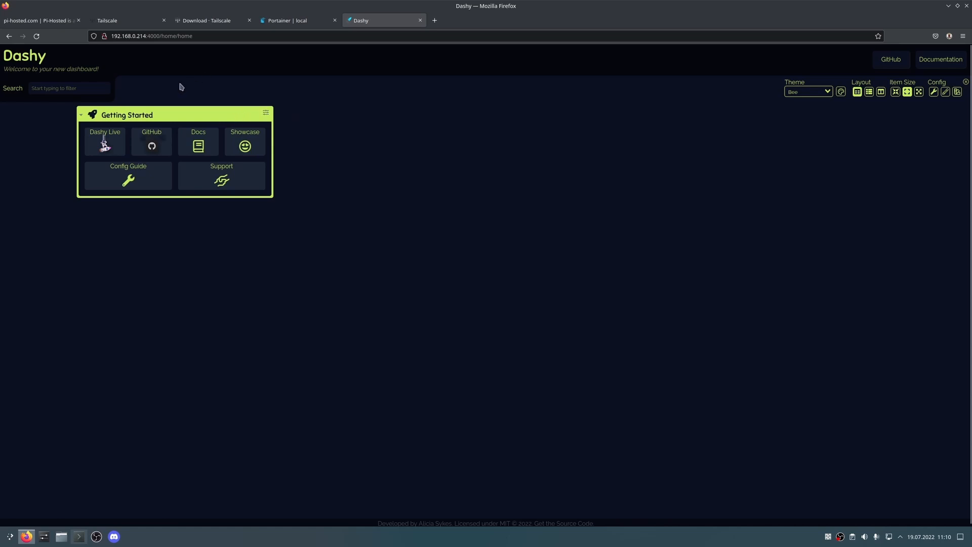
pyautogui.moveTo(321, 116)
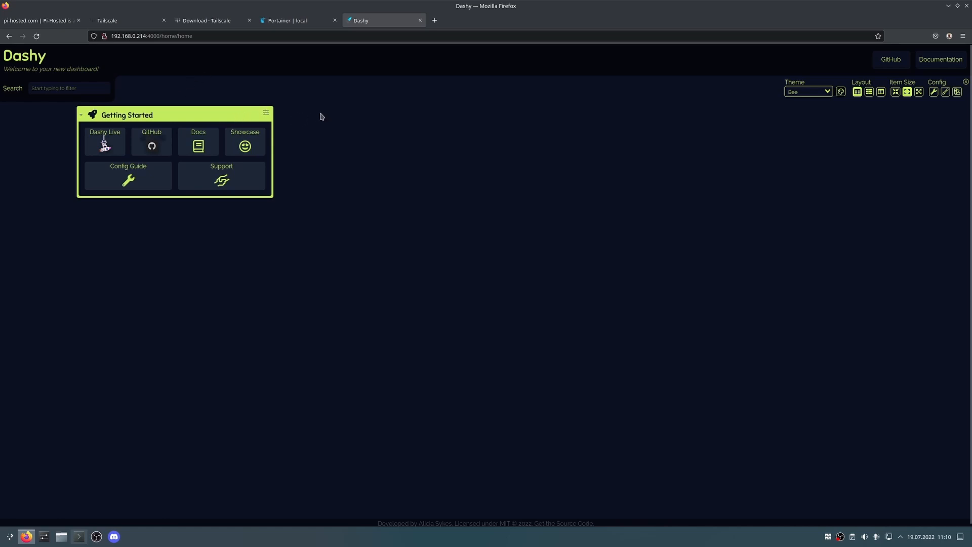
pyautogui.moveTo(323, 184)
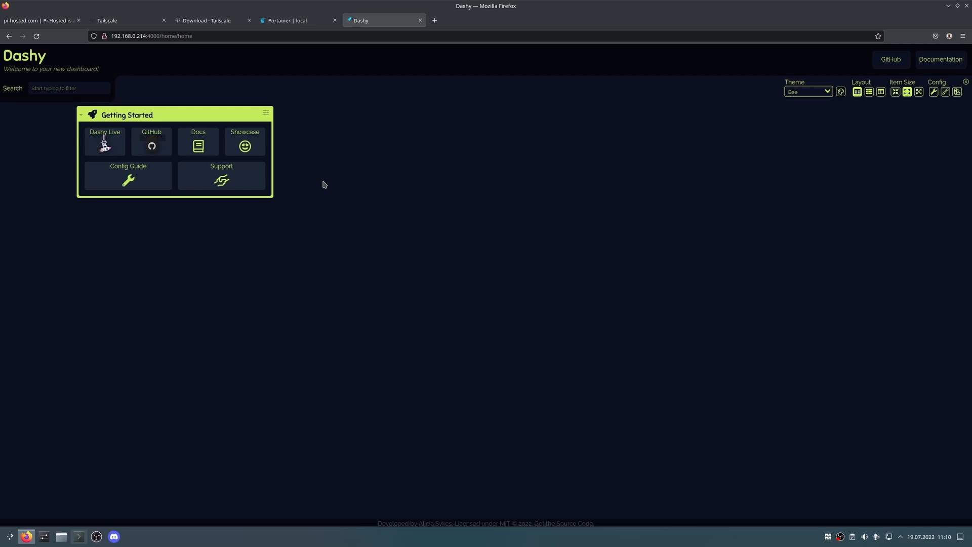
pyautogui.moveTo(421, 155)
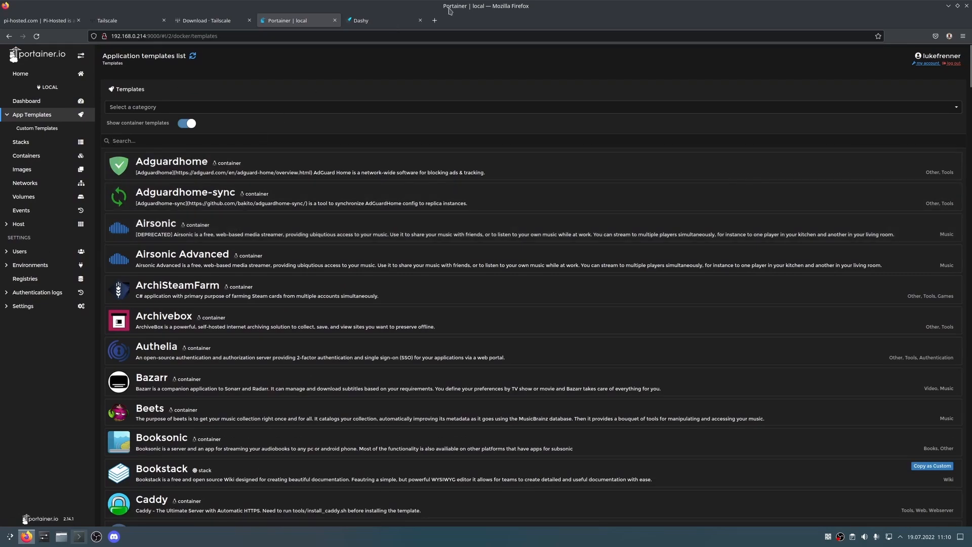
pyautogui.scroll(-3)
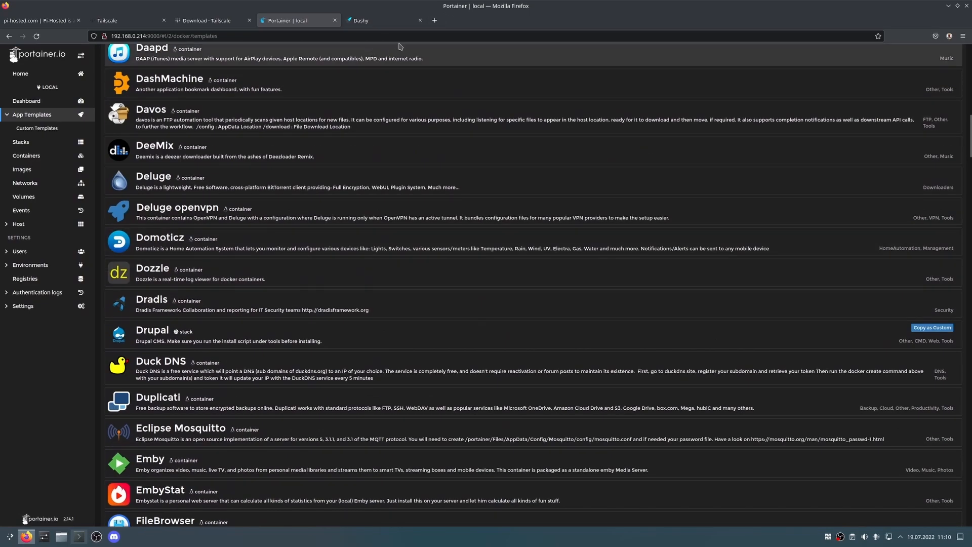
pyautogui.click(360, 20)
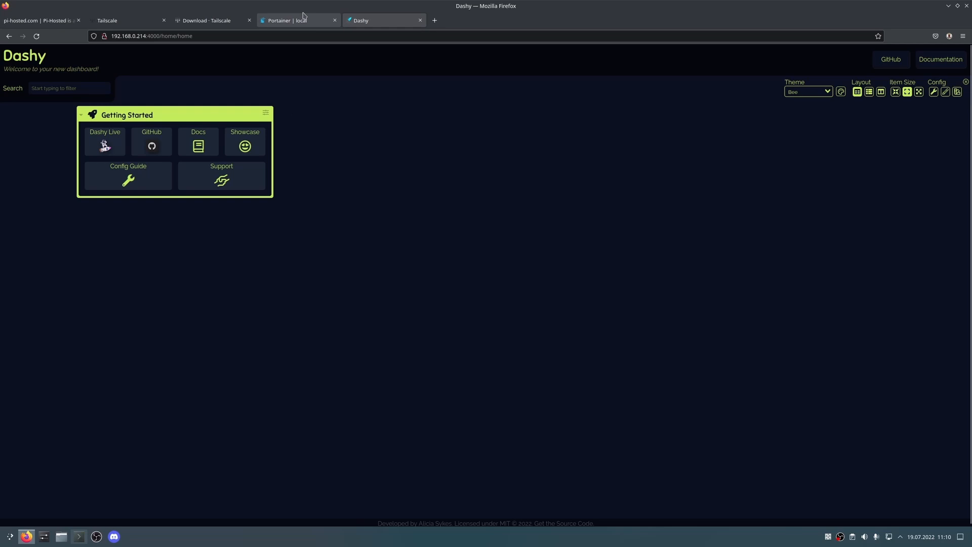
pyautogui.click(294, 20)
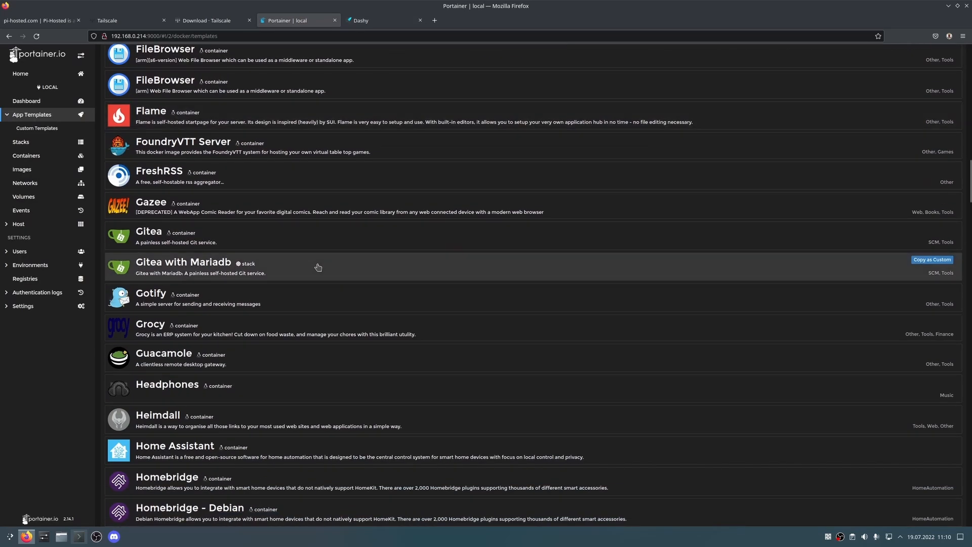
pyautogui.moveTo(280, 288)
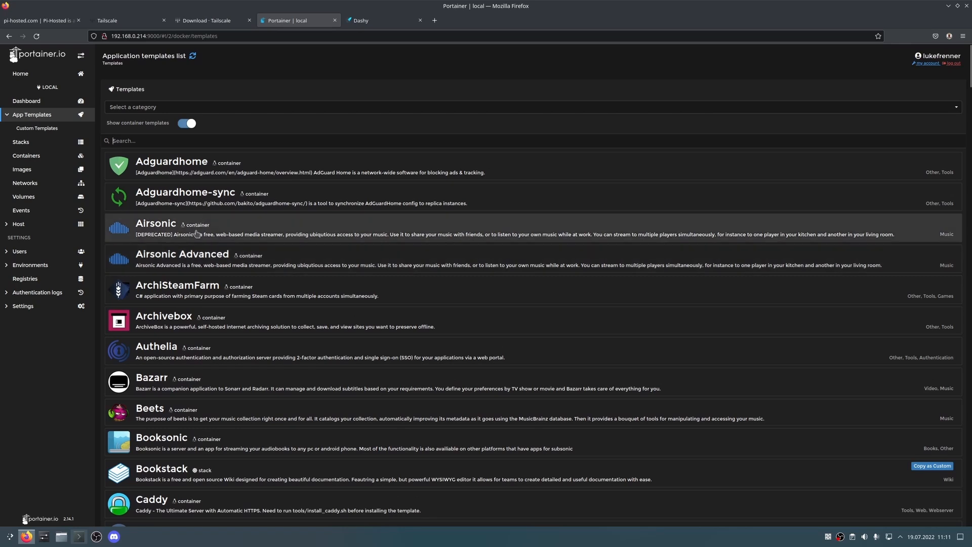
pyautogui.moveTo(299, 261)
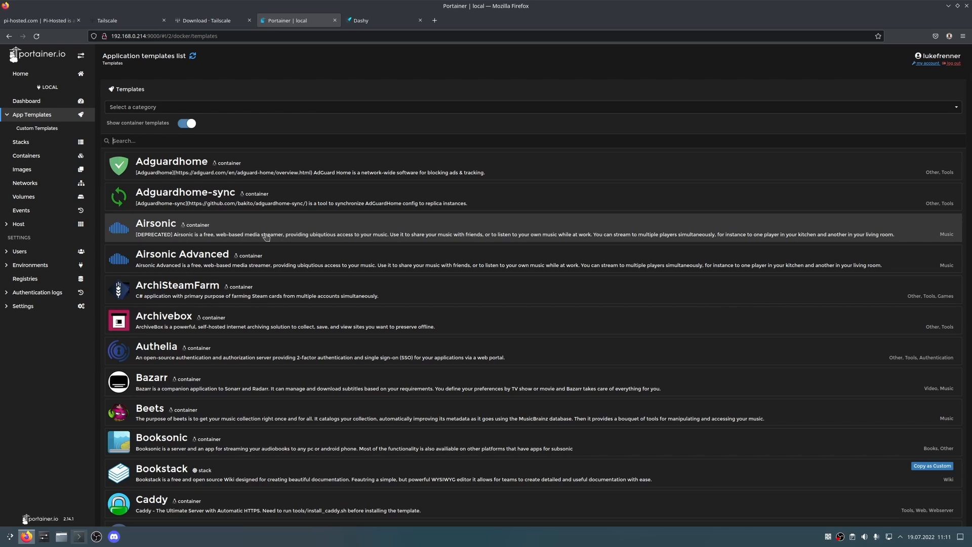
pyautogui.moveTo(322, 151)
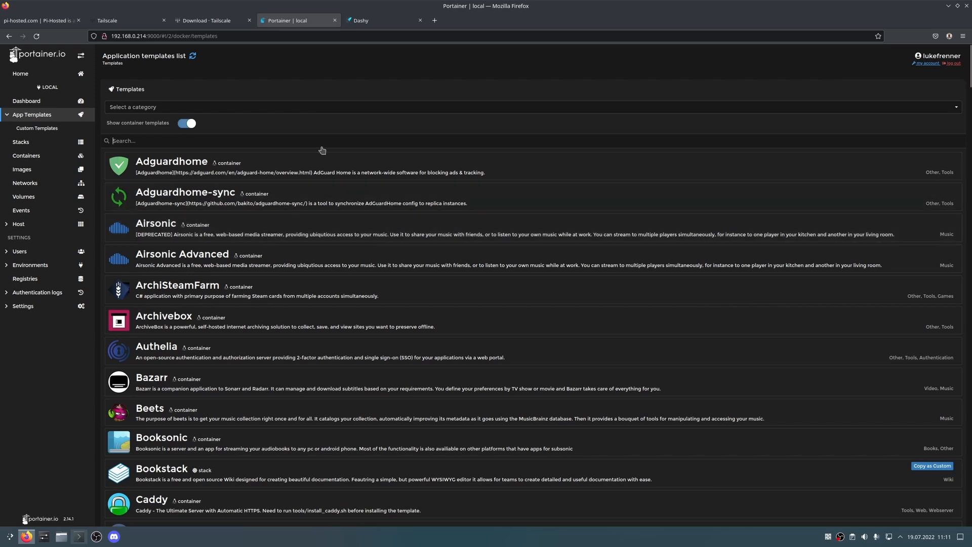
pyautogui.moveTo(347, 69)
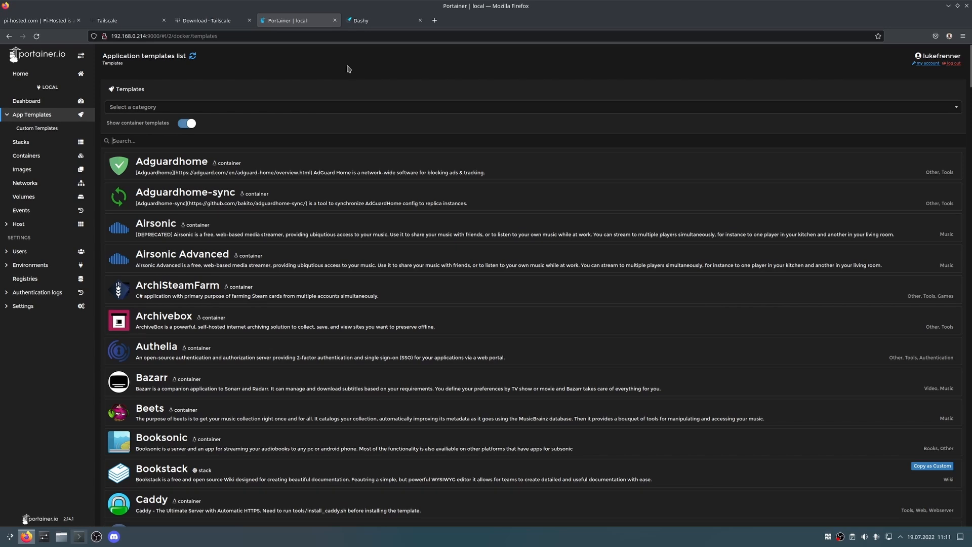